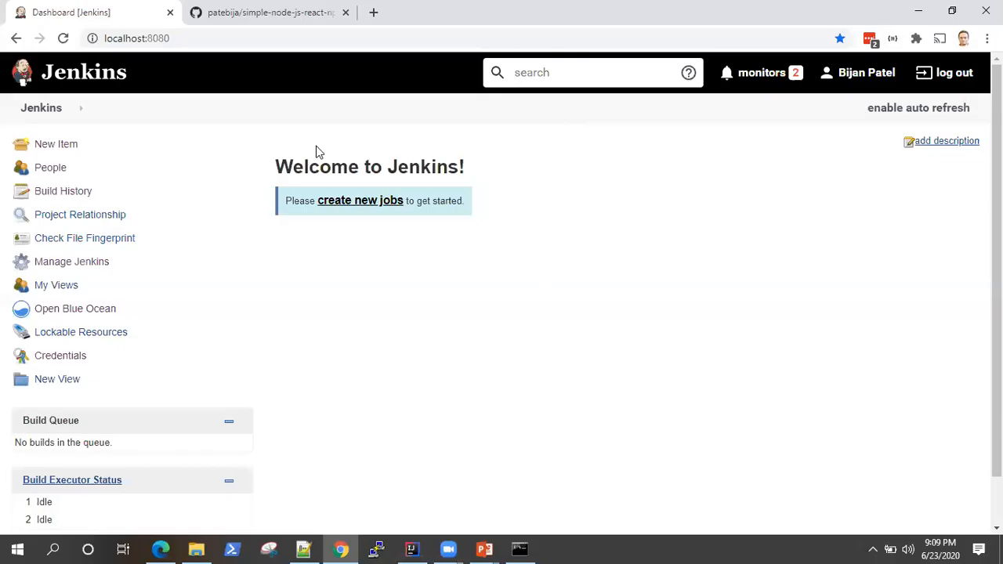
mouse_move(260, 268)
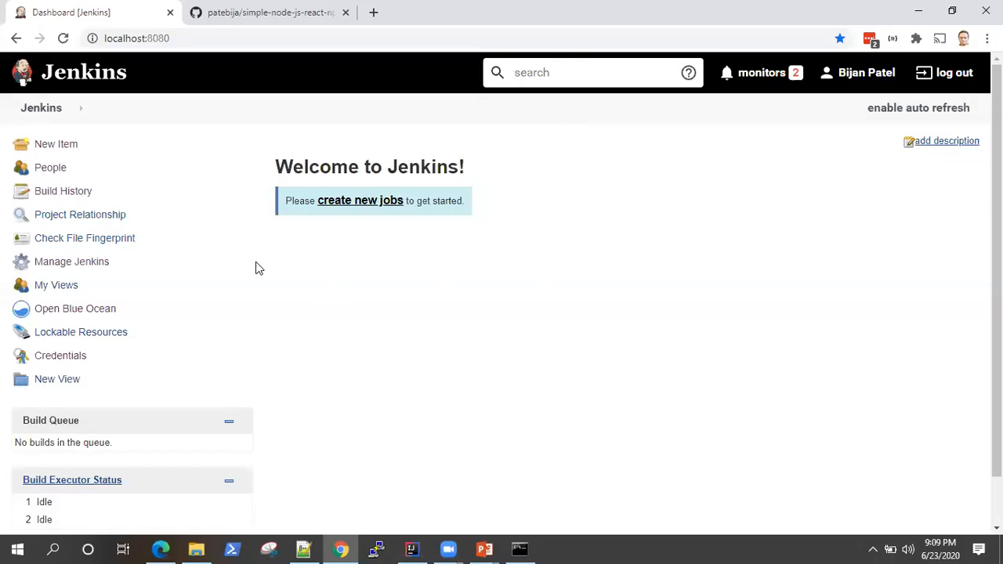
mouse_move(147, 108)
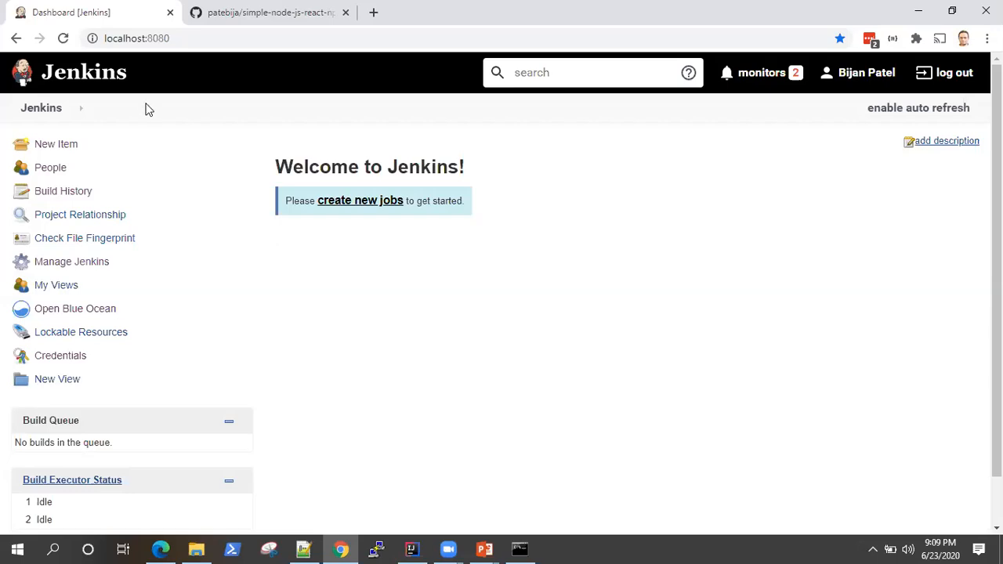
mouse_move(407, 121)
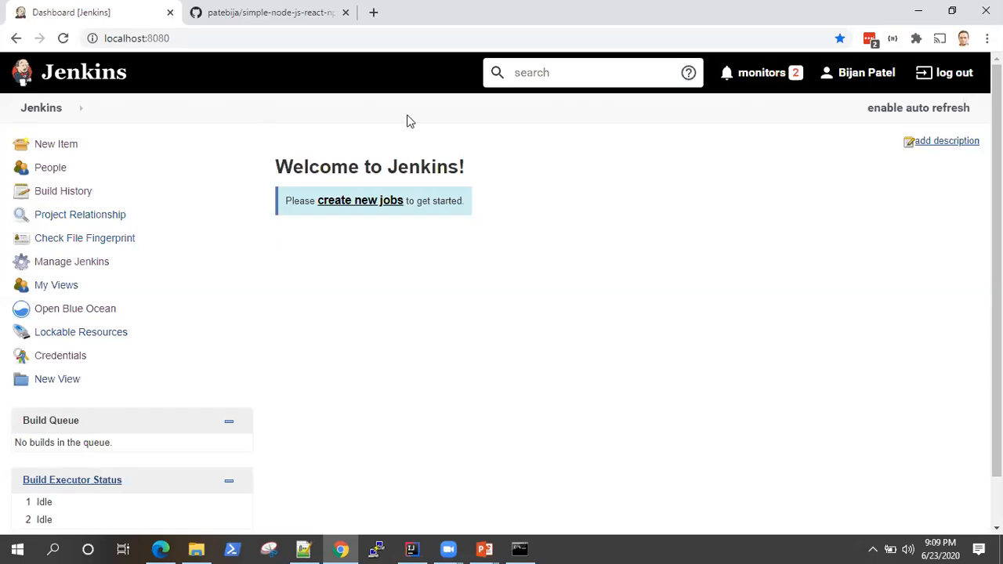
mouse_move(618, 202)
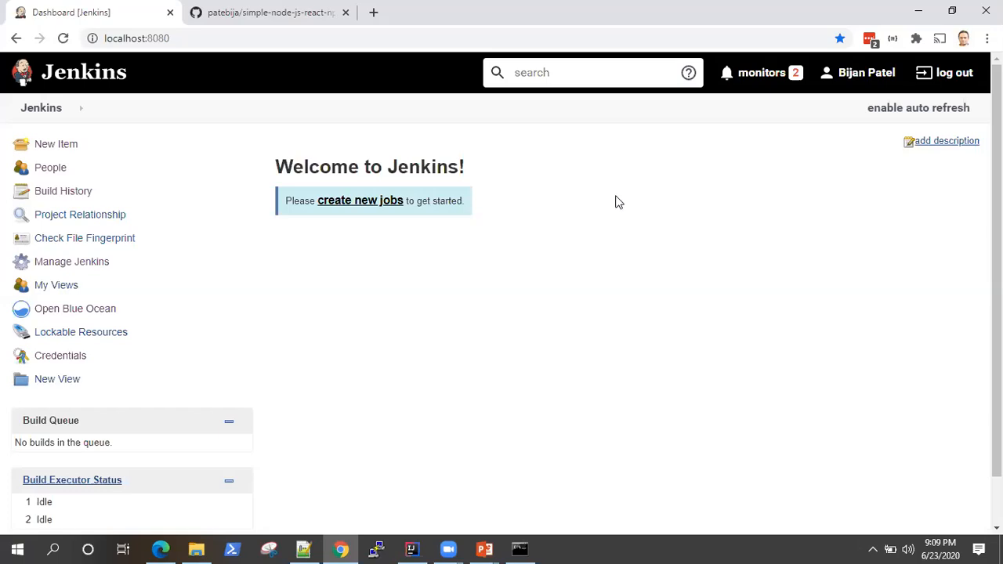
mouse_move(482, 318)
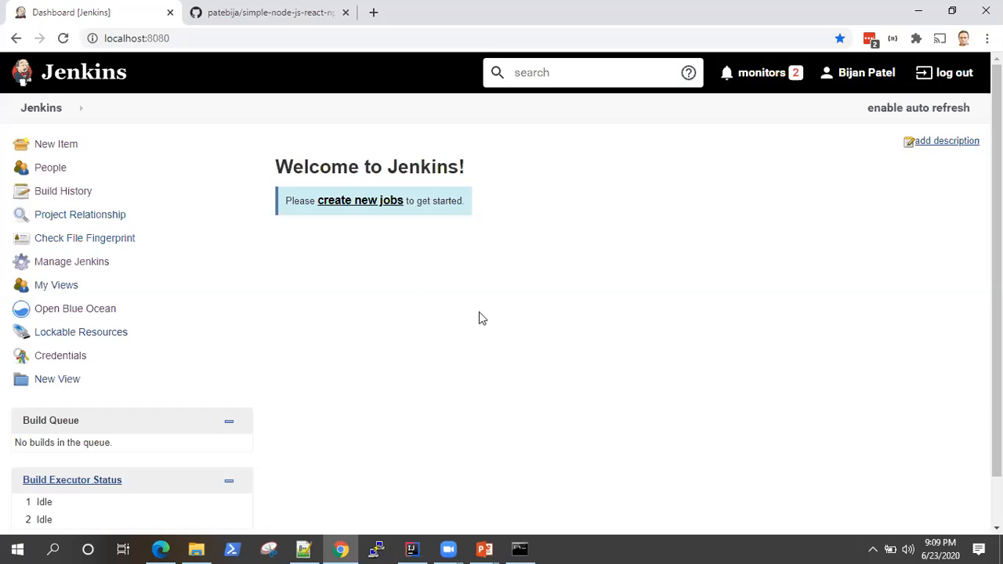
mouse_move(513, 301)
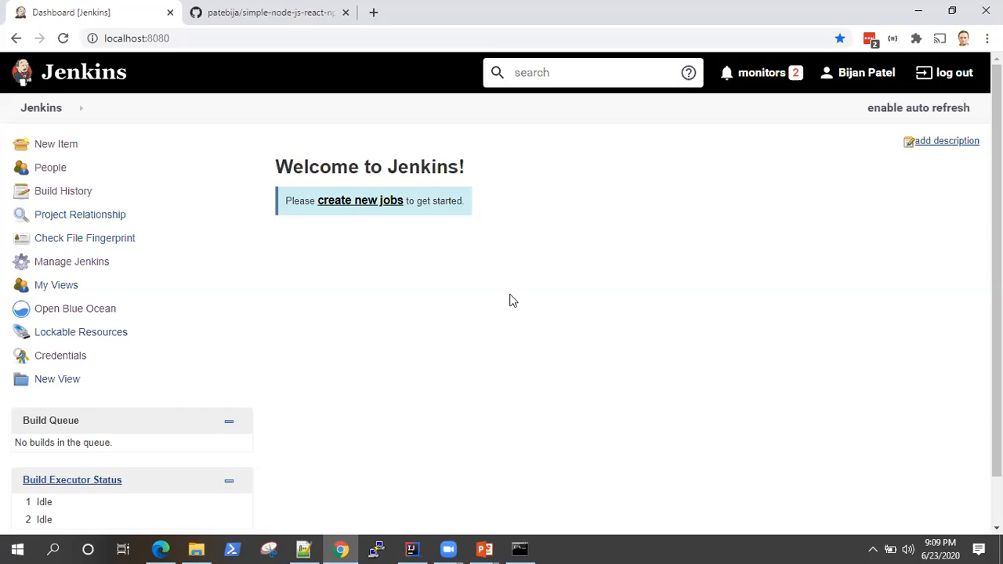
mouse_move(323, 304)
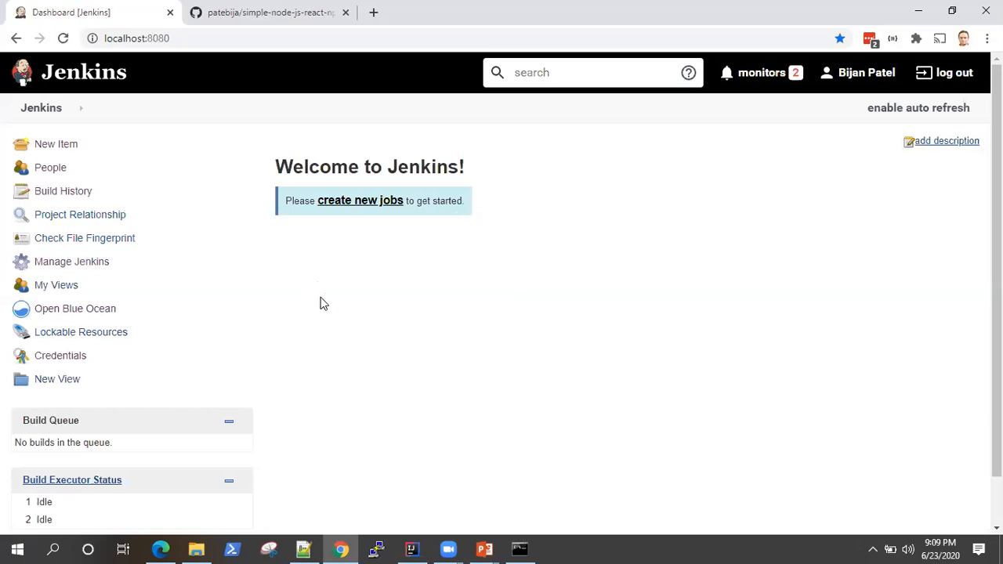
mouse_move(489, 303)
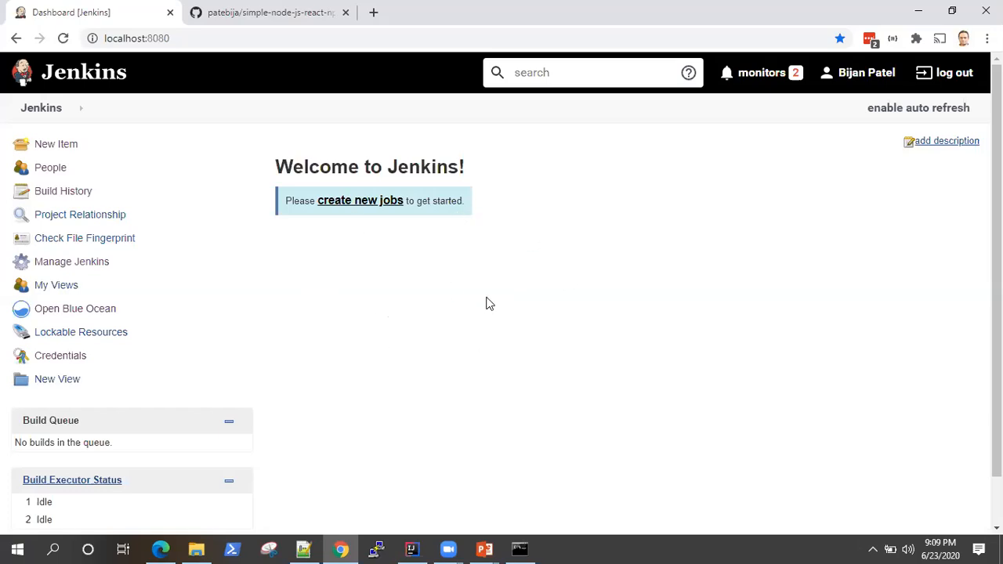
mouse_move(653, 286)
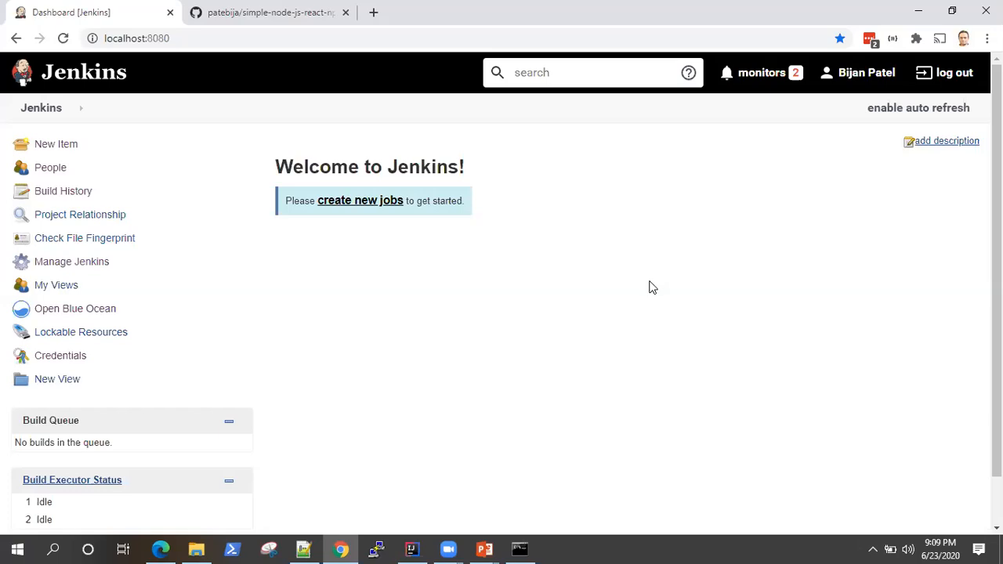
mouse_move(433, 166)
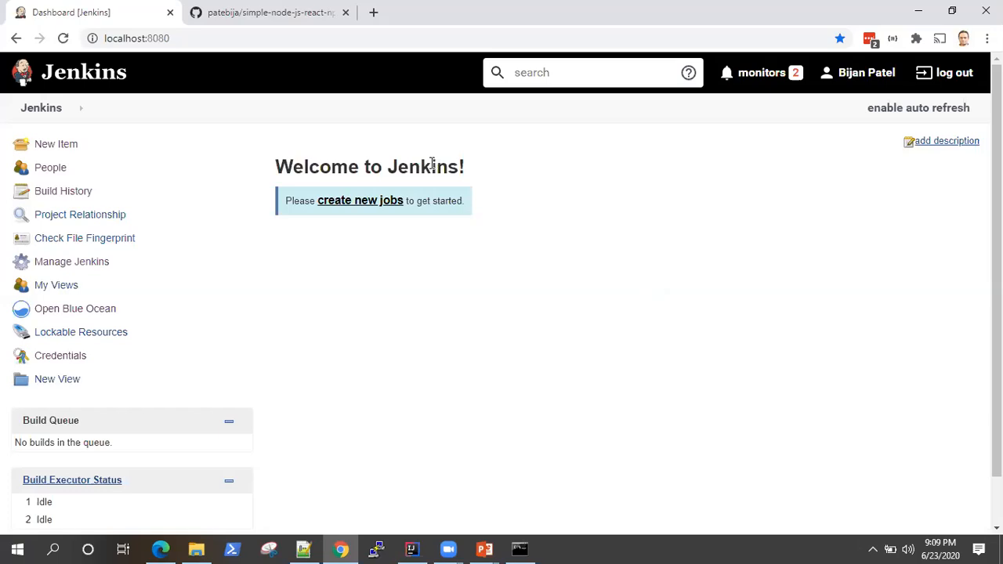
mouse_move(264, 301)
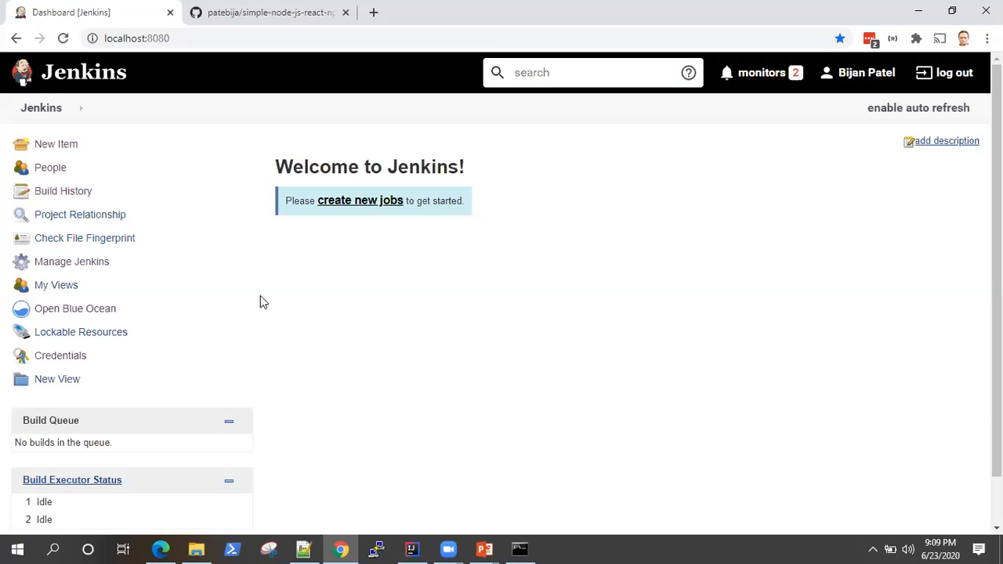
mouse_move(492, 377)
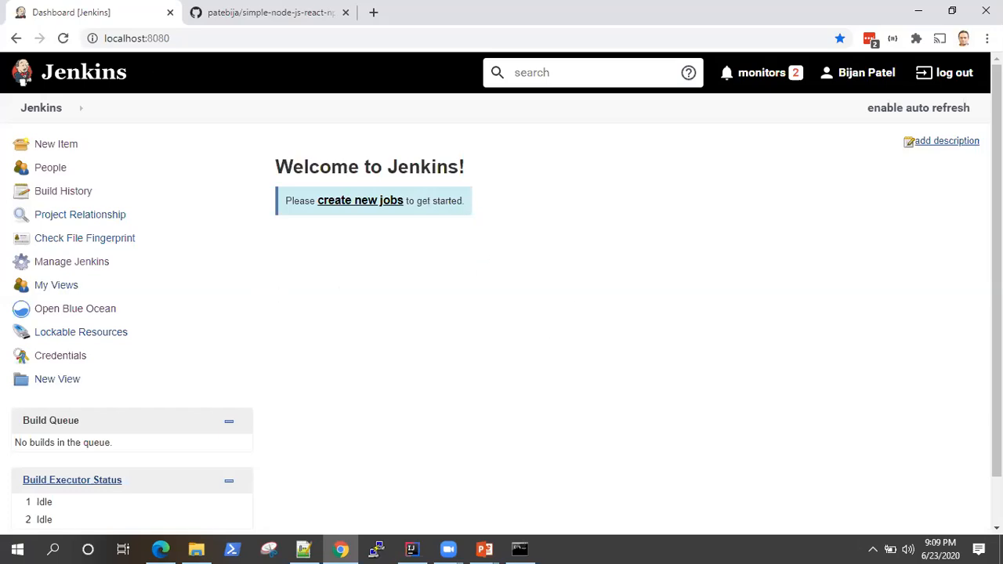
mouse_move(704, 373)
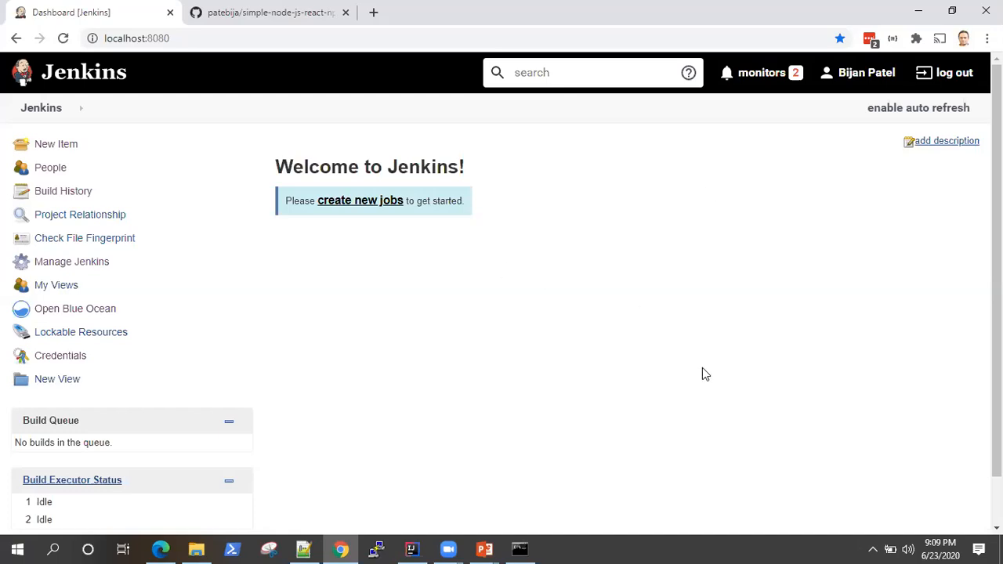
mouse_move(157, 171)
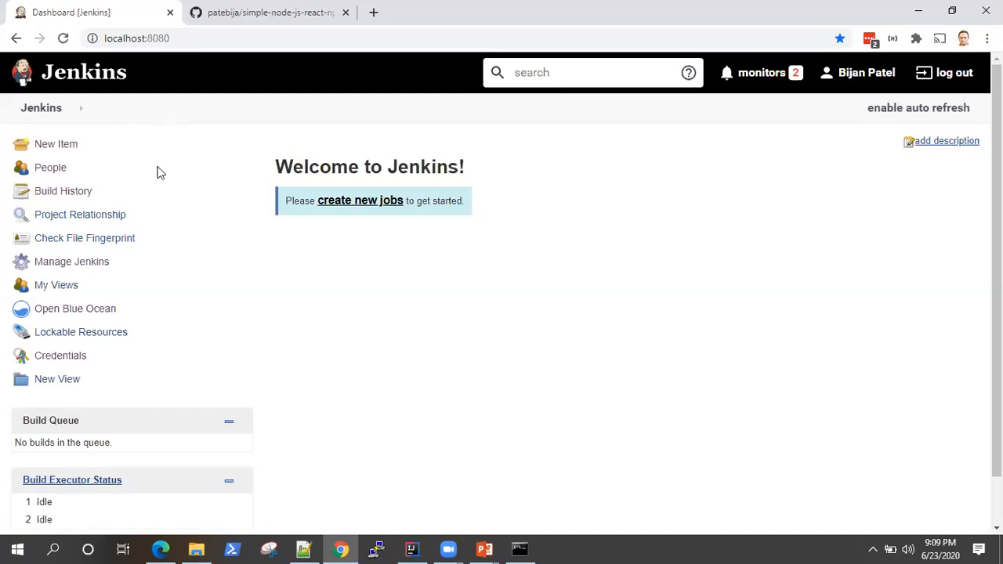
mouse_move(152, 185)
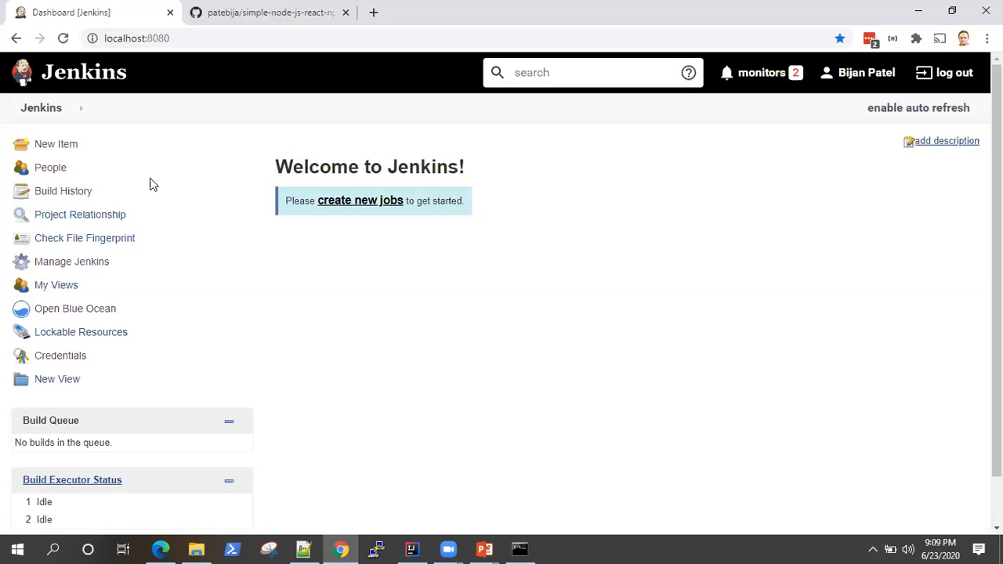
mouse_move(232, 9)
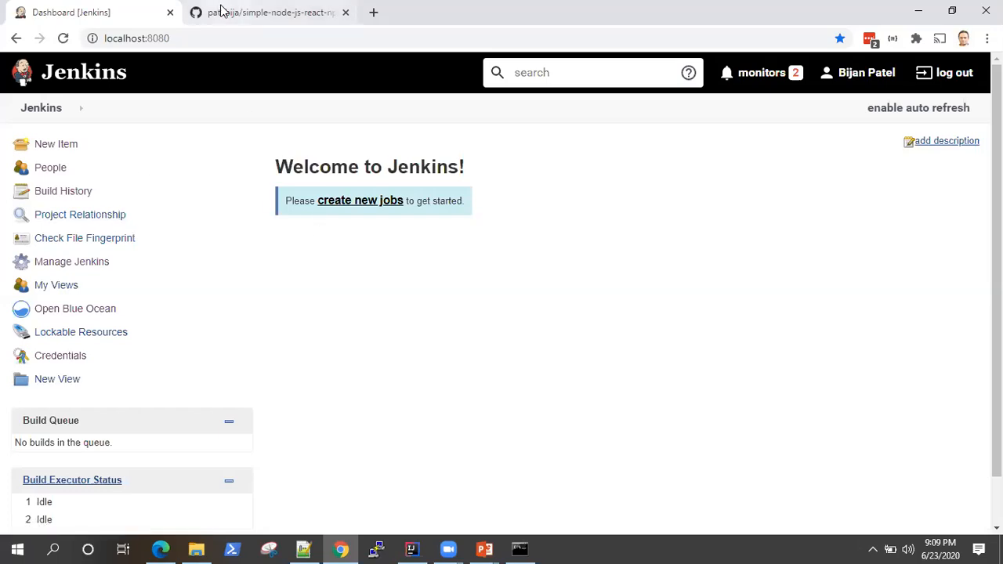
- Review the simple-node-js-react-npm-app repository's files on GitHub, including the Jenkinsfile
left_click(275, 12)
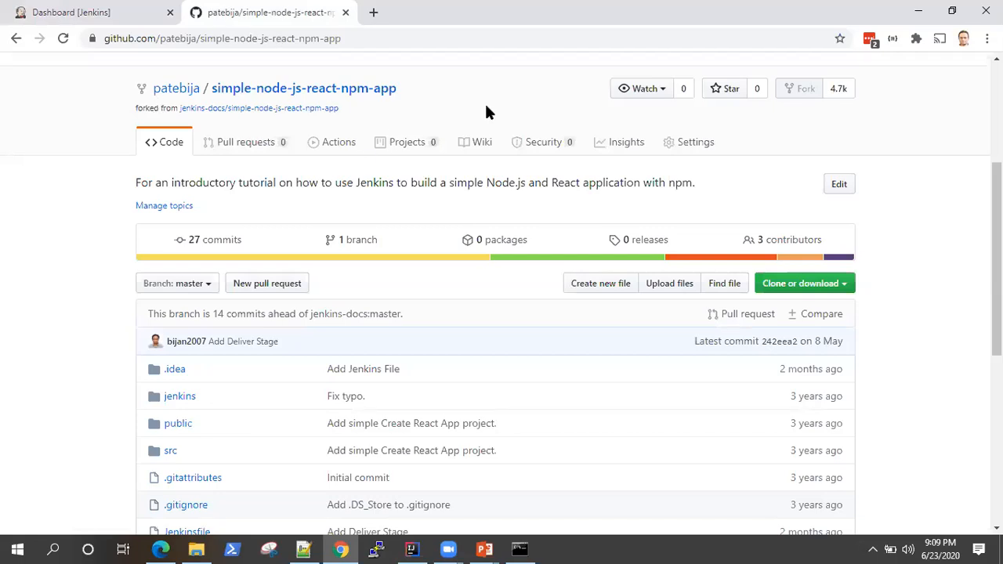
scroll("down", 3)
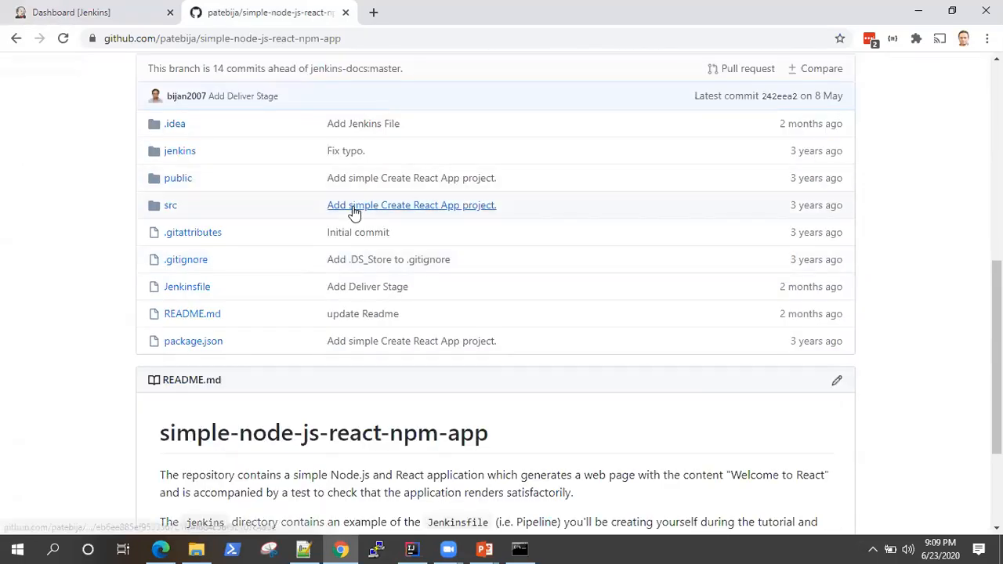
scroll("down", 3)
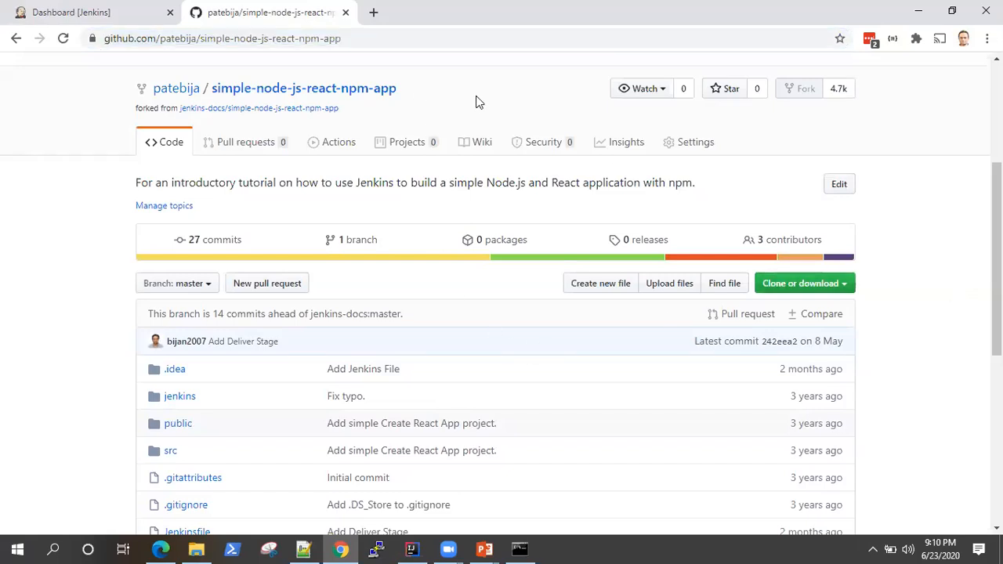
mouse_move(812, 356)
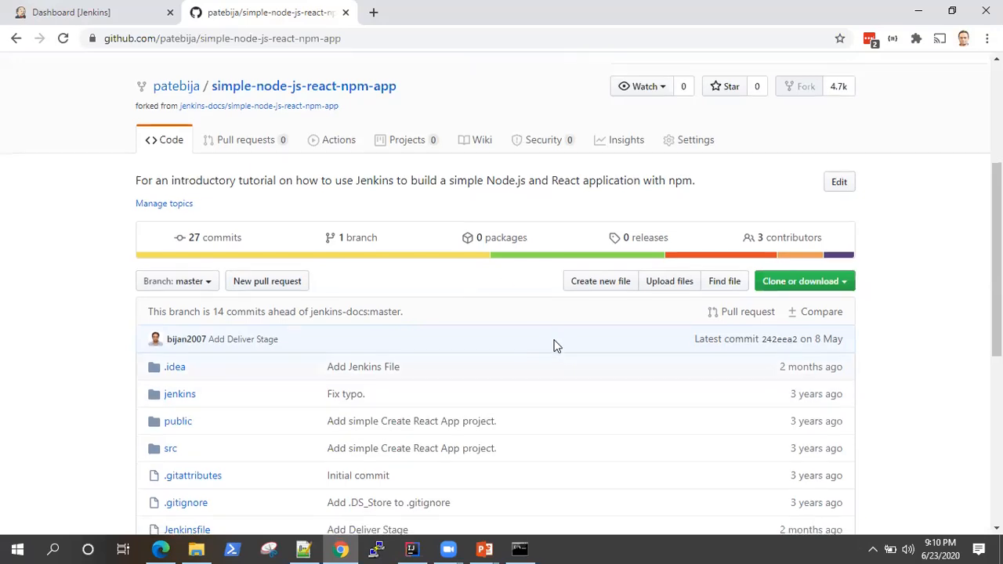
scroll("down", 3)
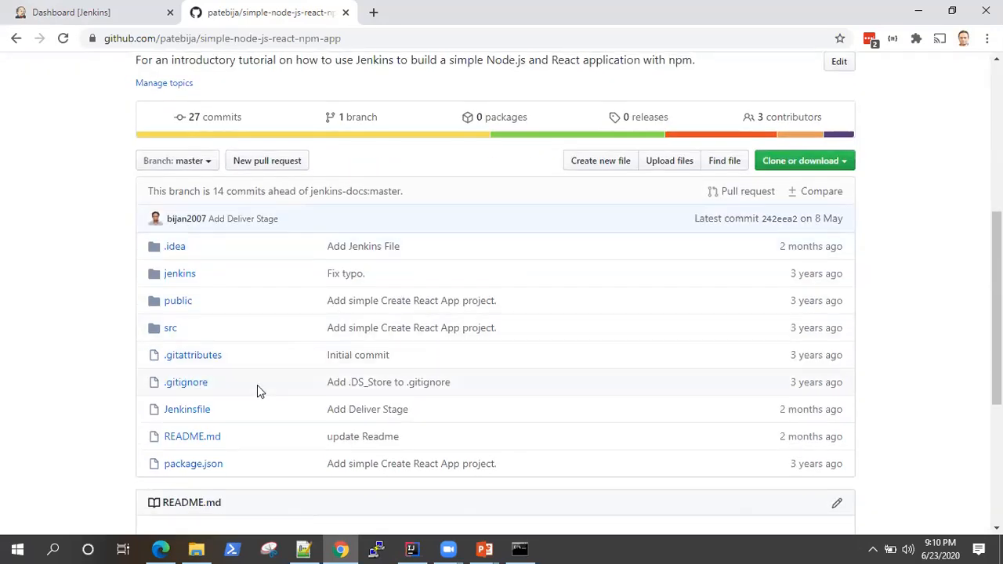
mouse_move(305, 399)
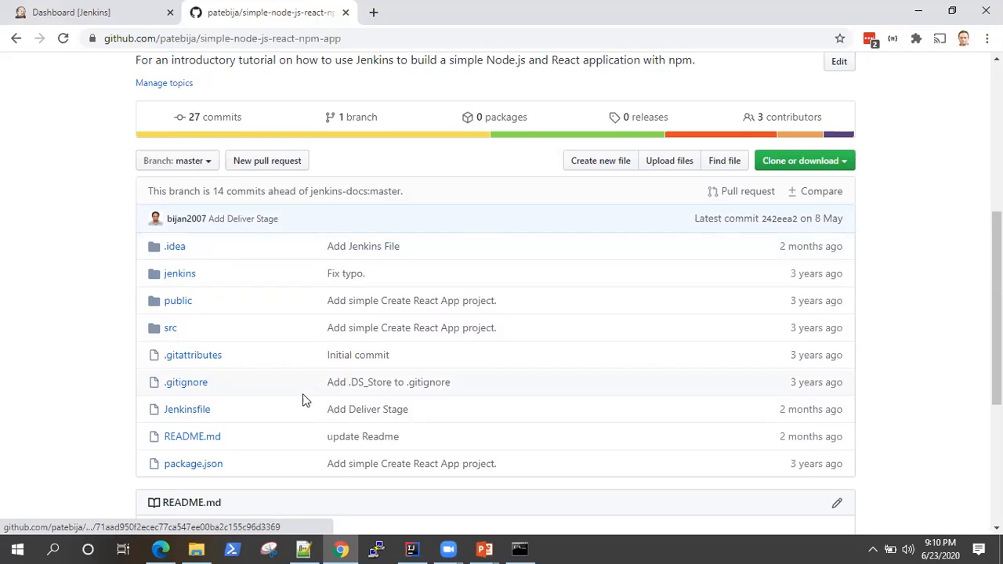
mouse_move(195, 415)
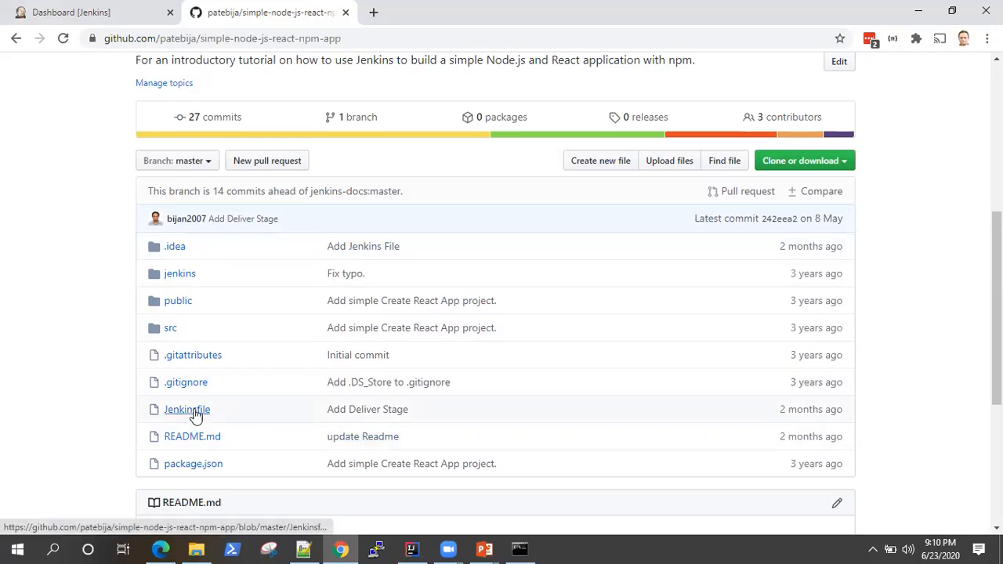
mouse_move(202, 420)
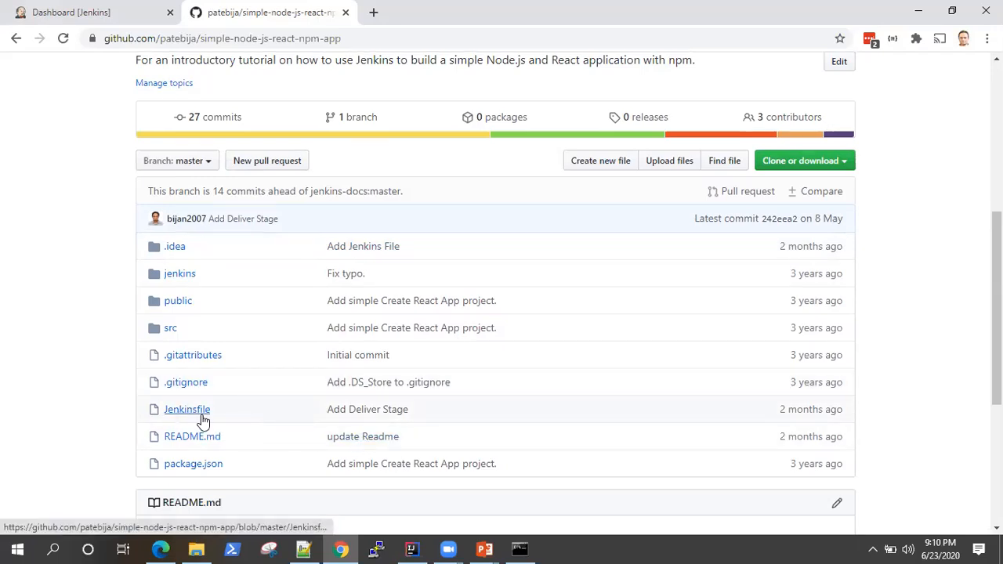
mouse_move(194, 116)
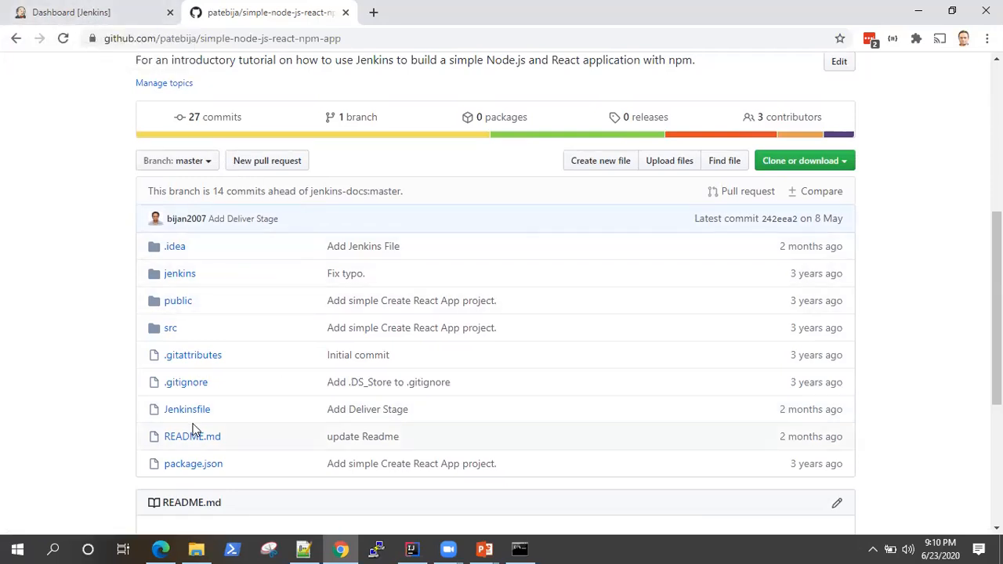
mouse_move(212, 296)
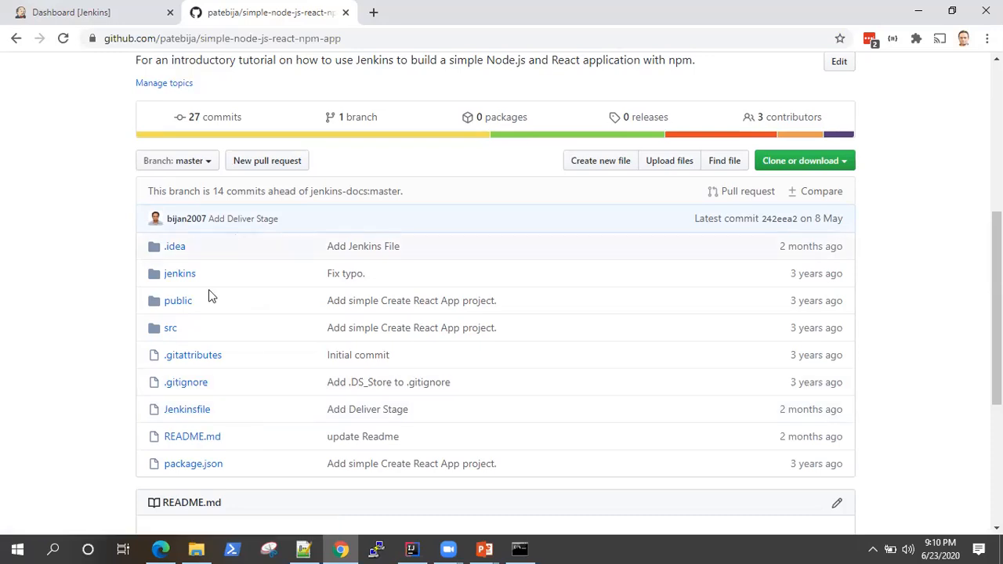
mouse_move(171, 410)
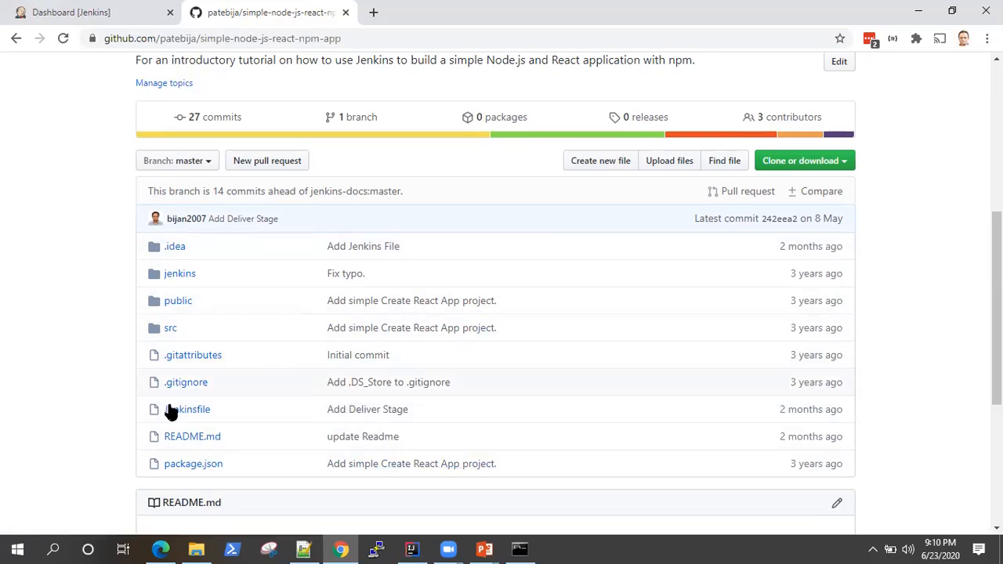
mouse_move(552, 339)
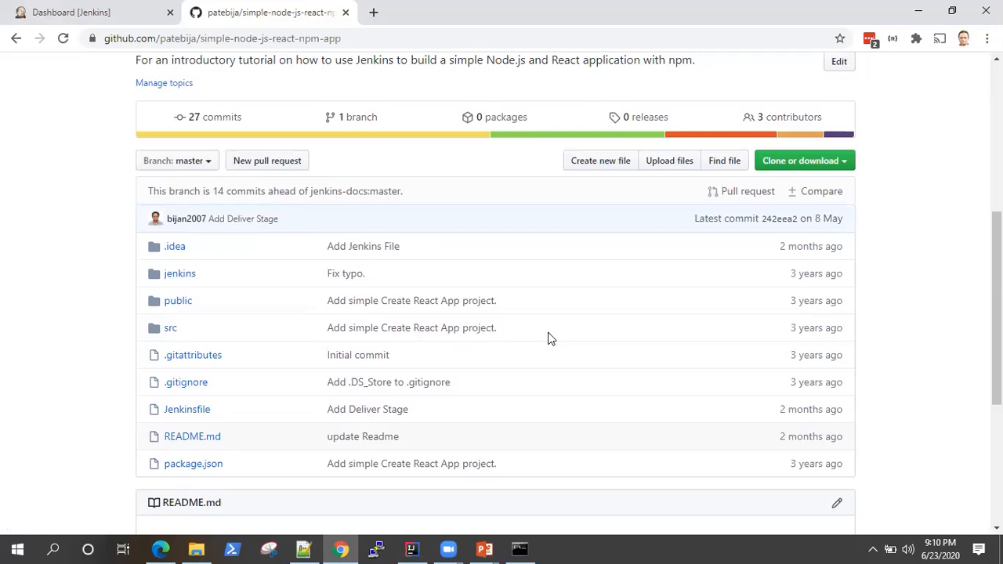
mouse_move(417, 265)
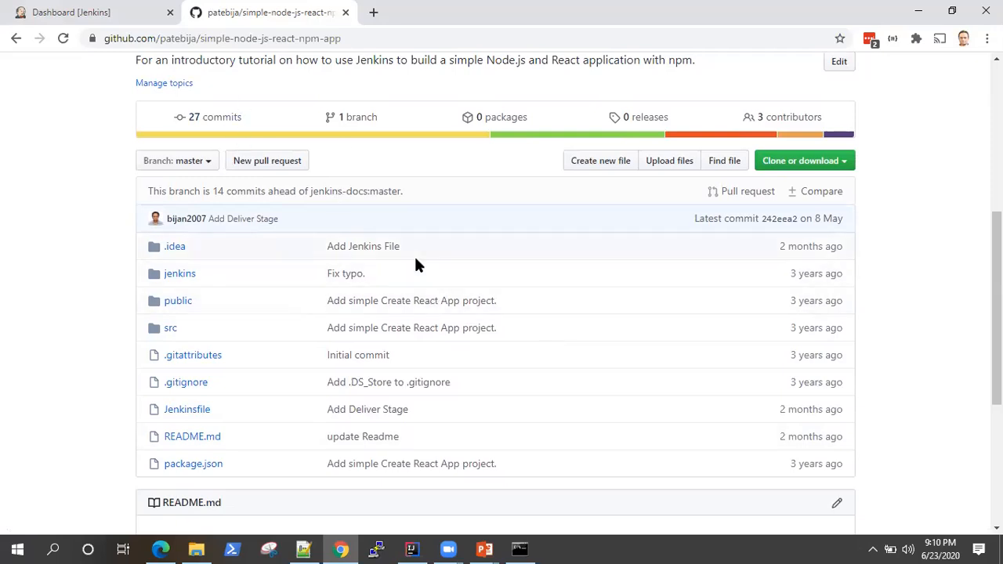
mouse_move(342, 342)
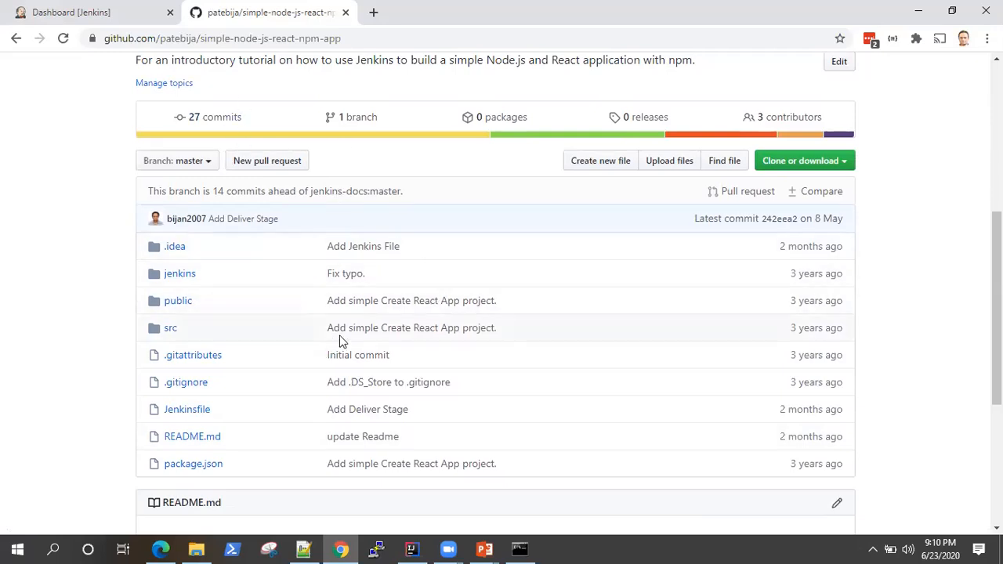
mouse_move(533, 269)
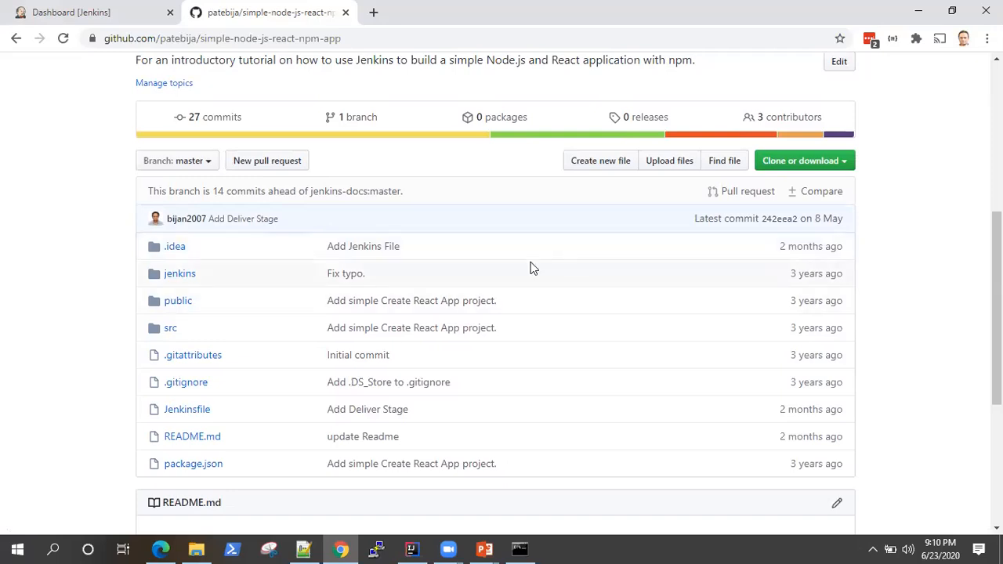
mouse_move(138, 214)
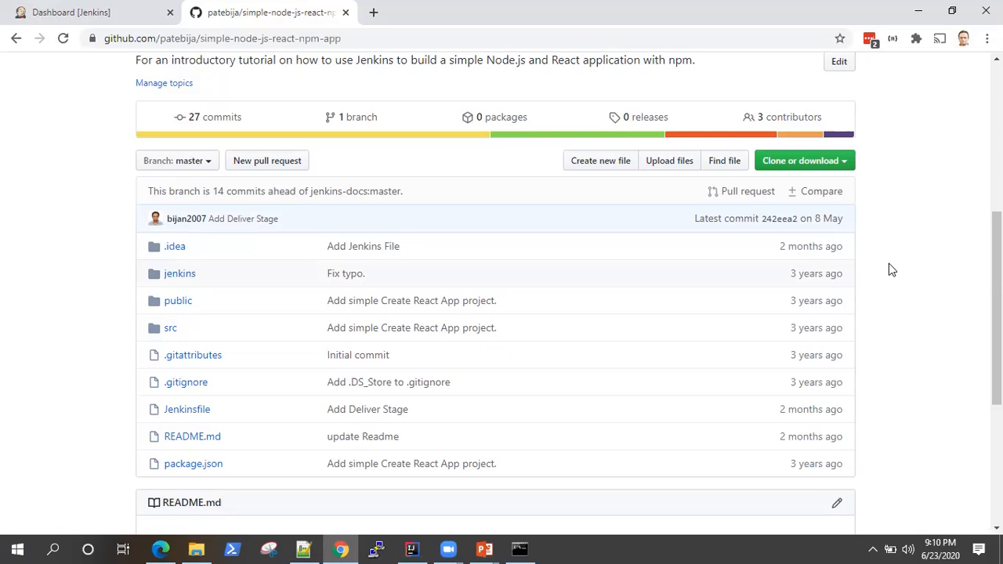
mouse_move(436, 294)
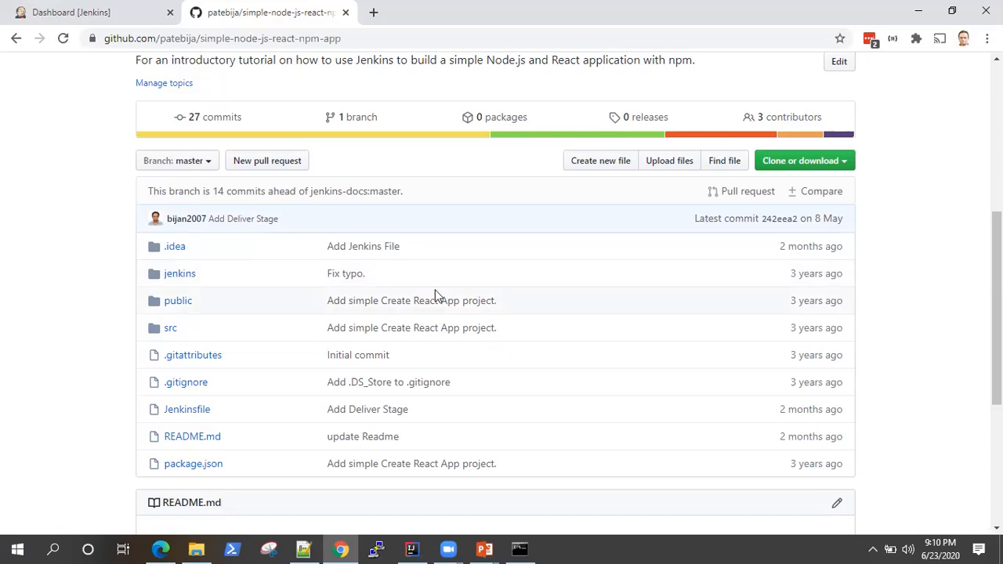
mouse_move(295, 294)
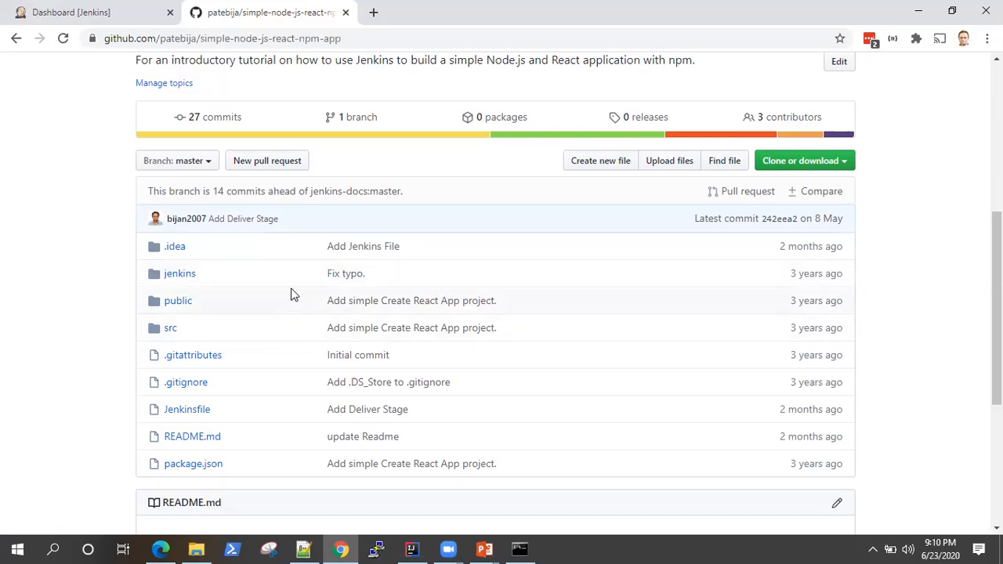
mouse_move(602, 285)
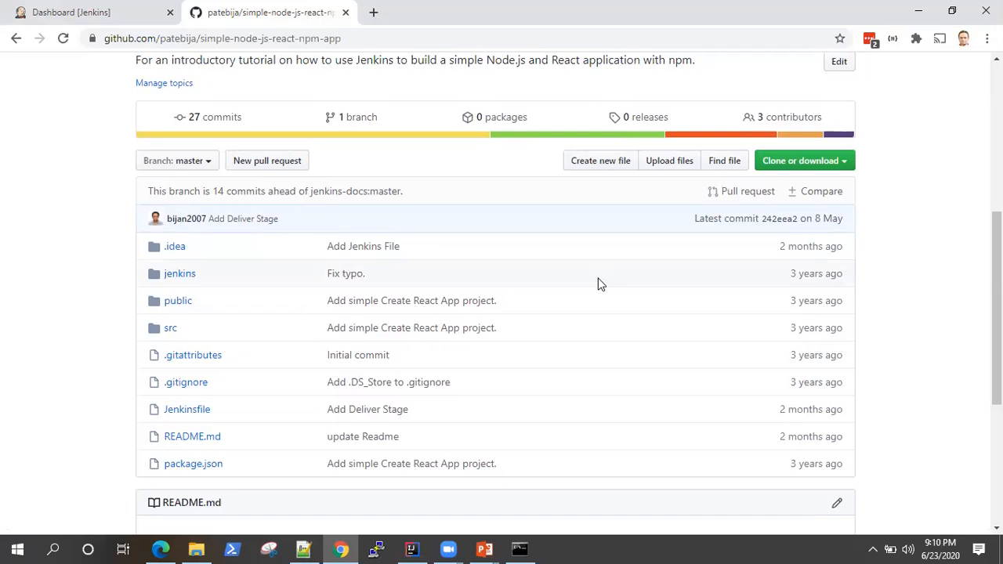
mouse_move(138, 17)
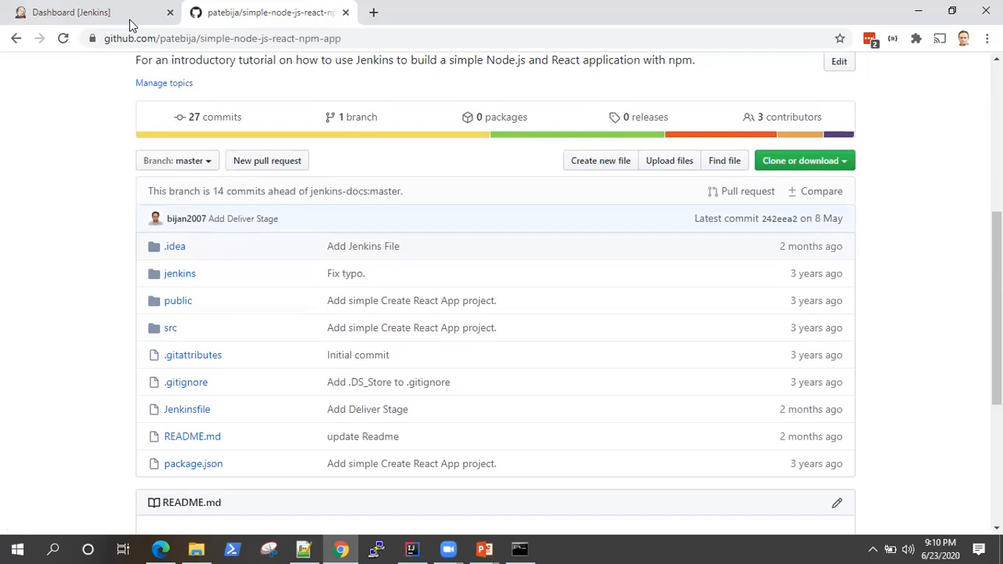
- Create a new Jenkins Pipeline job named 'node pipeline' from the dashboard
left_click(86, 12)
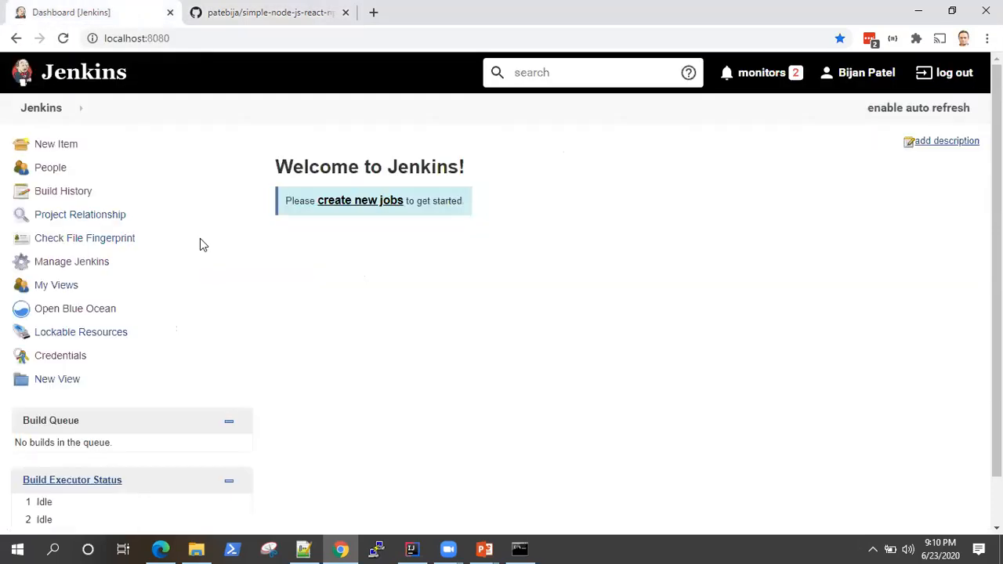
left_click(55, 144)
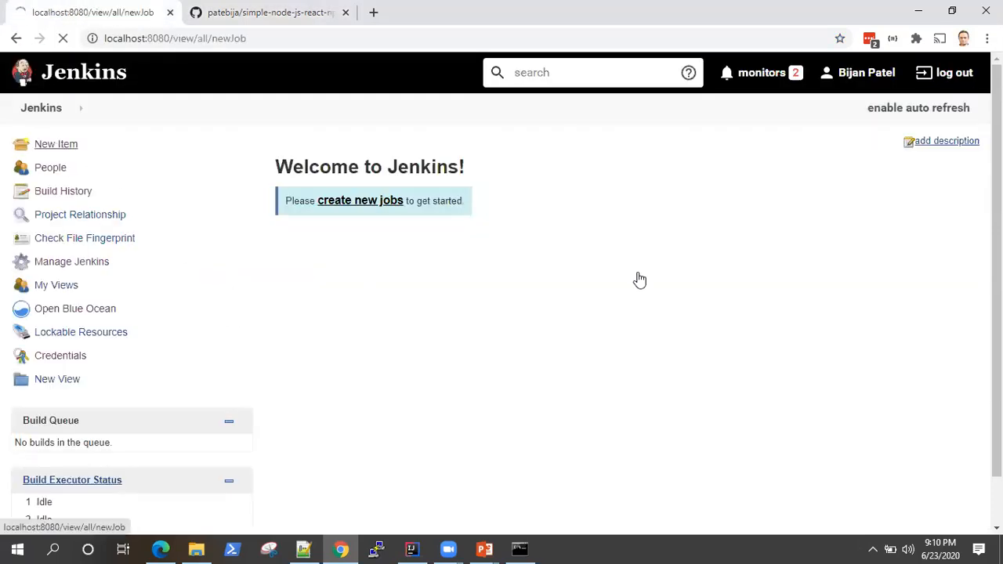
left_click(55, 144)
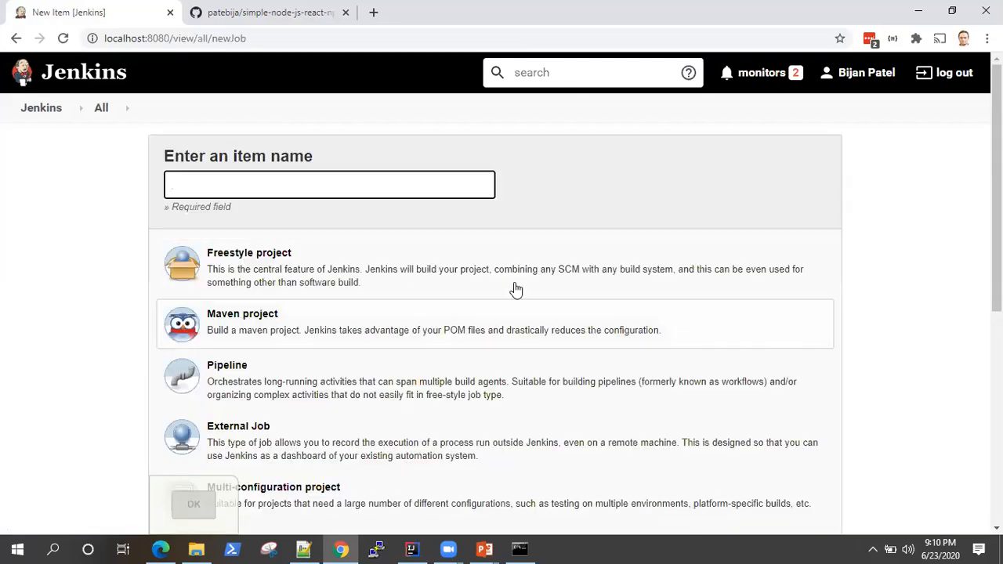
left_click(326, 185)
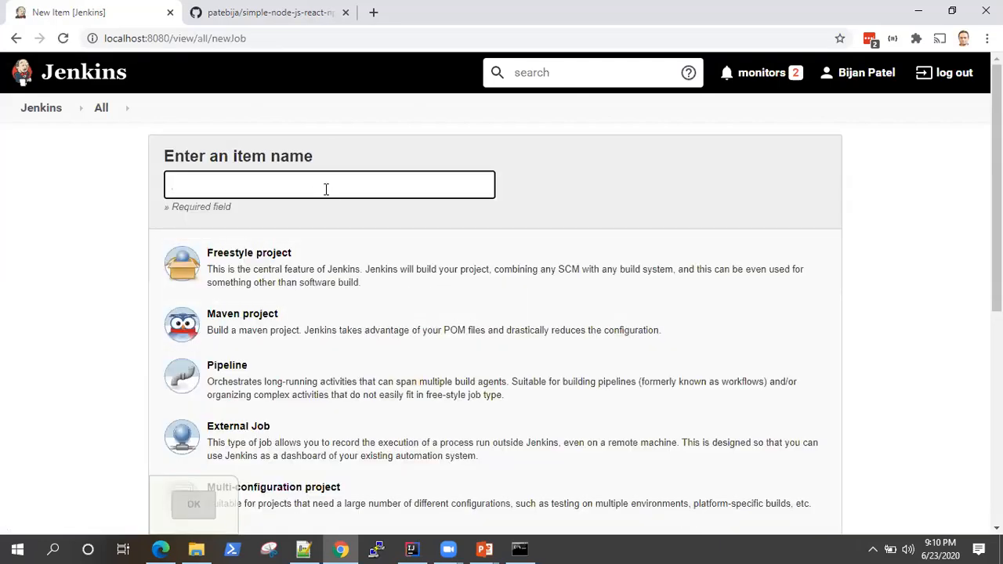
left_click(327, 185)
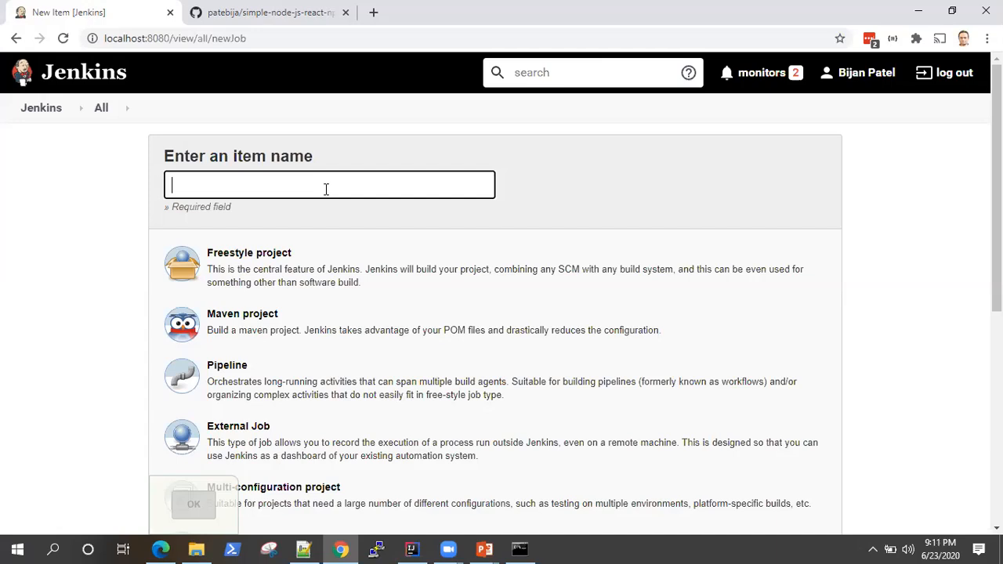
type("n")
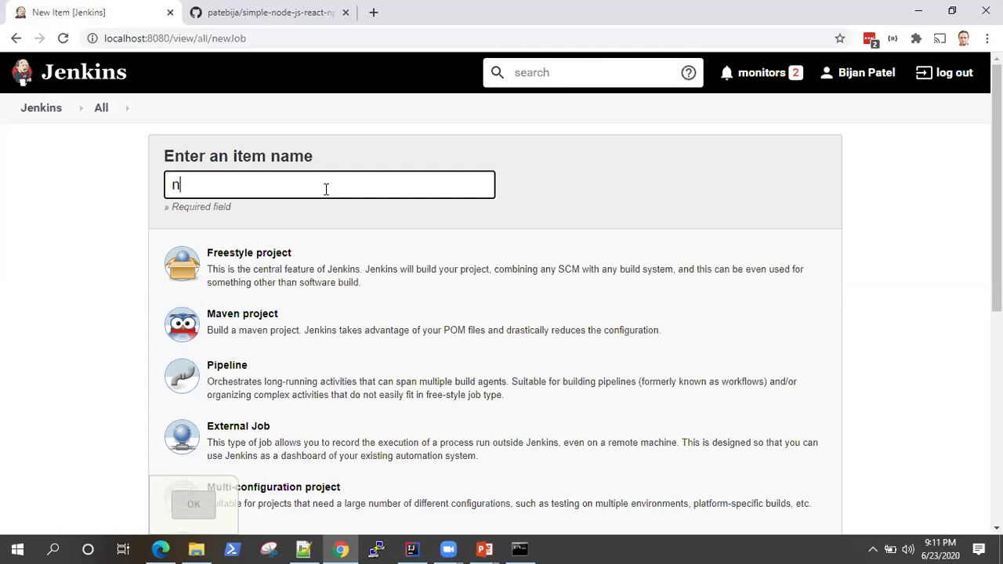
type("ode pipeline")
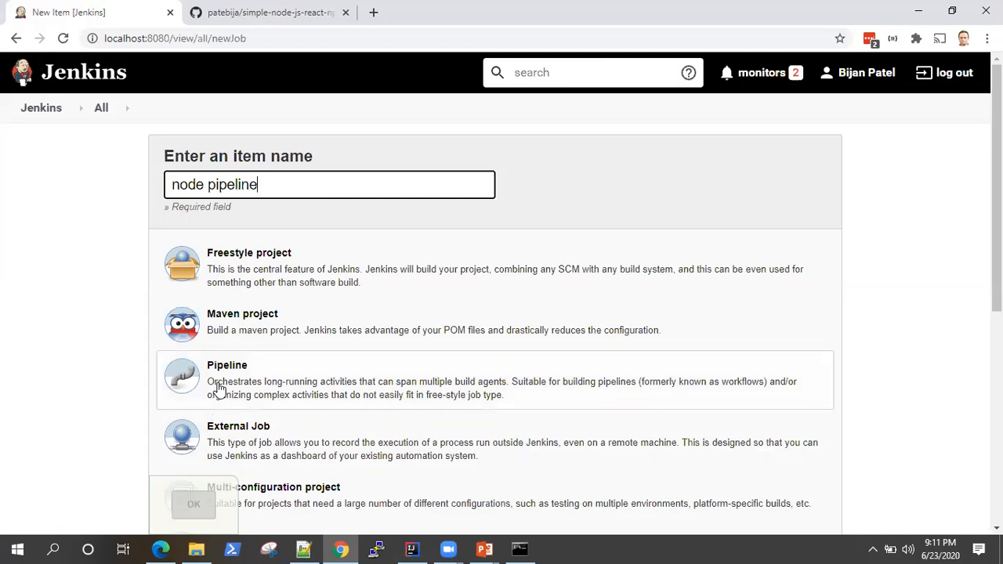
left_click(193, 505)
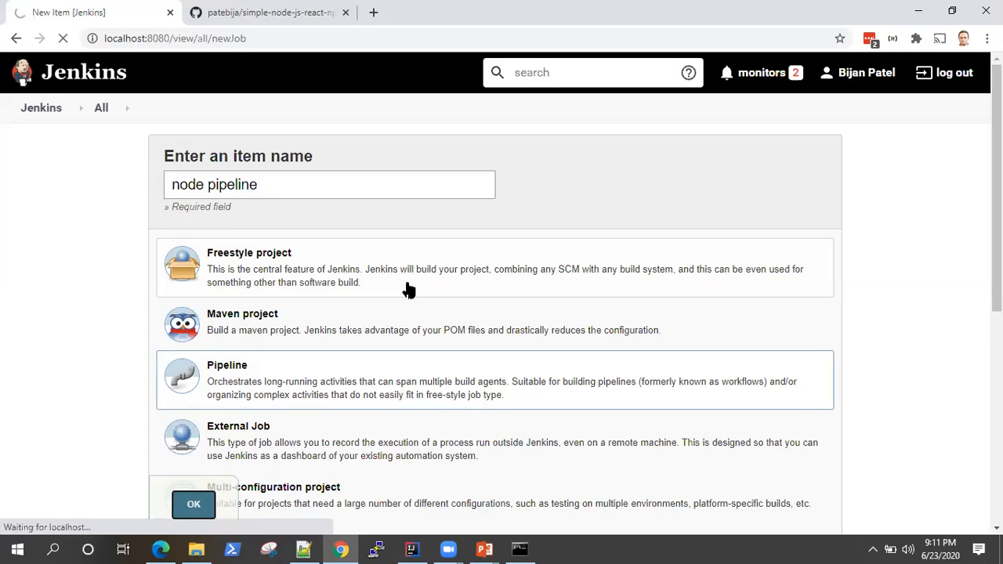
mouse_move(435, 289)
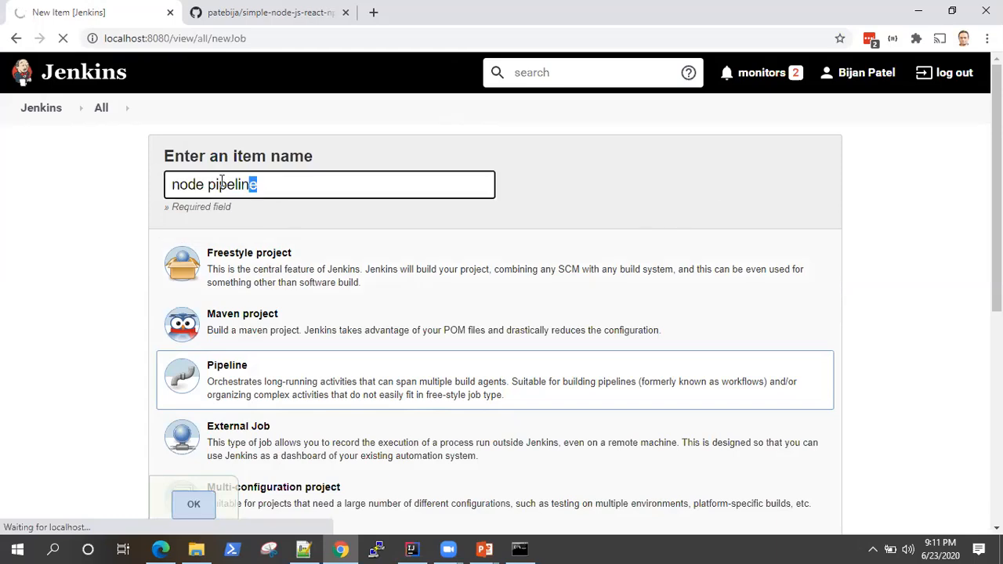
left_click(194, 505)
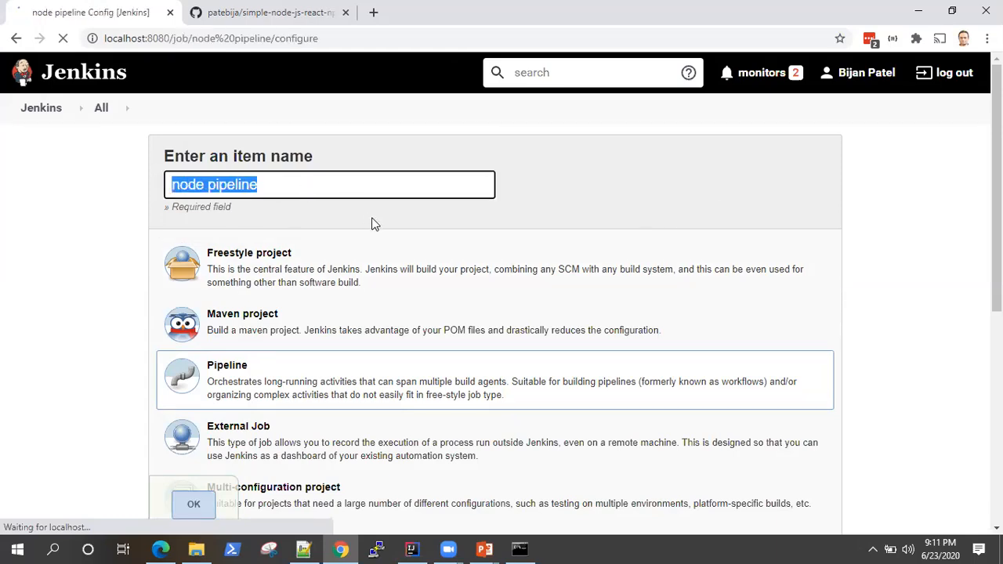
- Define the job with an inline declarative script using the node tool and an npm install Build stage
left_click(194, 505)
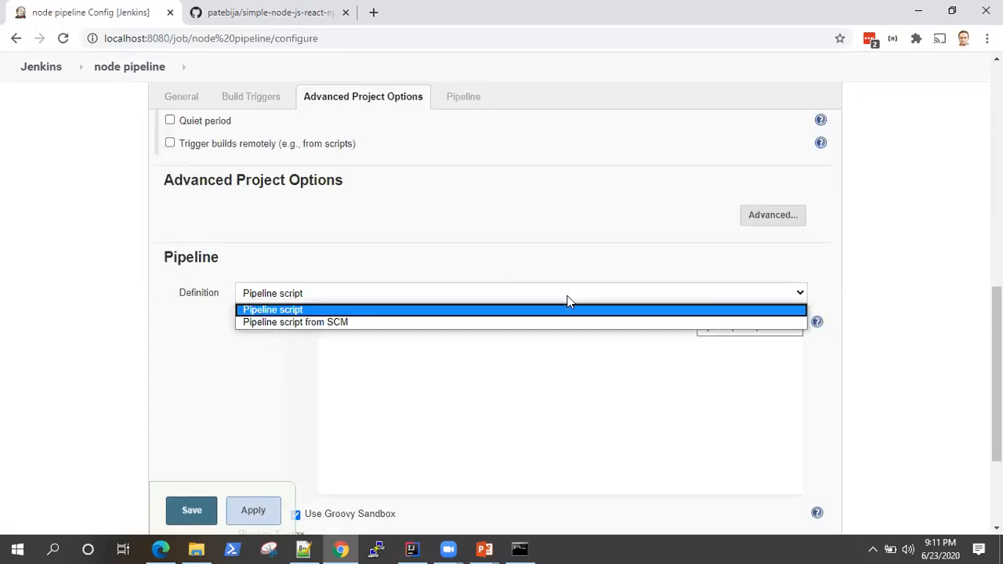
left_click(272, 311)
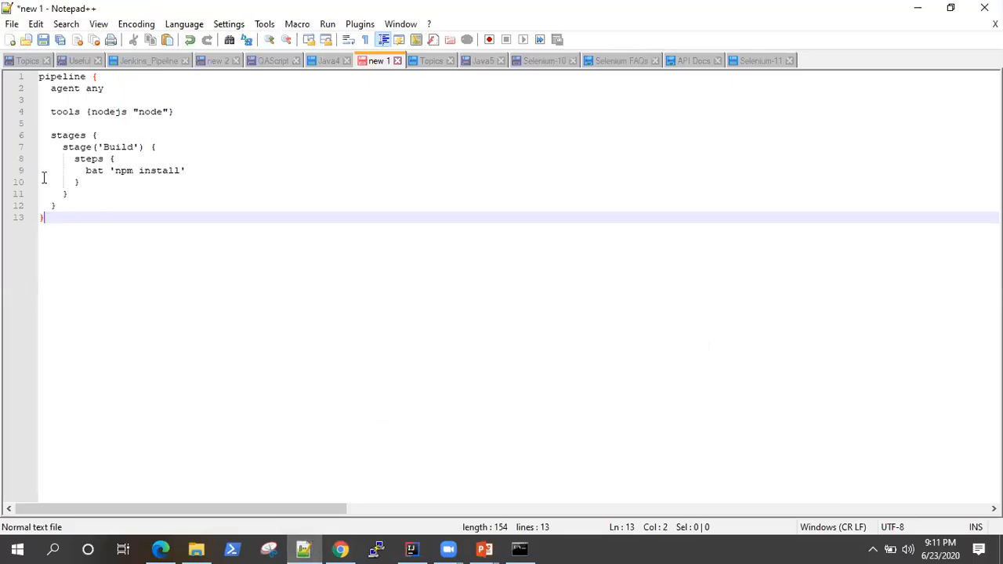
key("ctrl+a")
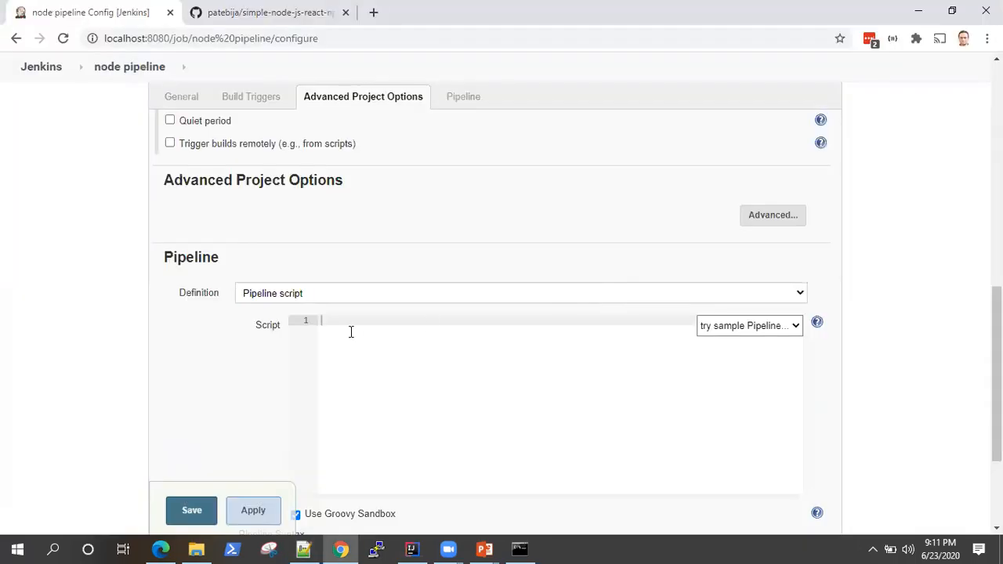
type("pipeline {")
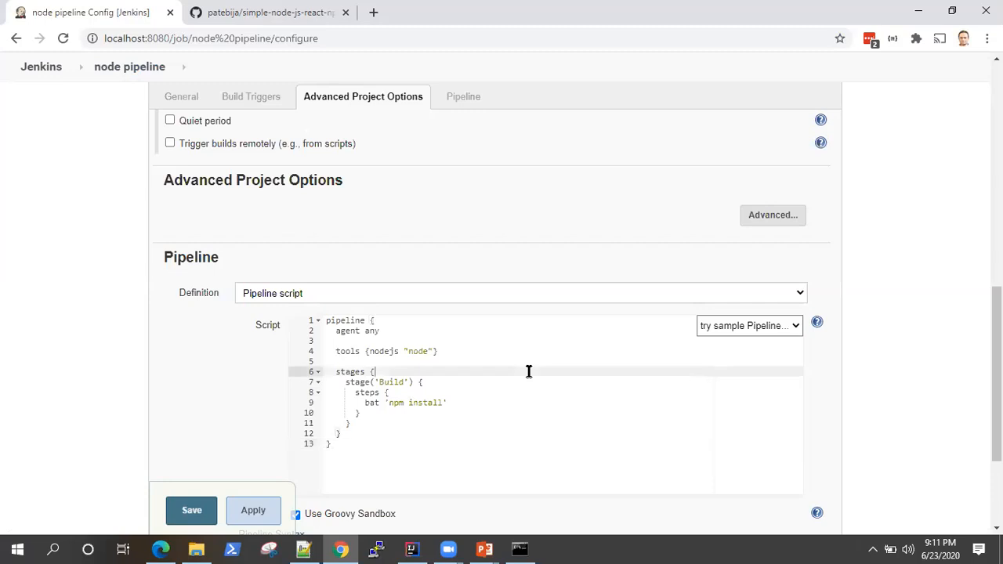
mouse_move(485, 549)
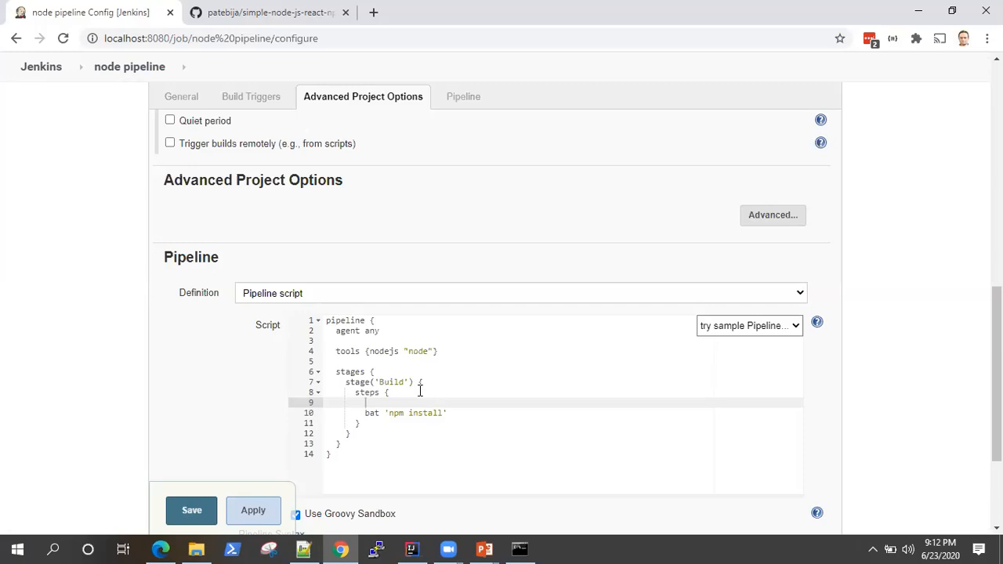
mouse_move(386, 383)
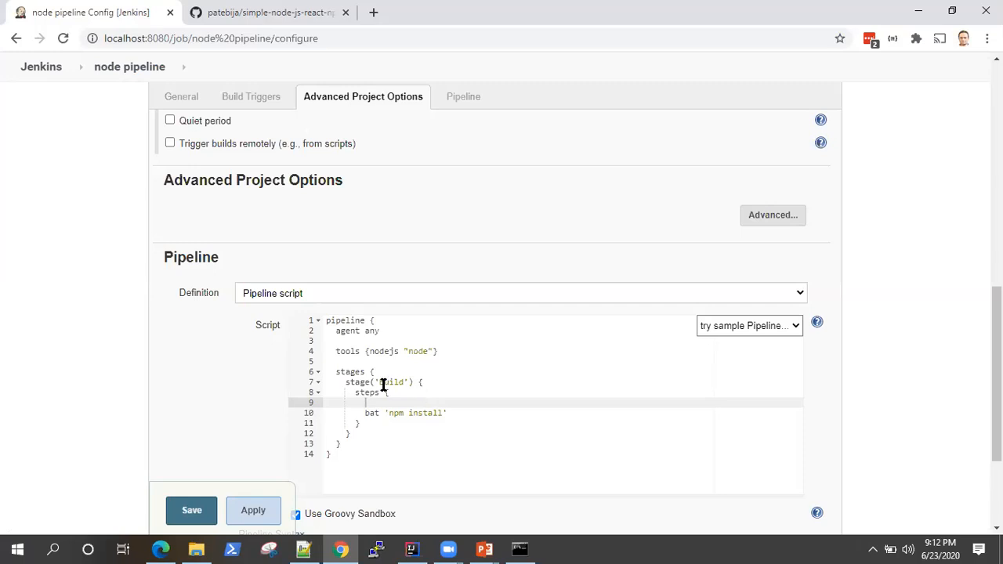
mouse_move(480, 371)
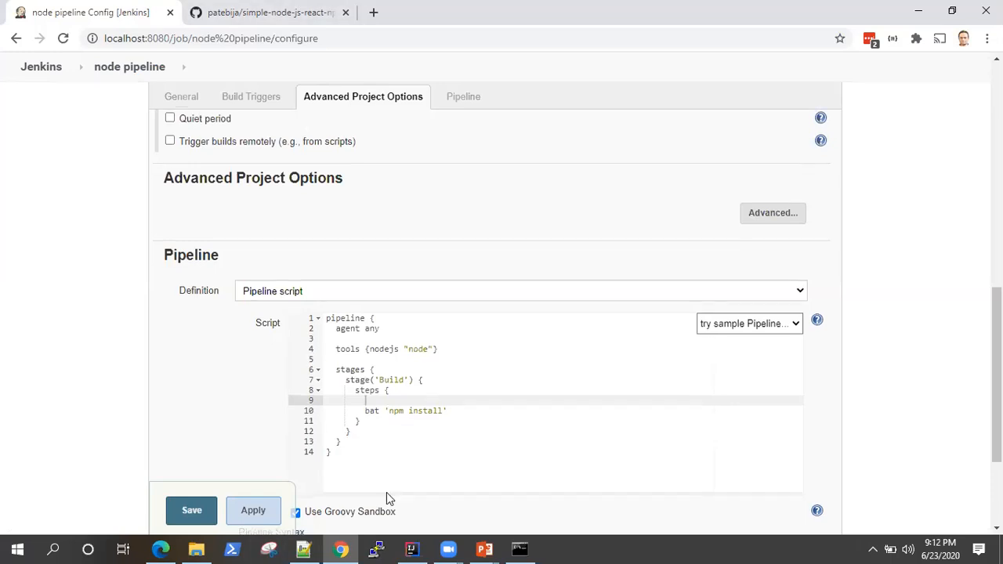
left_click(462, 97)
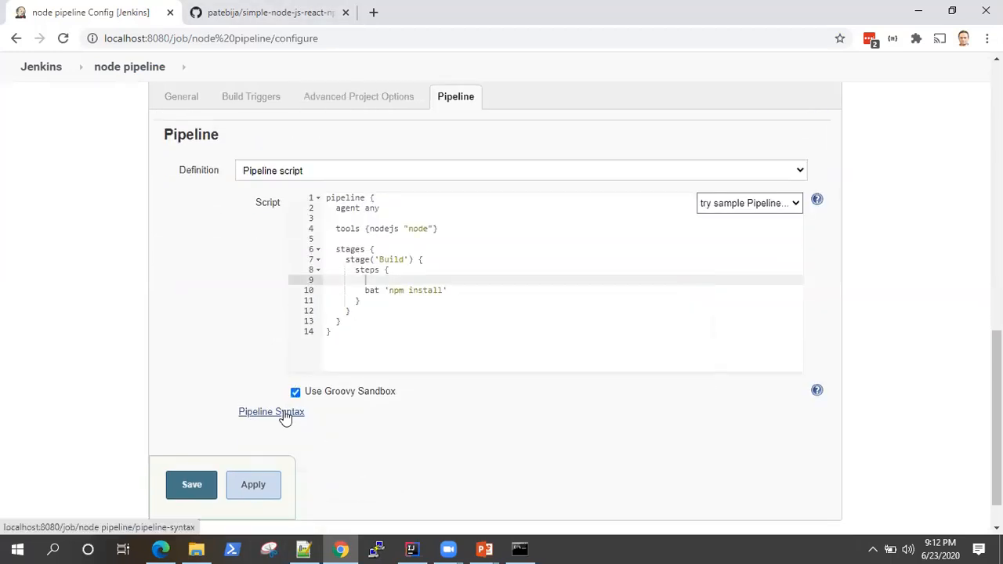
left_click(271, 412)
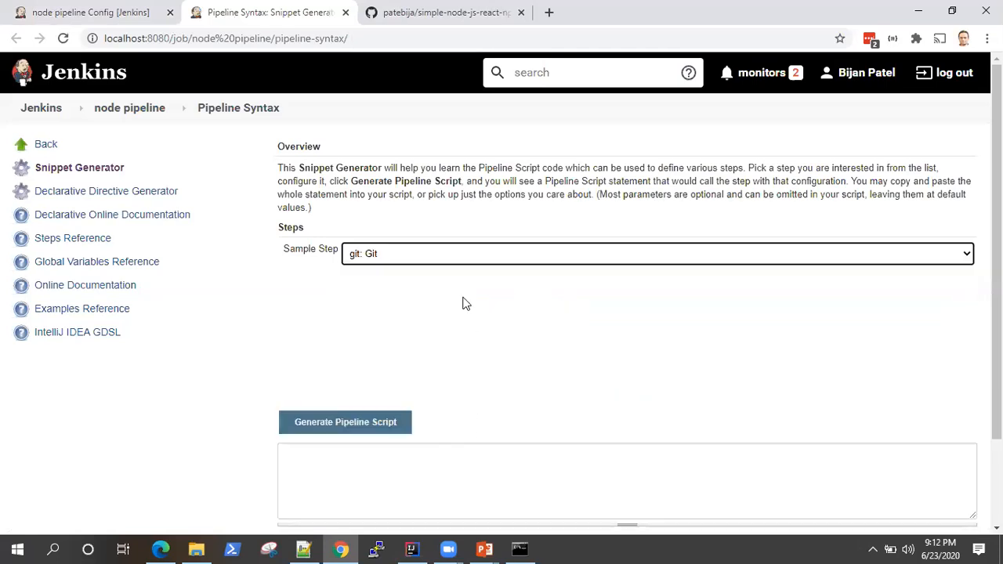
left_click(445, 13)
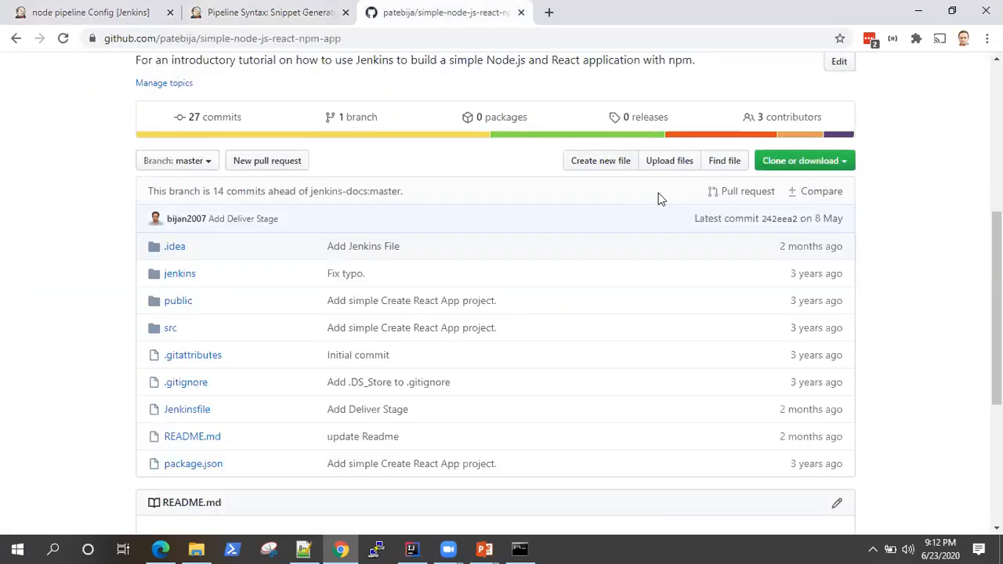
left_click(804, 160)
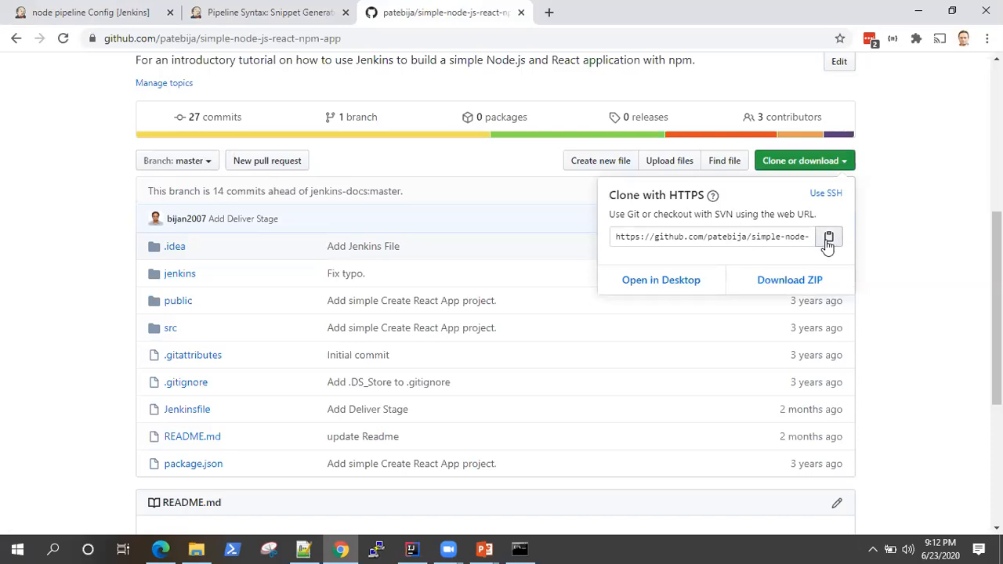
left_click(276, 13)
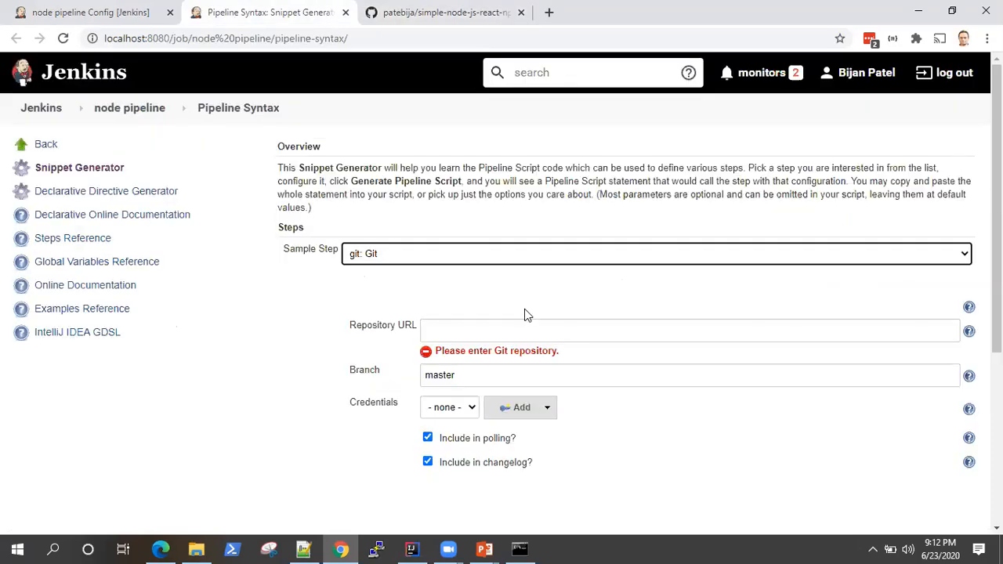
type("https://github.com/patebija/simple-node-js-react-npm-app.git")
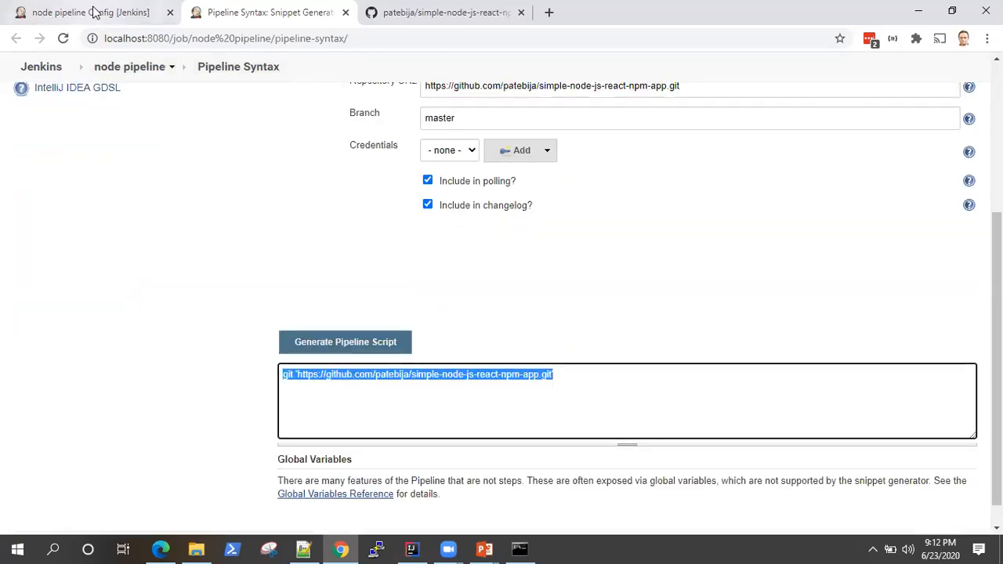
left_click(91, 13)
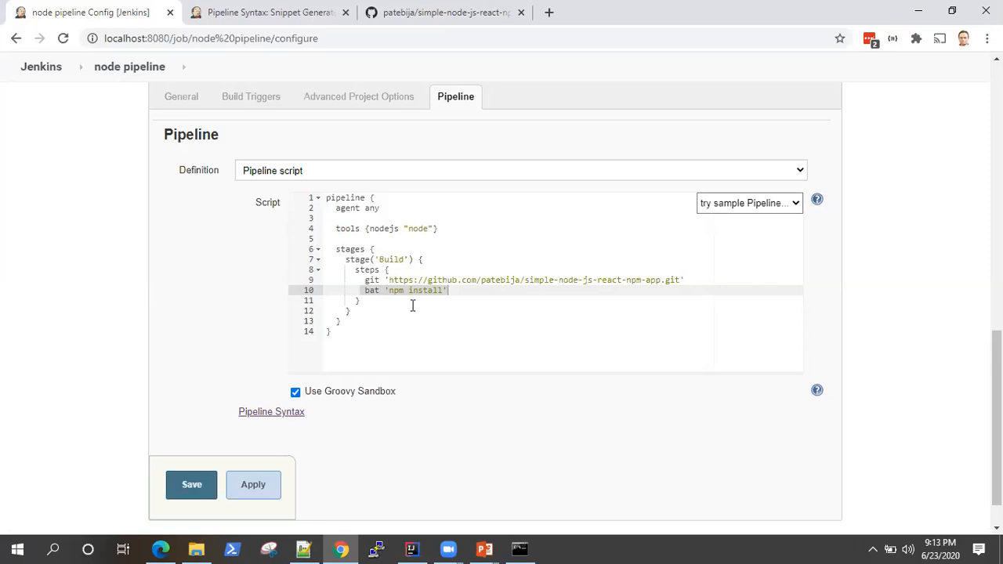
mouse_move(433, 297)
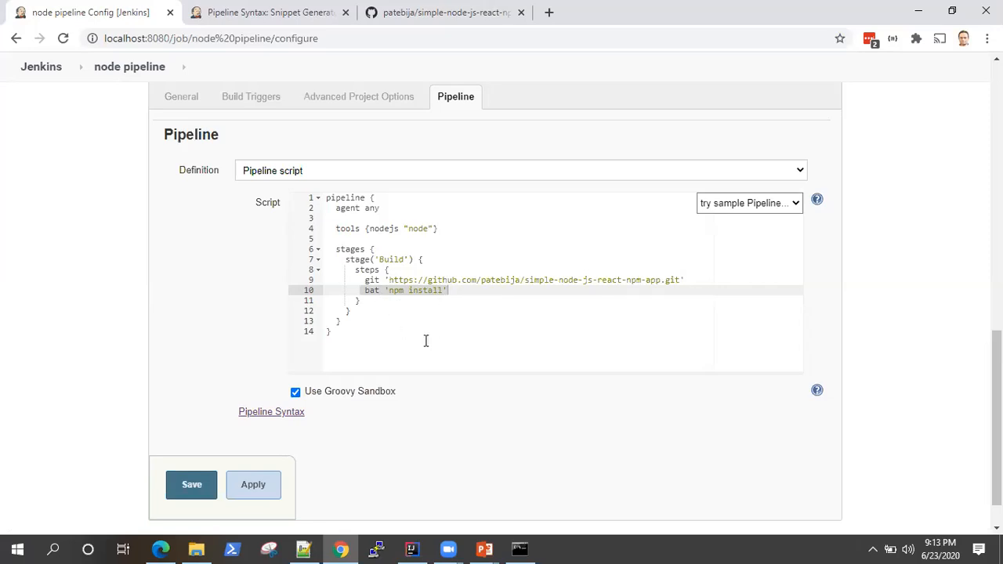
mouse_move(423, 364)
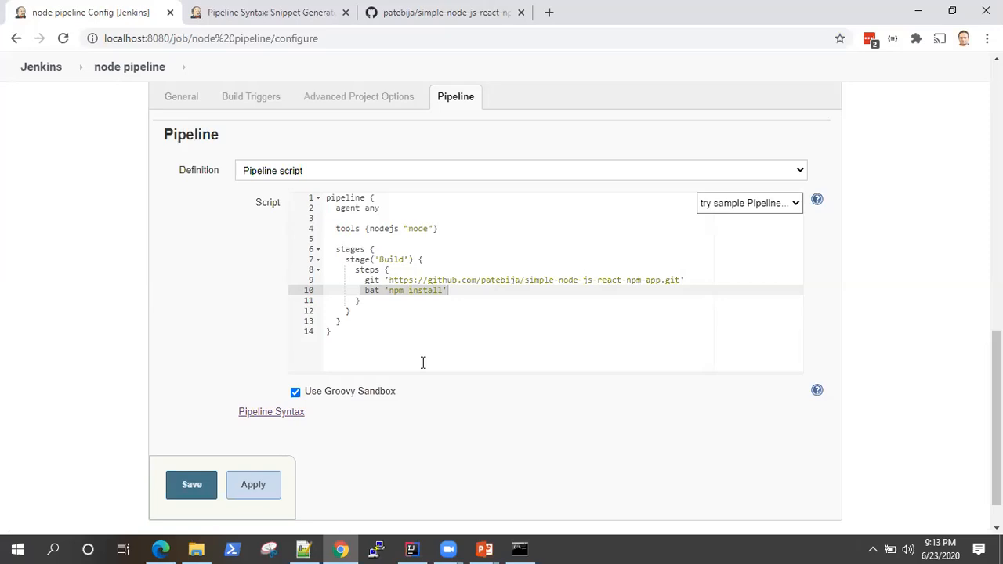
mouse_move(436, 313)
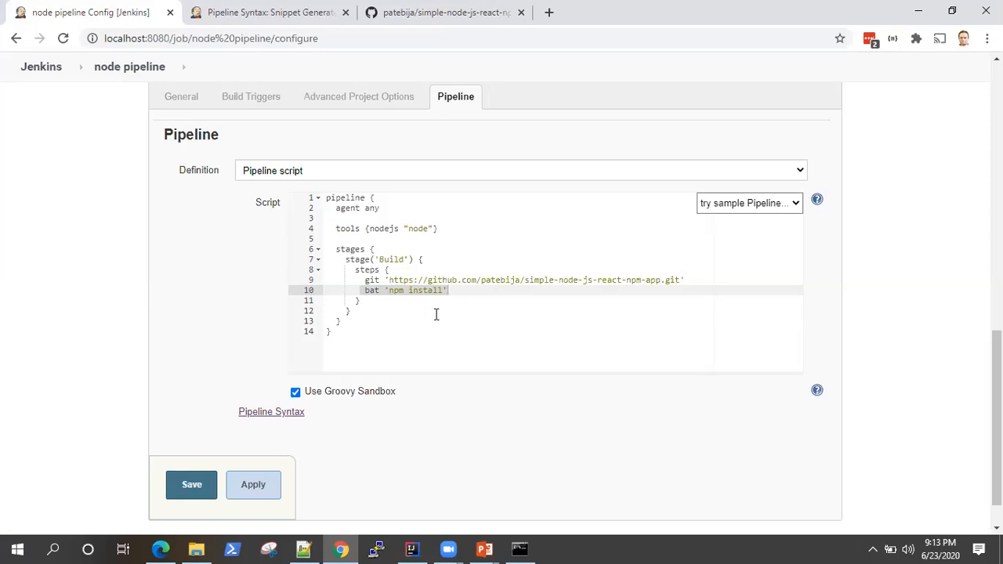
mouse_move(449, 458)
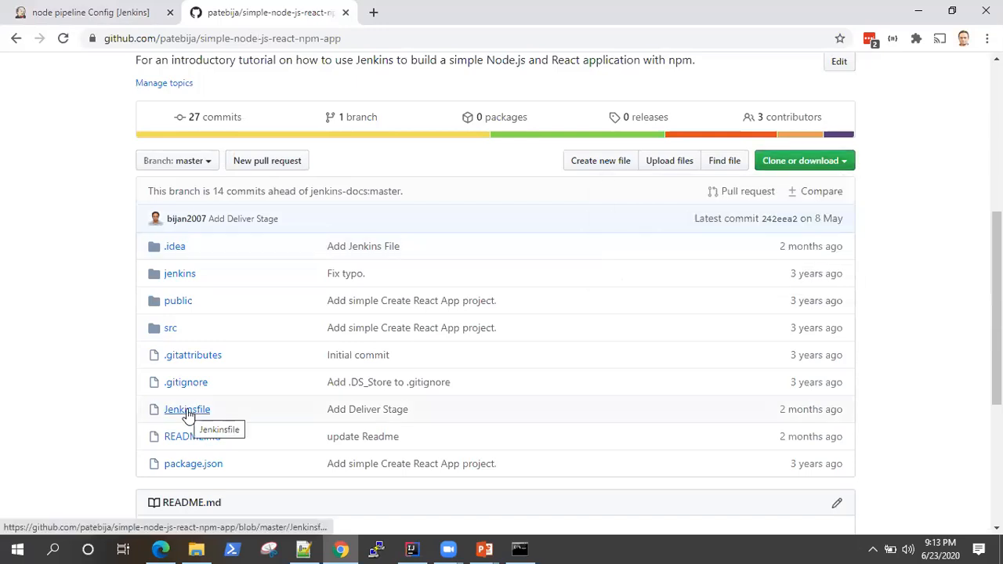
- Read the repository's Jenkinsfile stages on GitHub, then return to the node pipeline configuration
left_click(186, 409)
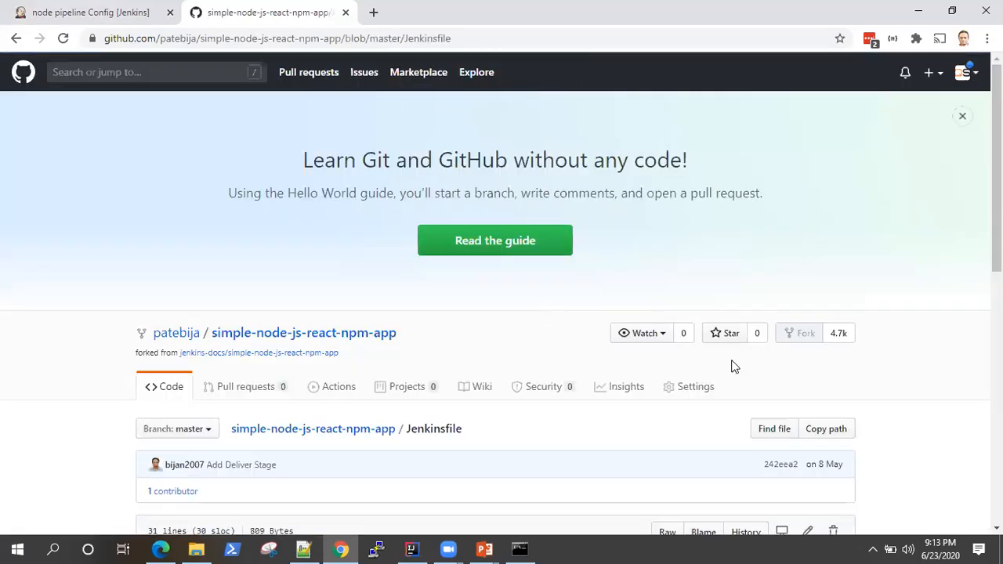
scroll("down", 3)
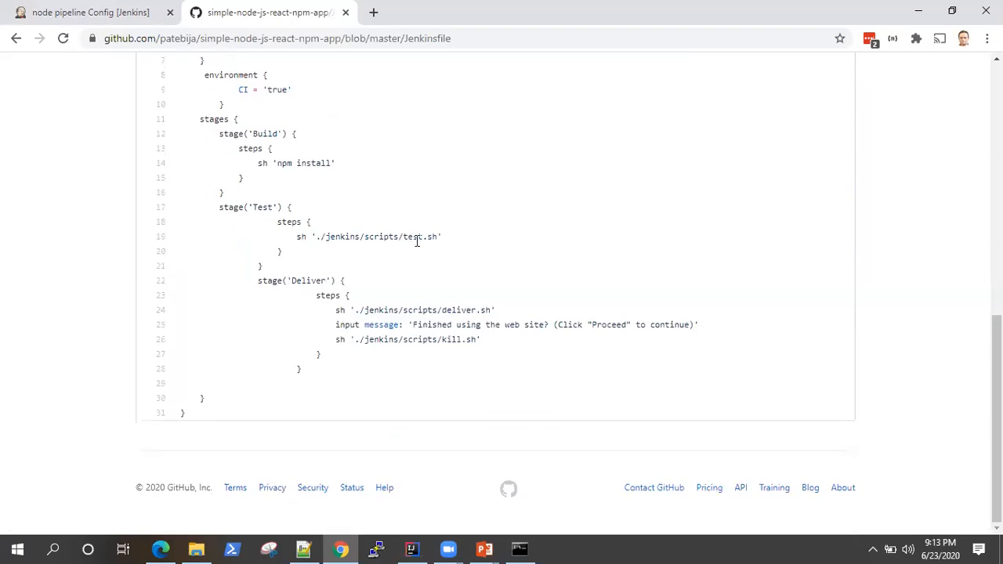
mouse_move(451, 340)
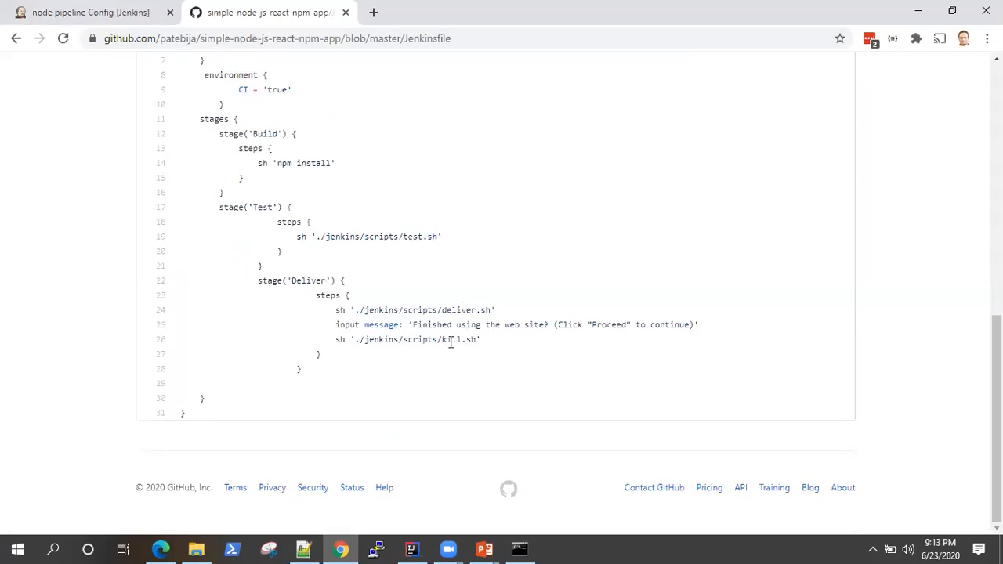
double_click(464, 310)
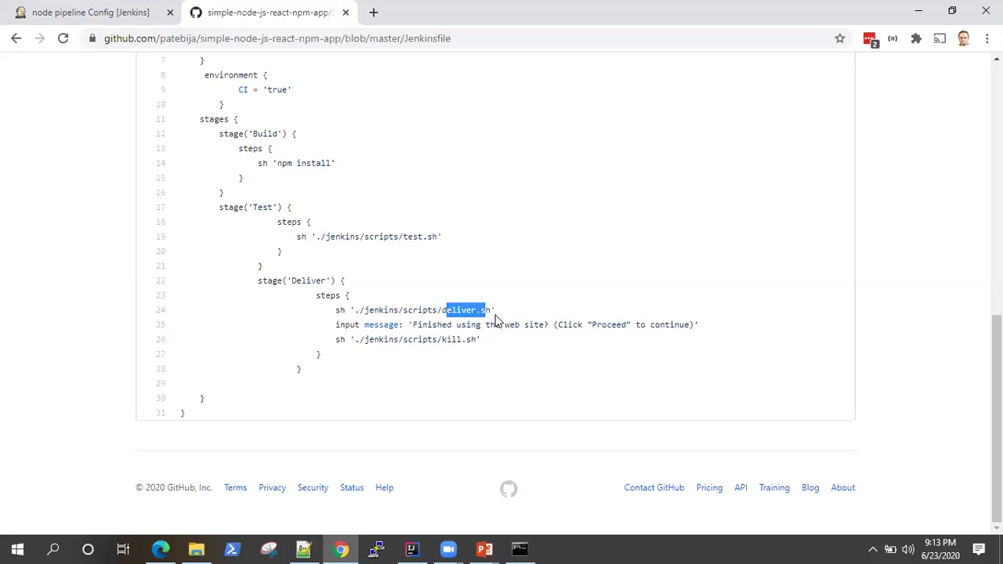
mouse_move(323, 166)
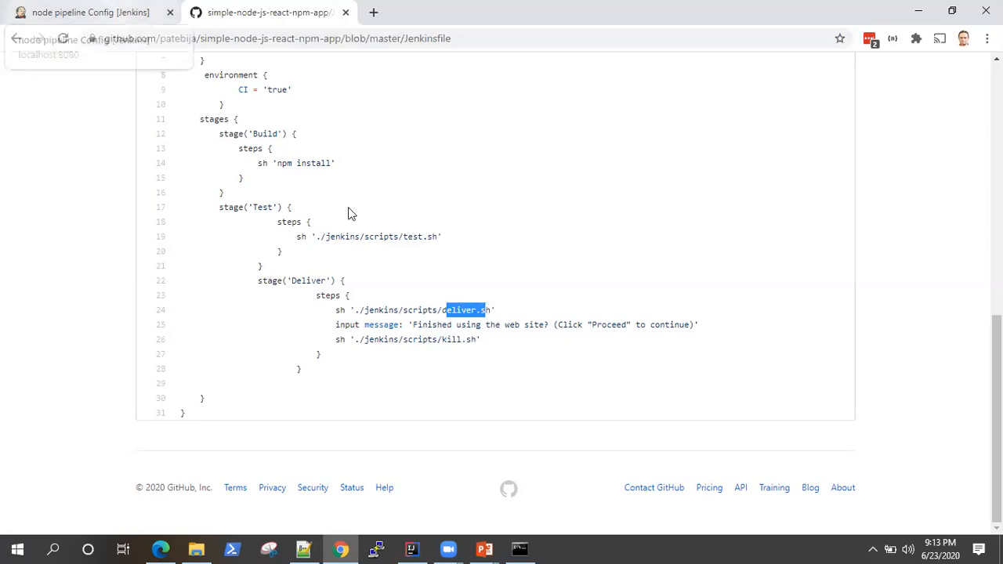
left_click(94, 12)
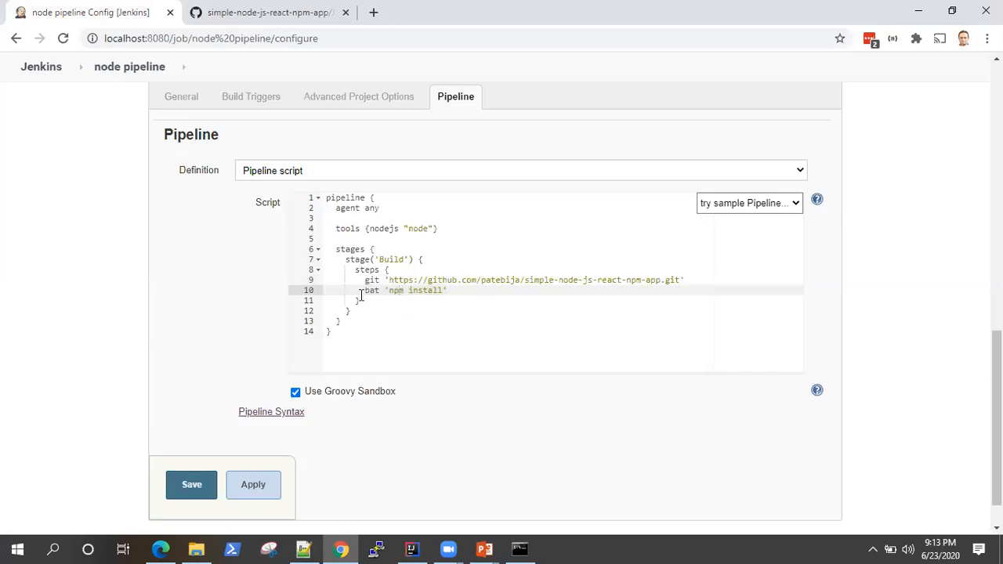
- Save the node pipeline configuration with its bat npm install step
left_click(191, 486)
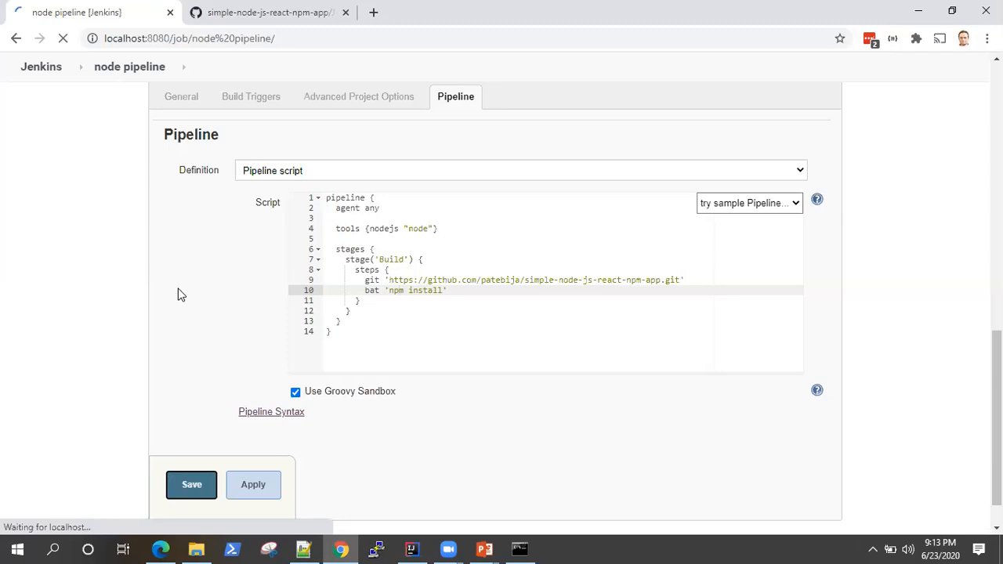
left_click(191, 486)
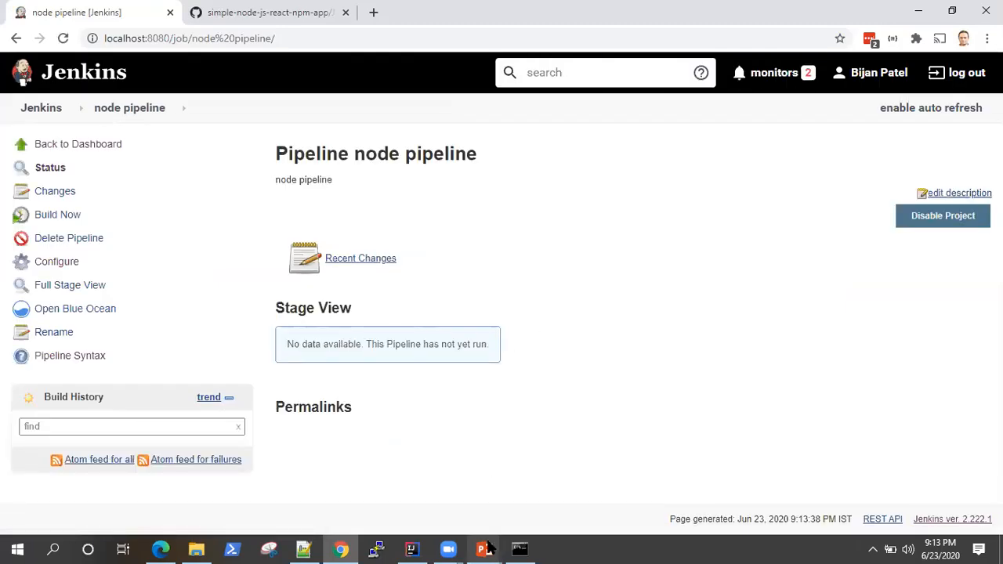
left_click(481, 547)
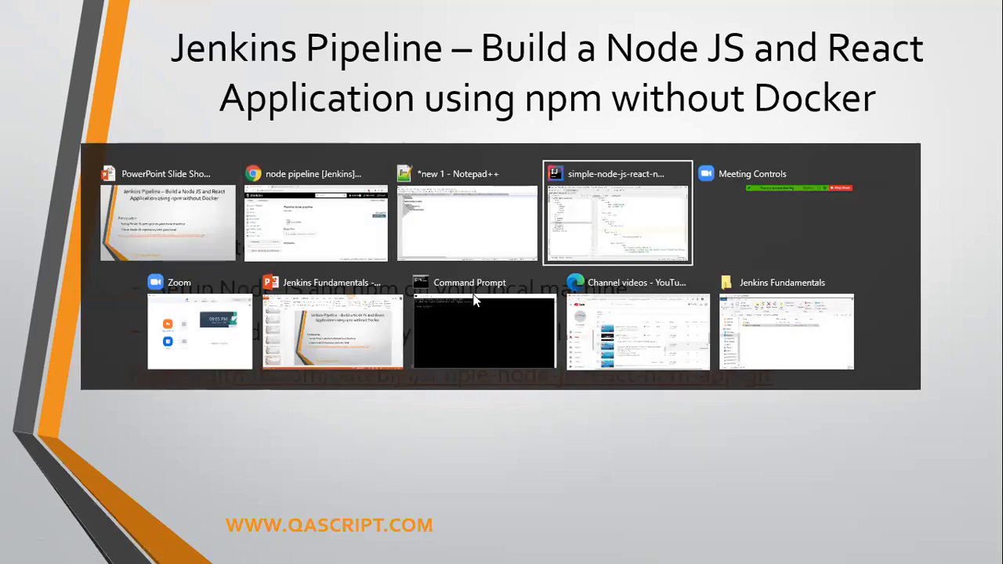
- Confirm Node v12.16.3 and npm 6.14.4 in Command Prompt with node -v and npm -v
left_click(482, 333)
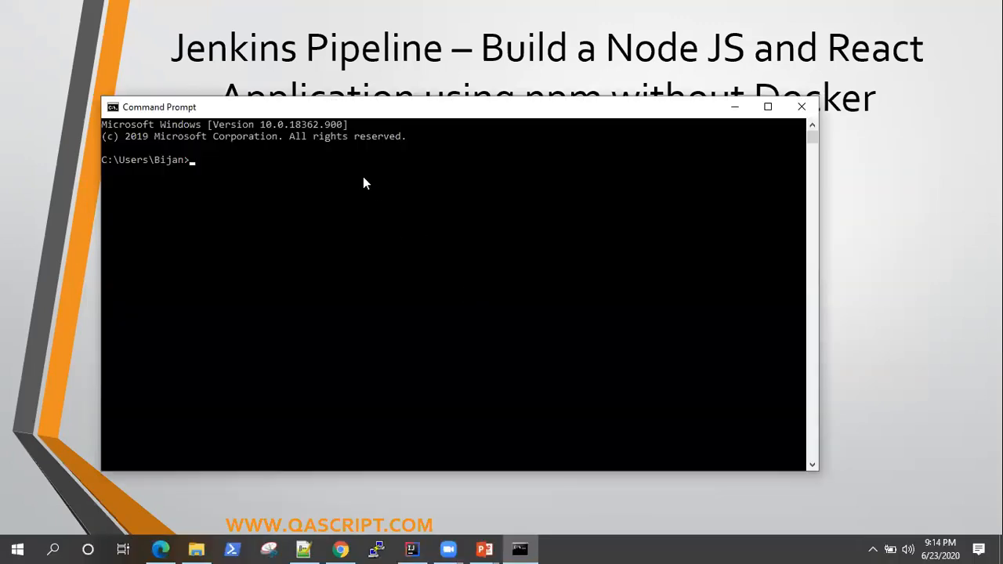
type("n")
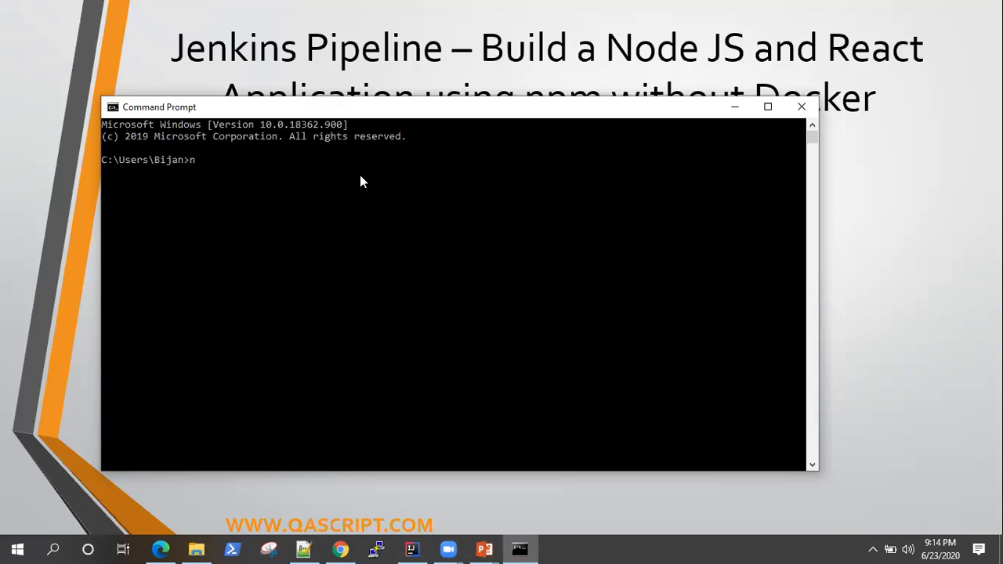
type("ode -v")
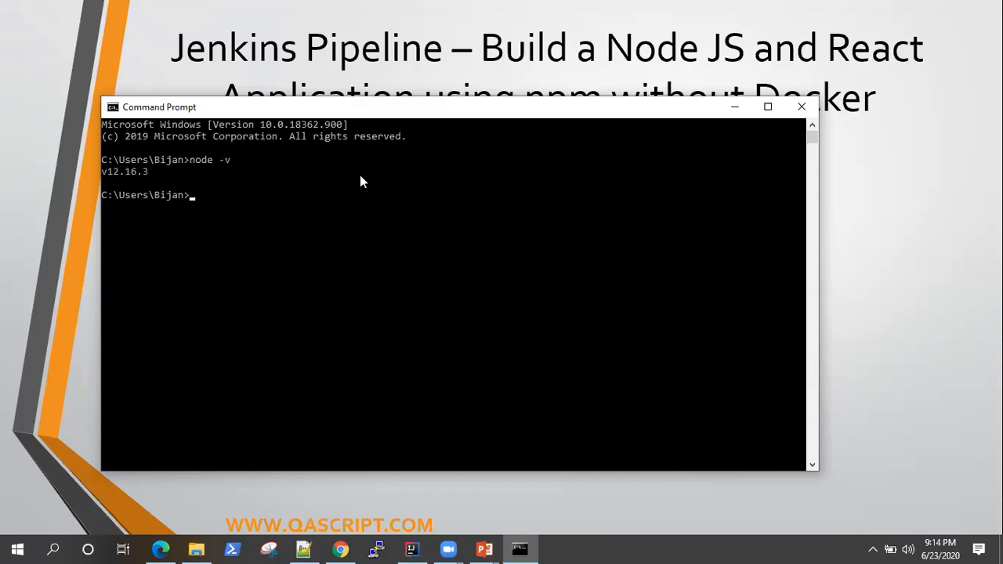
type("n")
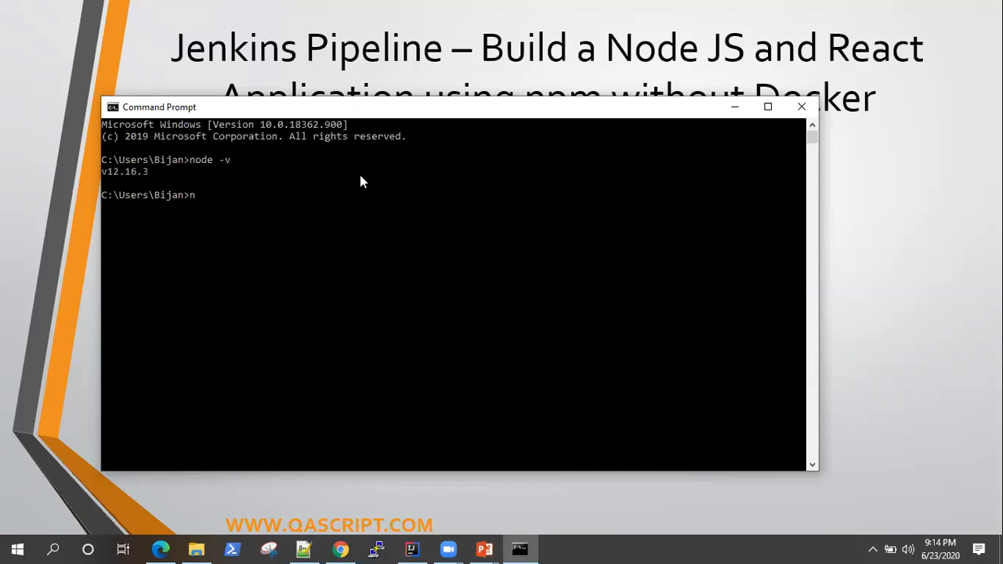
type("pm -v")
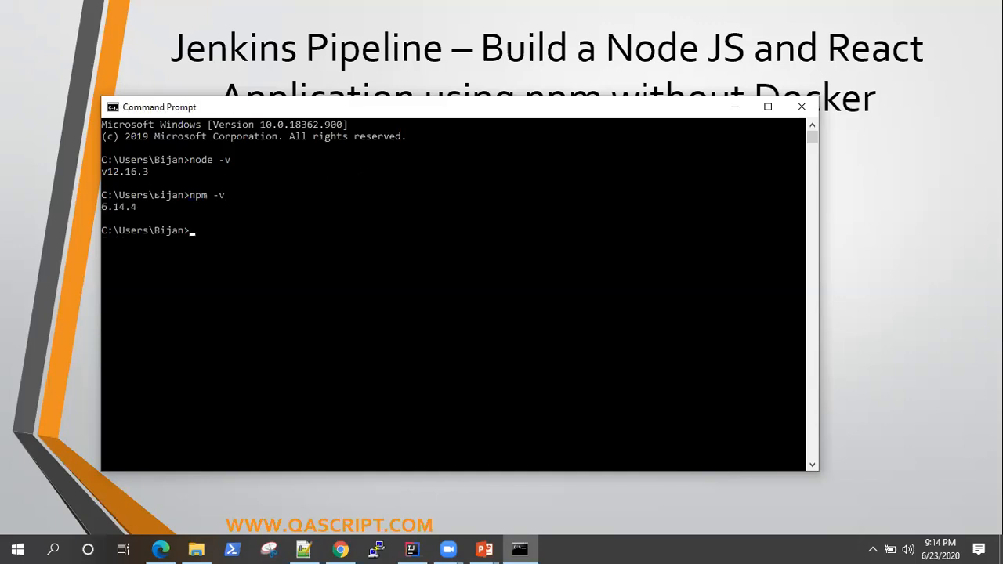
mouse_move(717, 141)
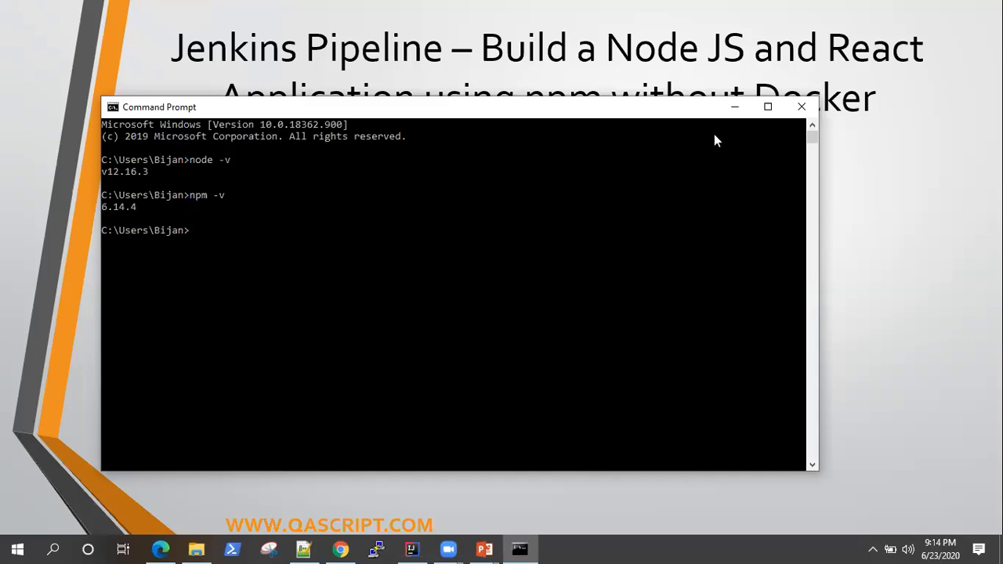
mouse_move(660, 134)
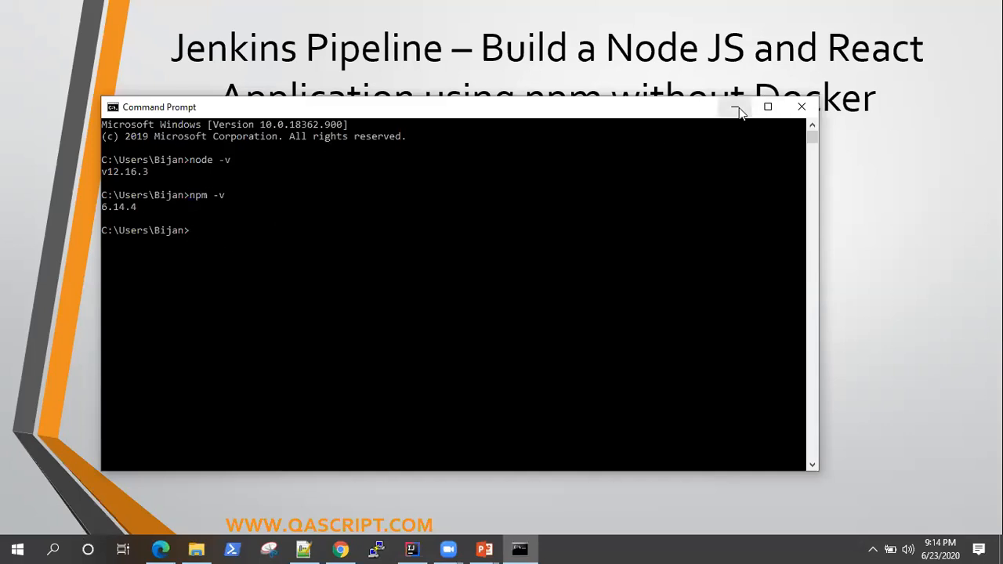
key("alt+tab")
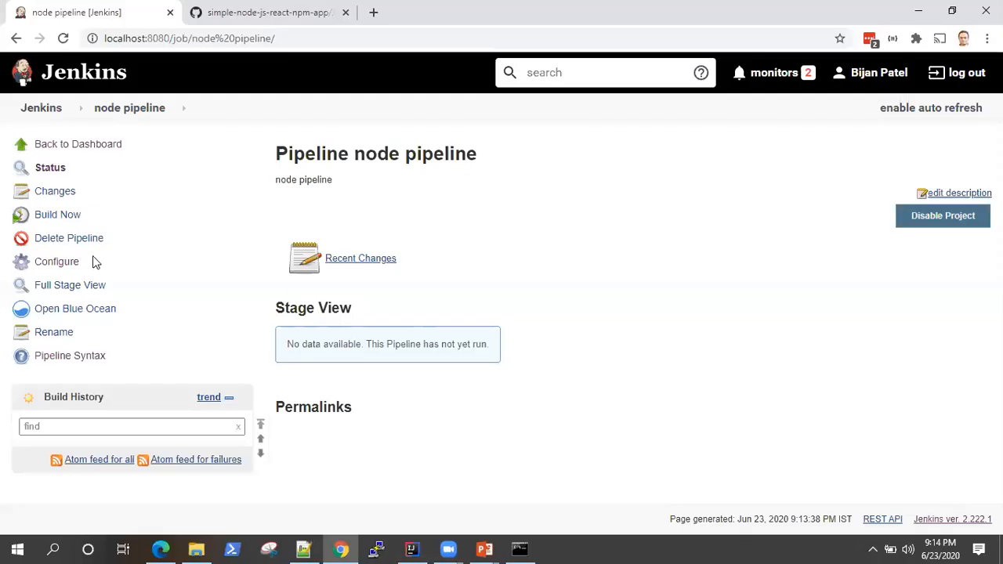
mouse_move(71, 267)
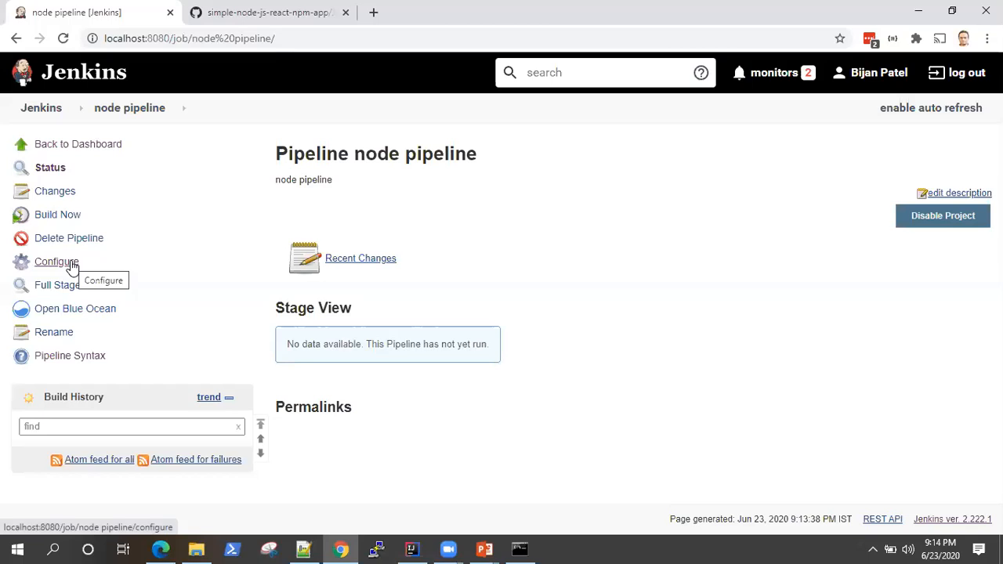
mouse_move(145, 119)
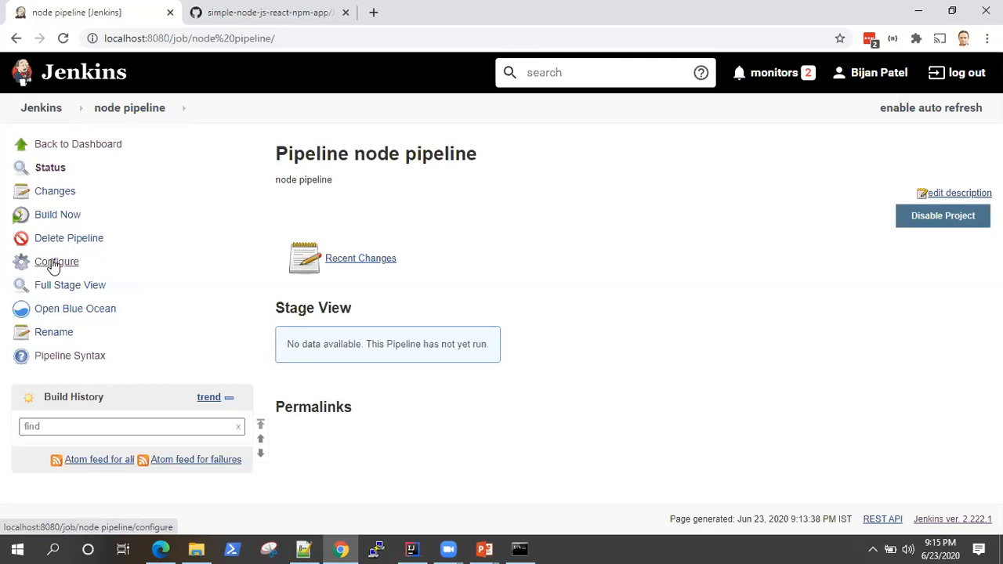
- Reach the Plugin Manager's Available plugins list from Manage Jenkins
left_click(56, 260)
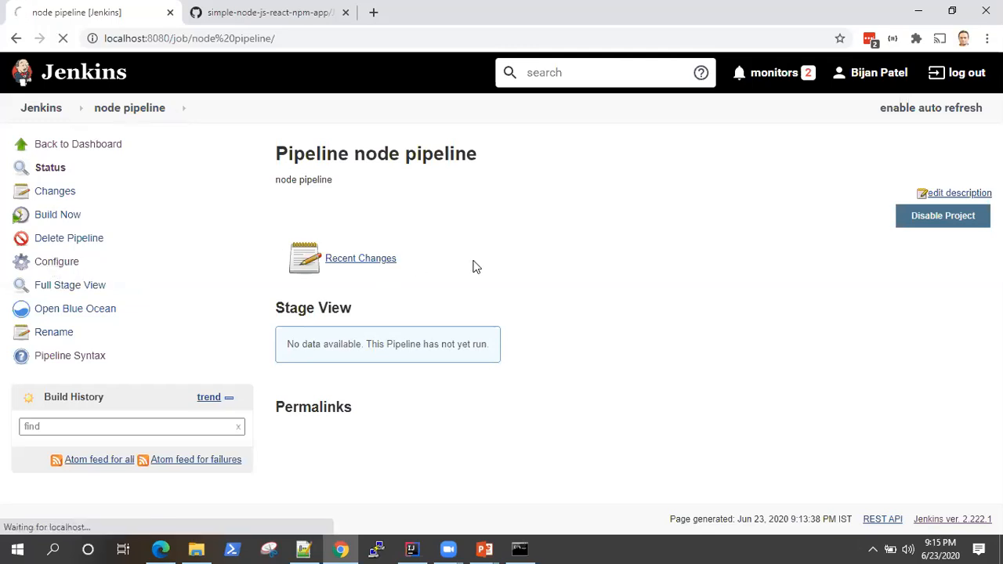
left_click(57, 261)
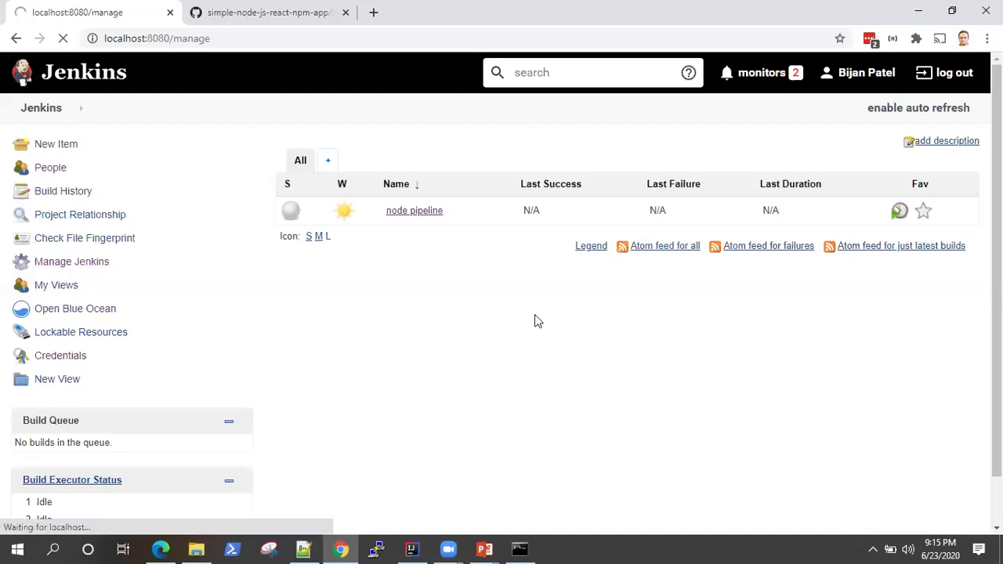
left_click(72, 261)
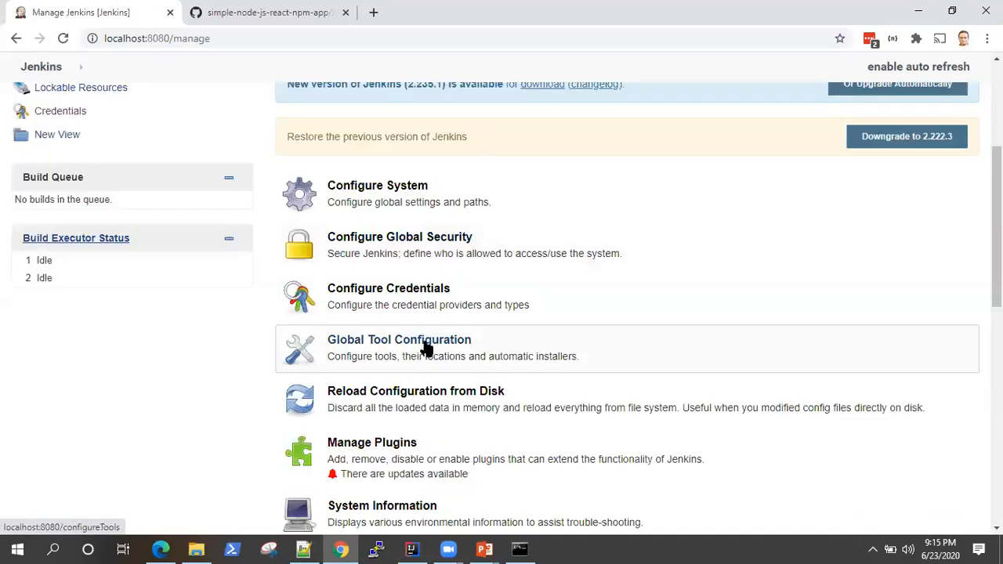
left_click(399, 338)
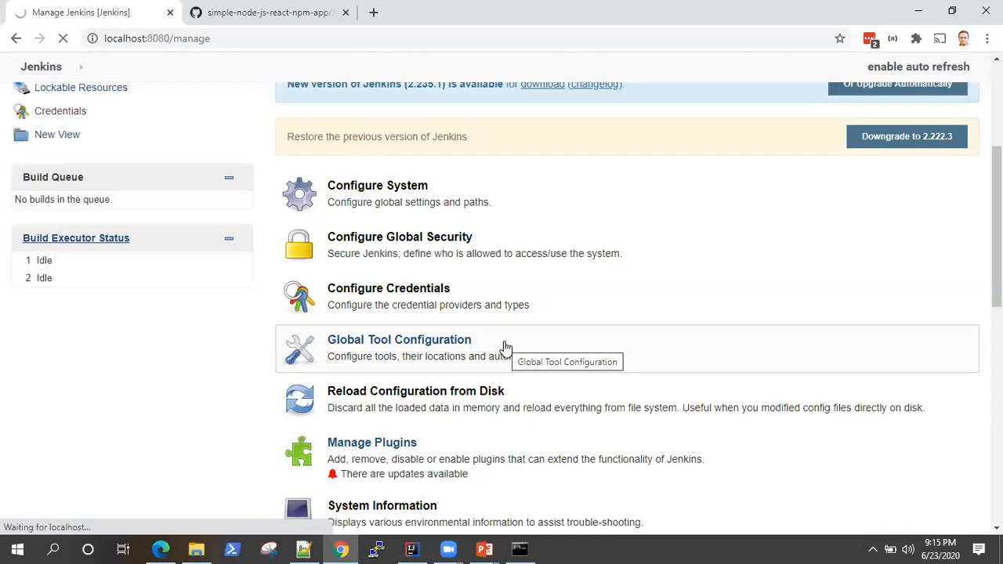
left_click(374, 442)
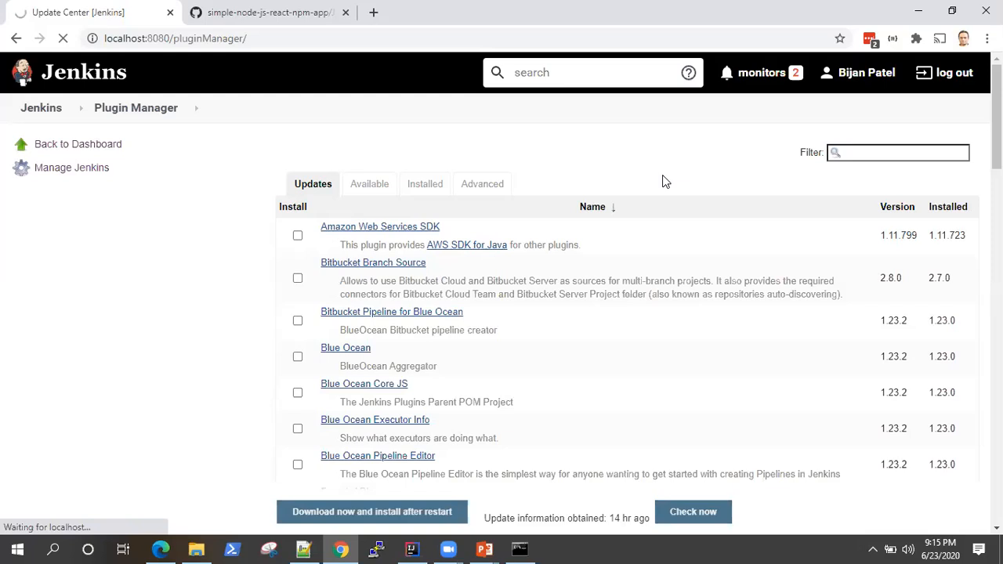
left_click(368, 184)
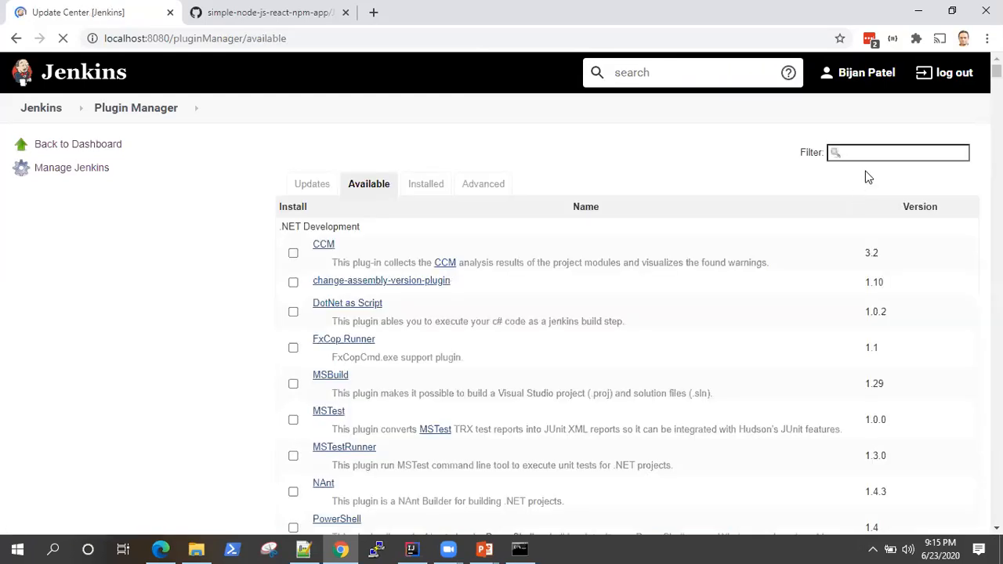
- Filter for 'node', tick the NodeJS plugin and install it without restart
type("n")
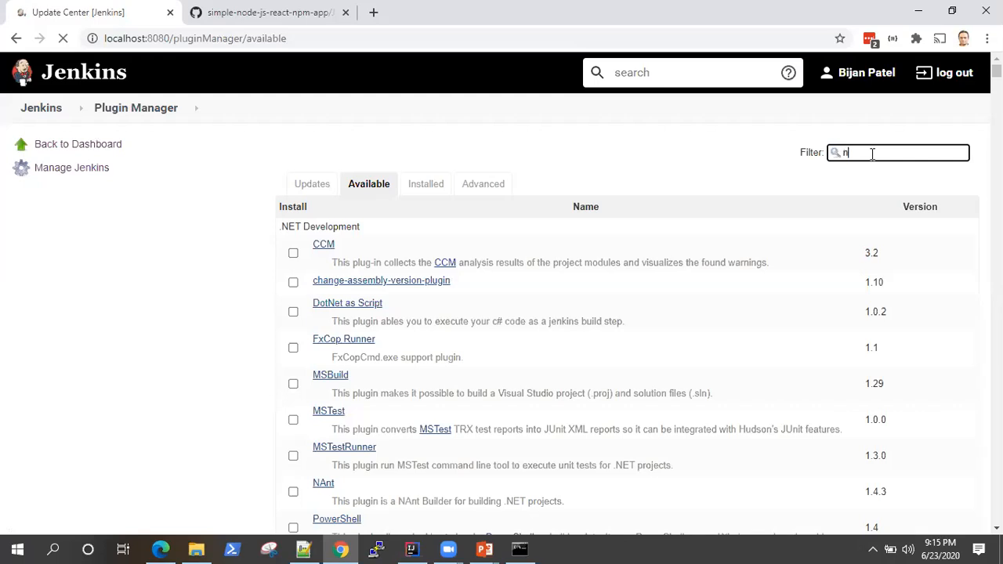
type("ode")
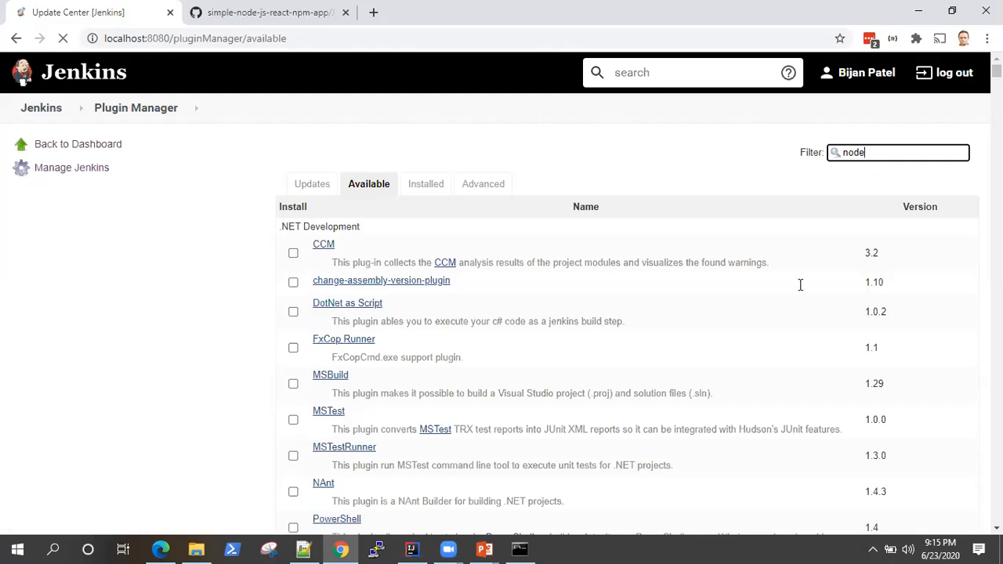
scroll("down", 3)
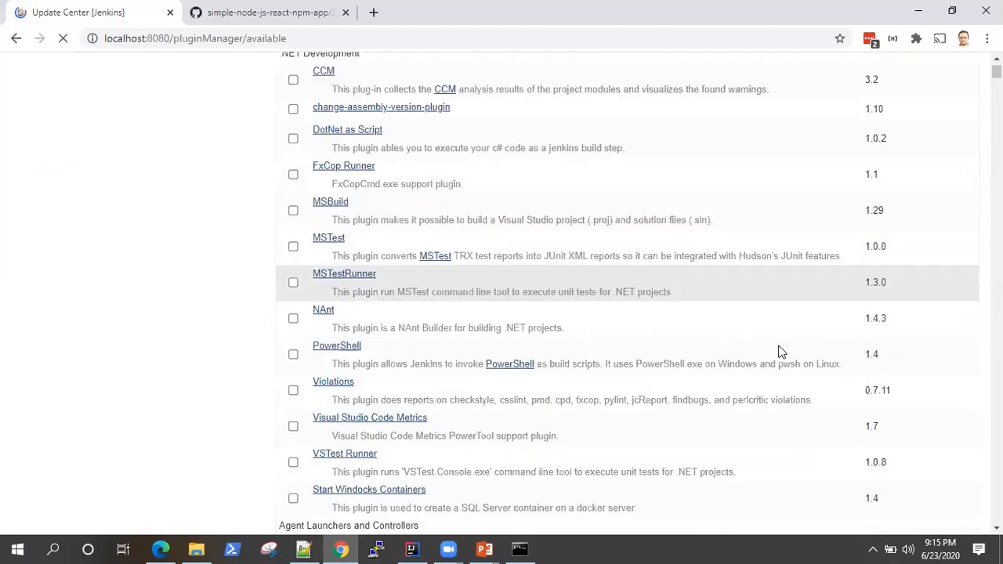
scroll("down", 3)
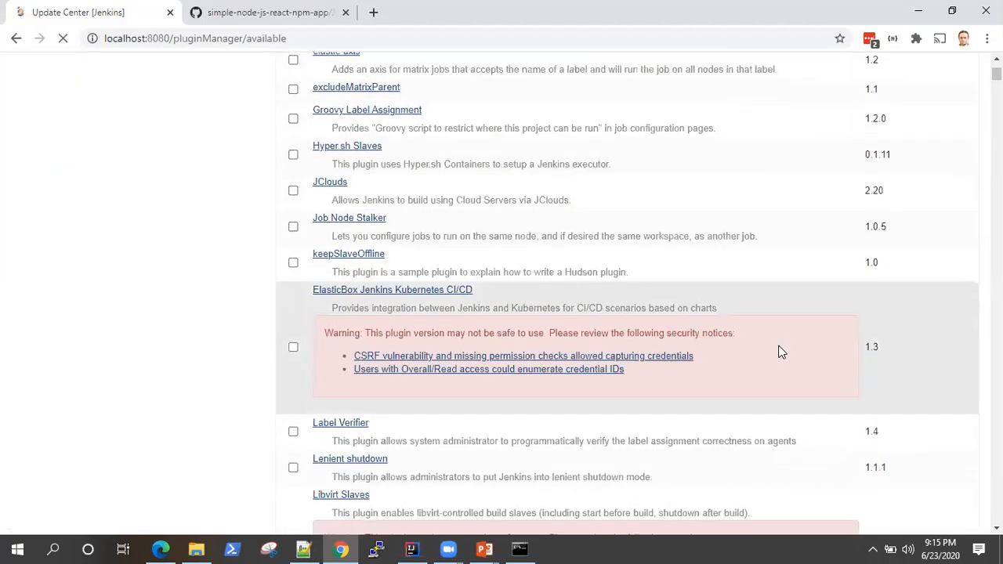
type("node")
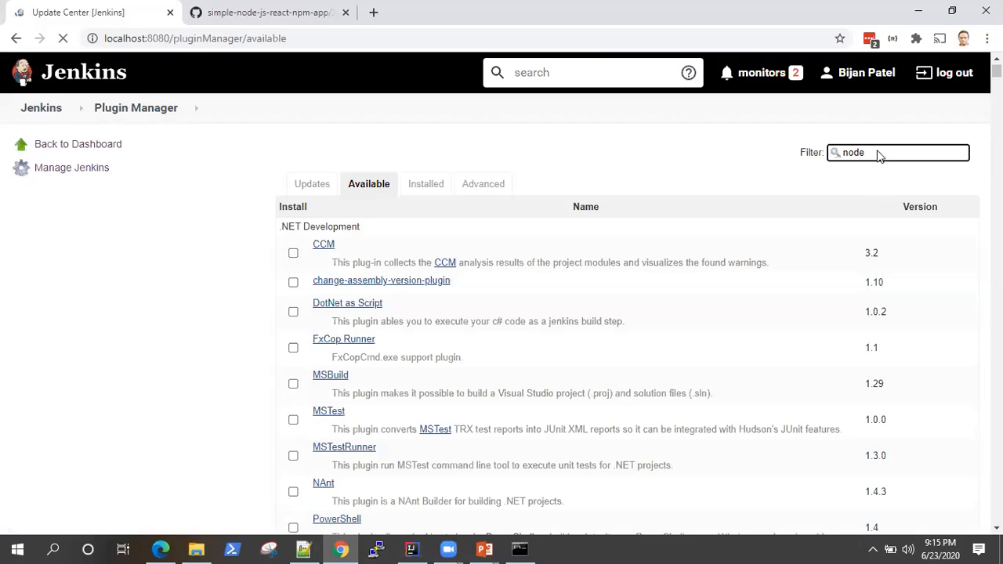
mouse_move(809, 172)
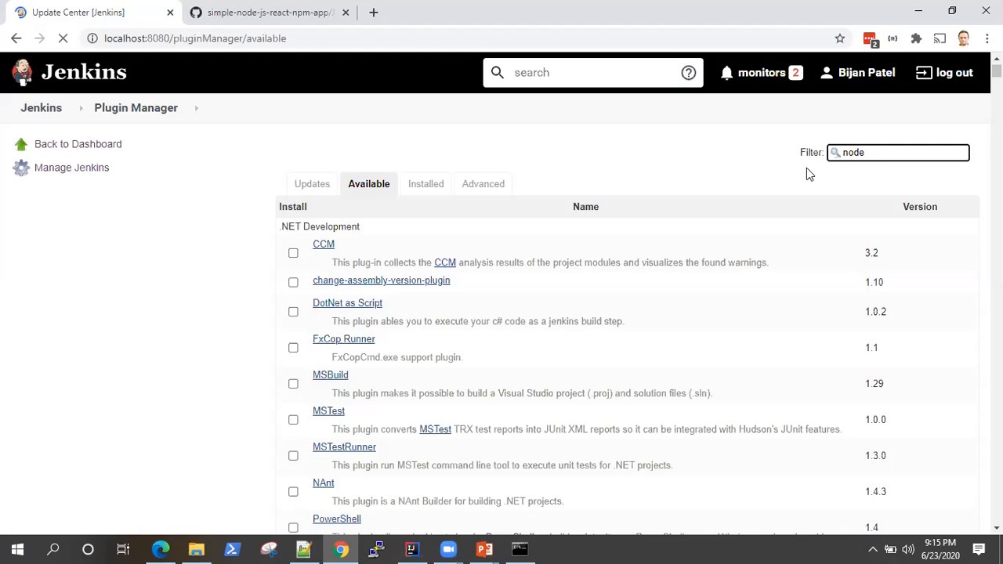
mouse_move(690, 266)
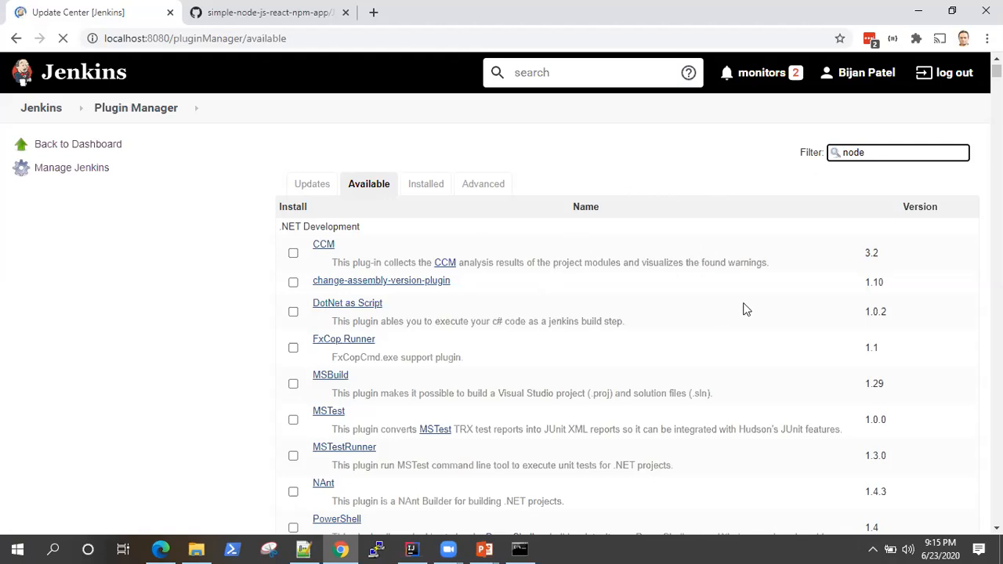
scroll("down", 3)
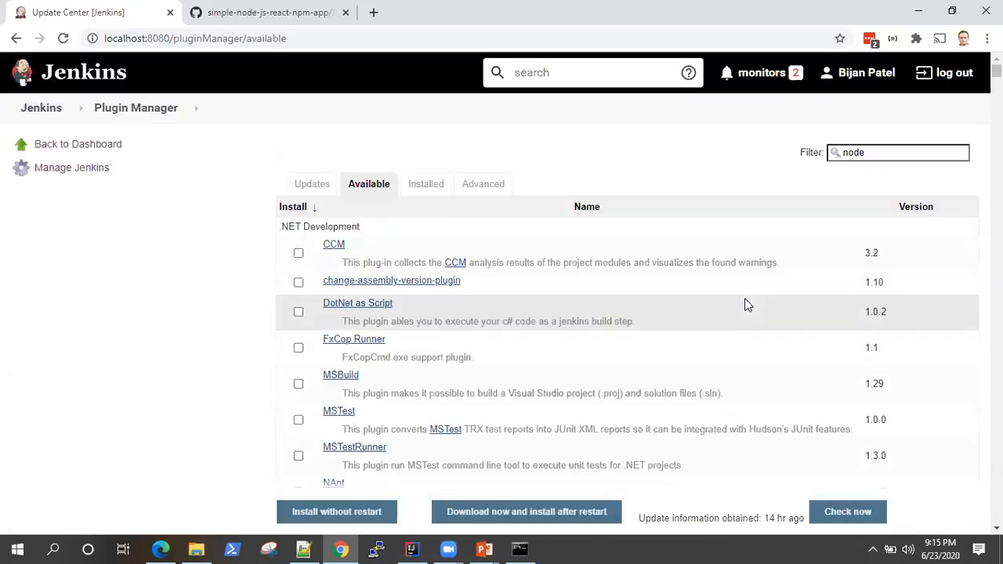
left_click(898, 154)
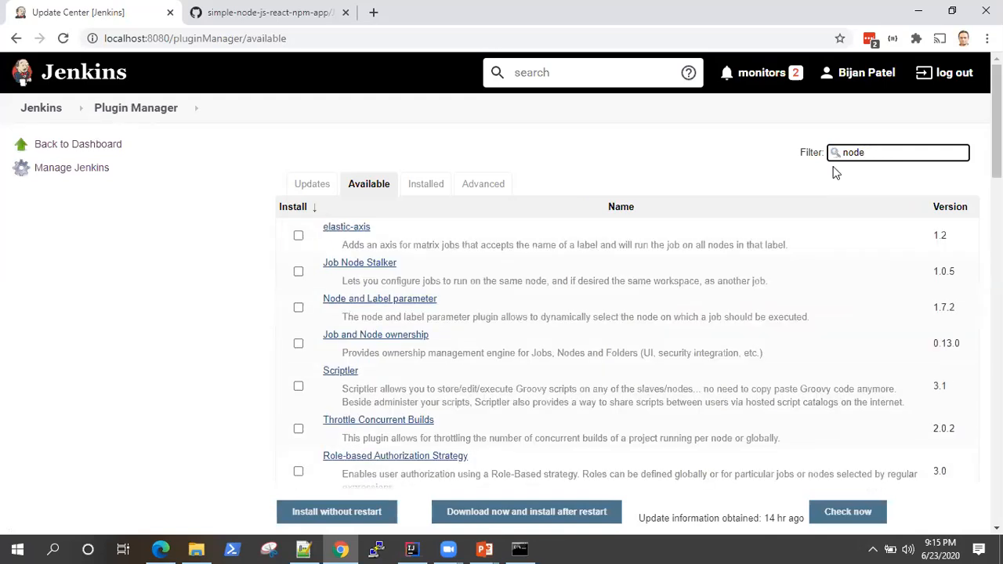
mouse_move(637, 265)
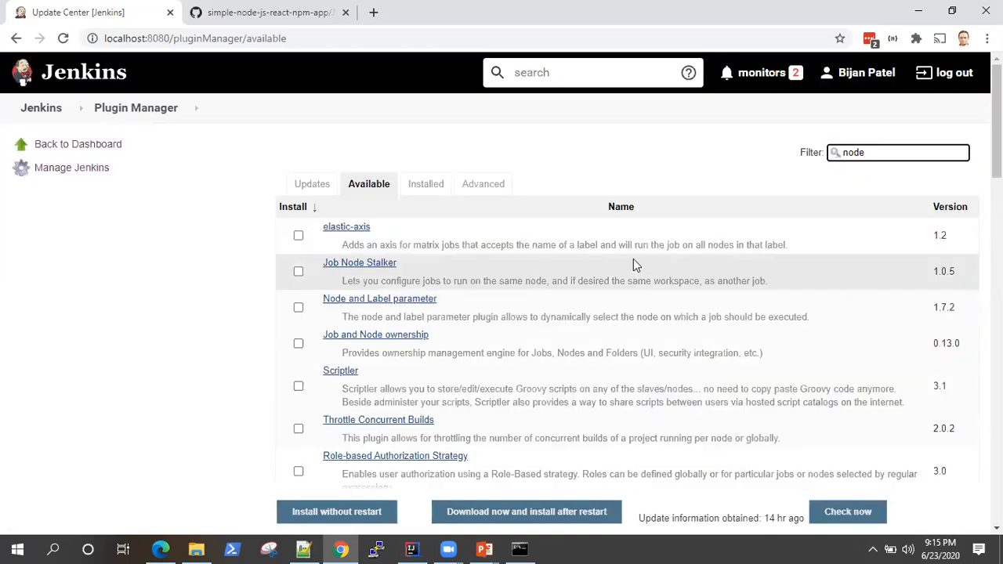
key("ctrl+f")
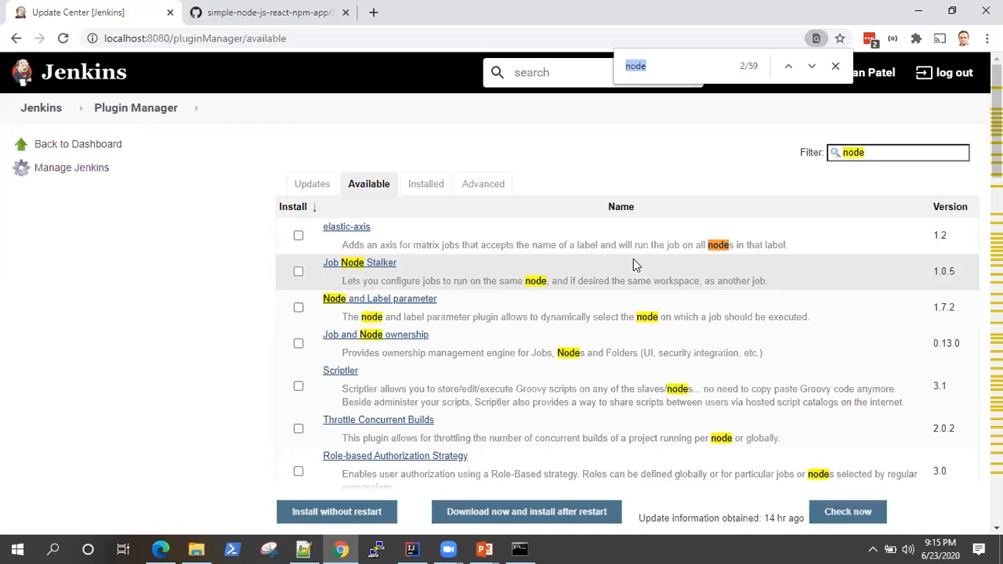
scroll("down", 3)
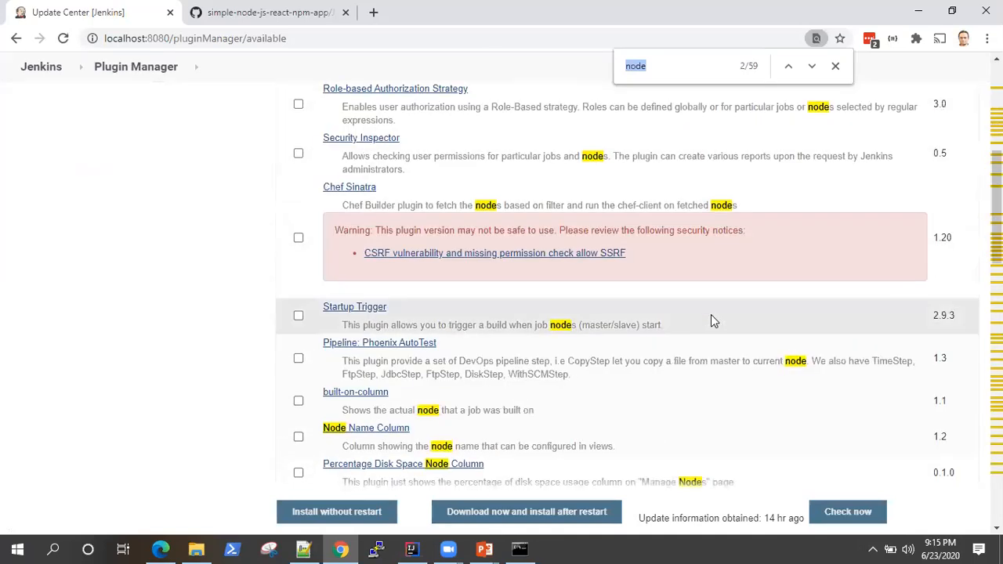
scroll("down", 3)
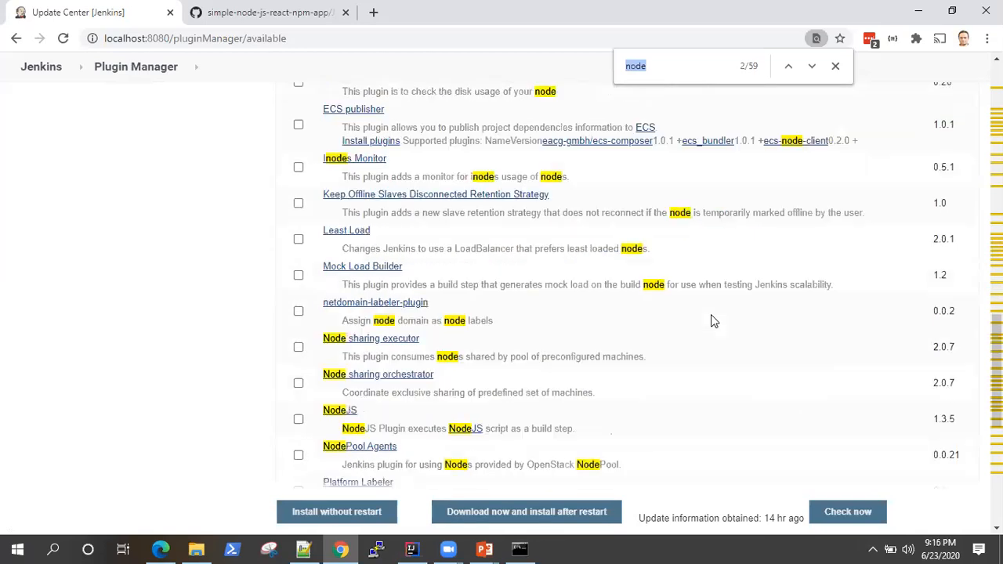
scroll("down", 3)
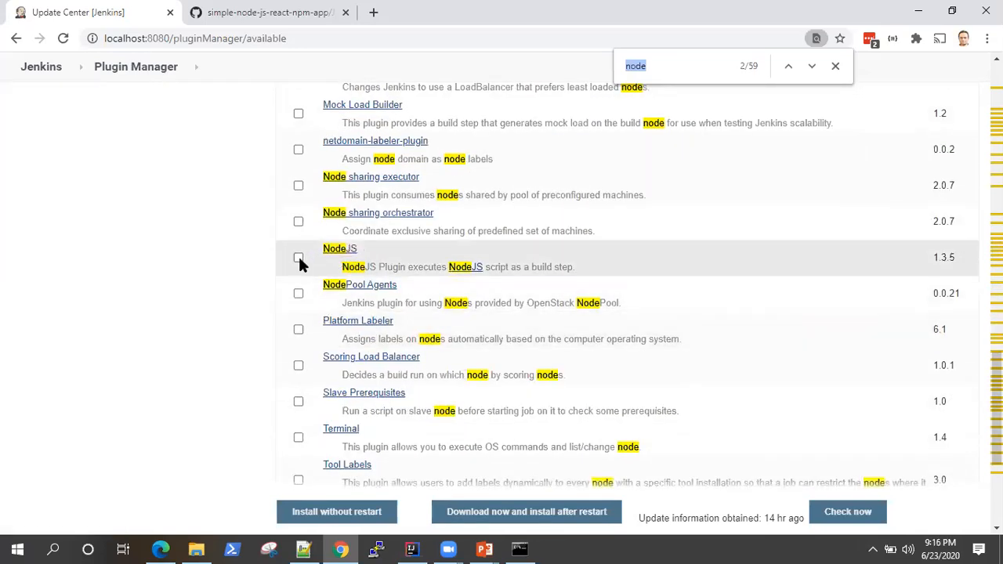
left_click(298, 257)
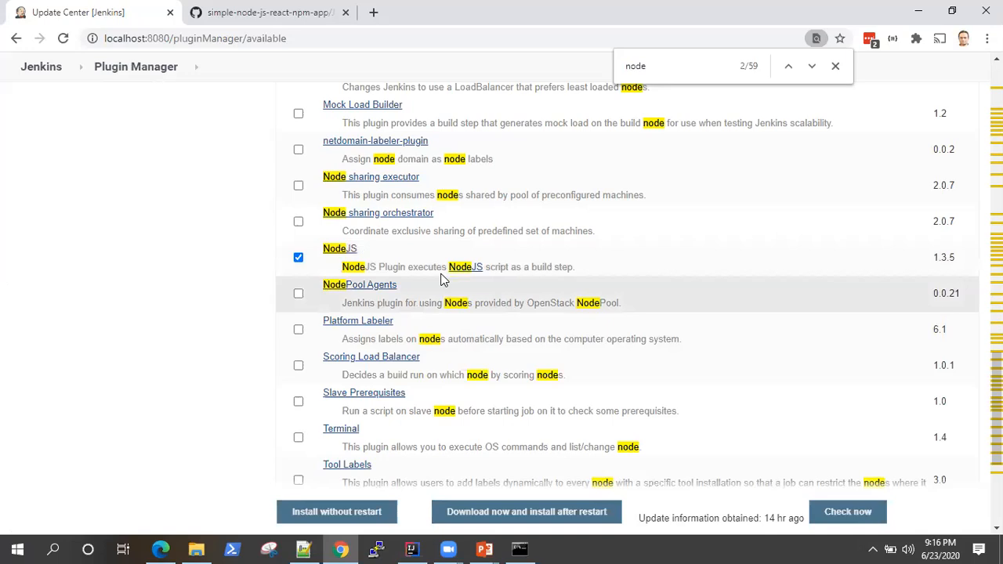
mouse_move(578, 274)
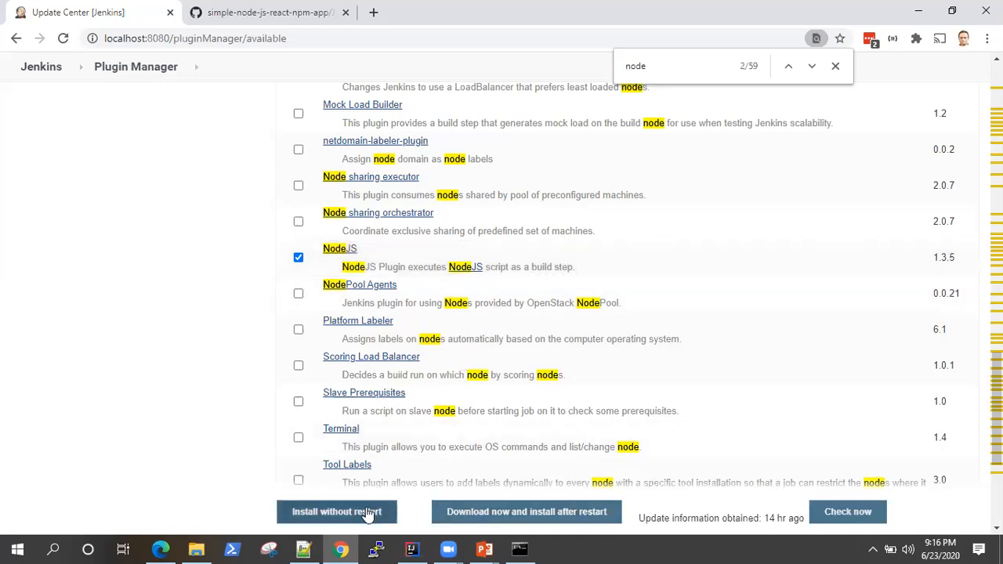
mouse_move(620, 367)
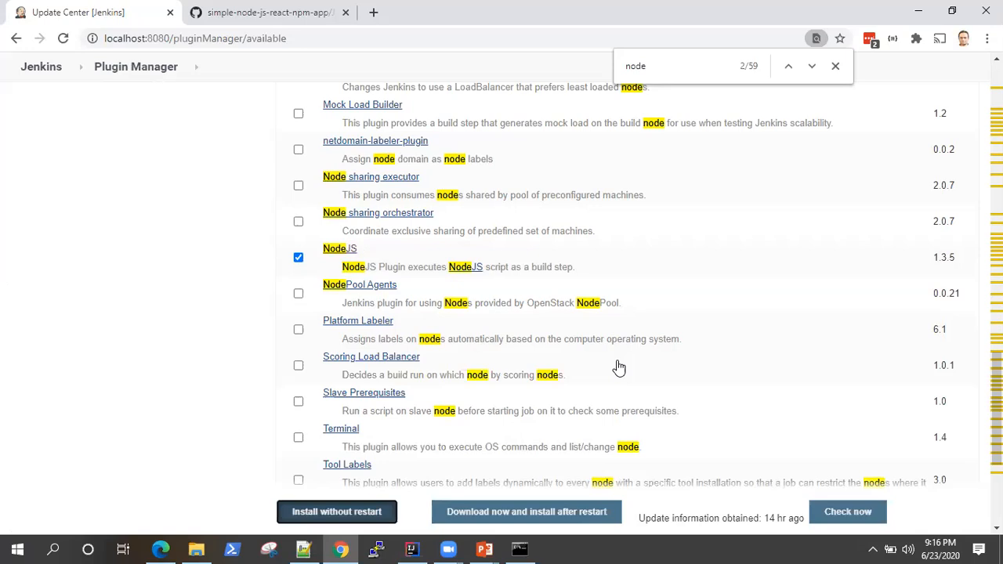
left_click(336, 511)
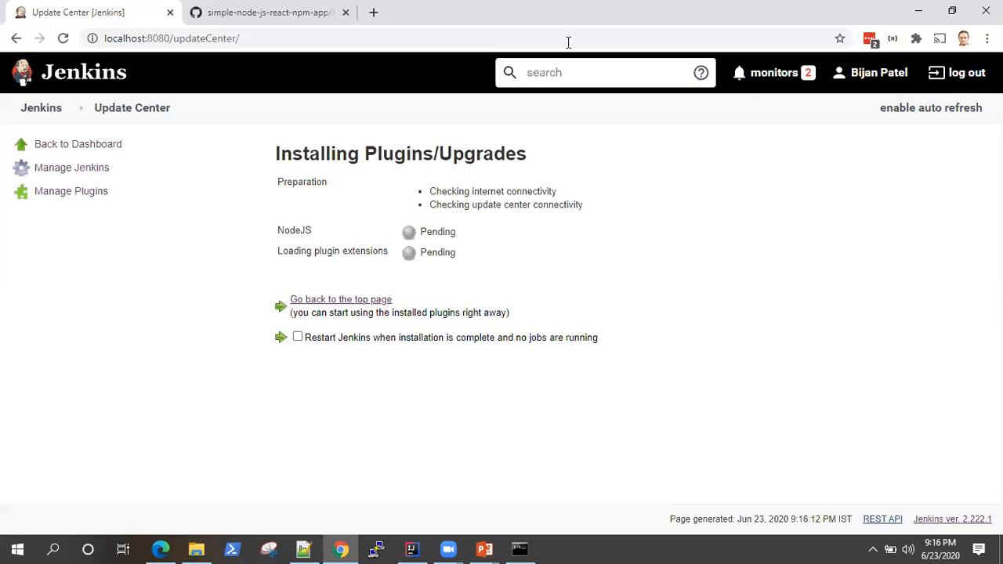
mouse_move(542, 31)
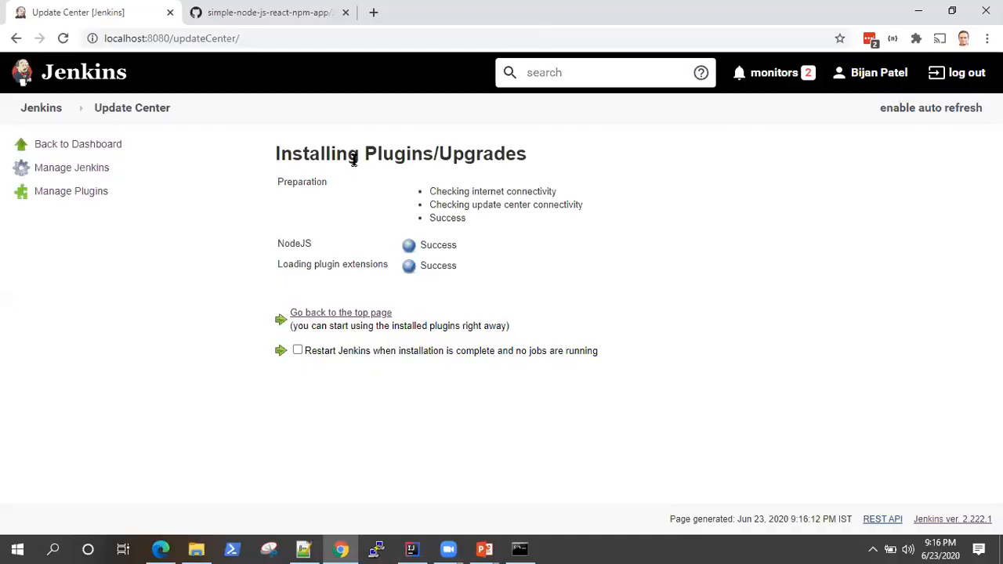
mouse_move(321, 322)
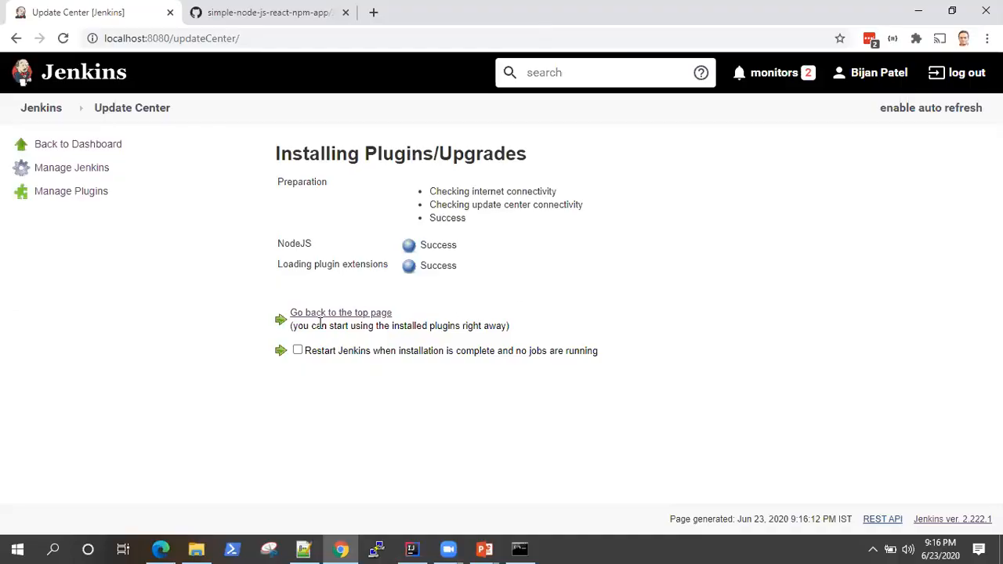
- After the NodeJS install succeeds, go to Manage Jenkins and Global Tool Configuration
left_click(341, 312)
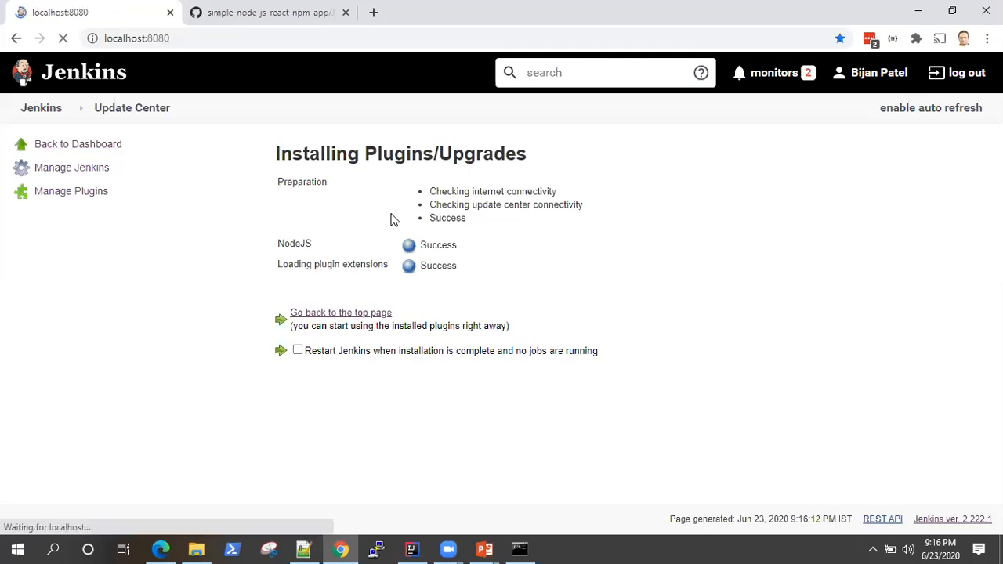
left_click(342, 311)
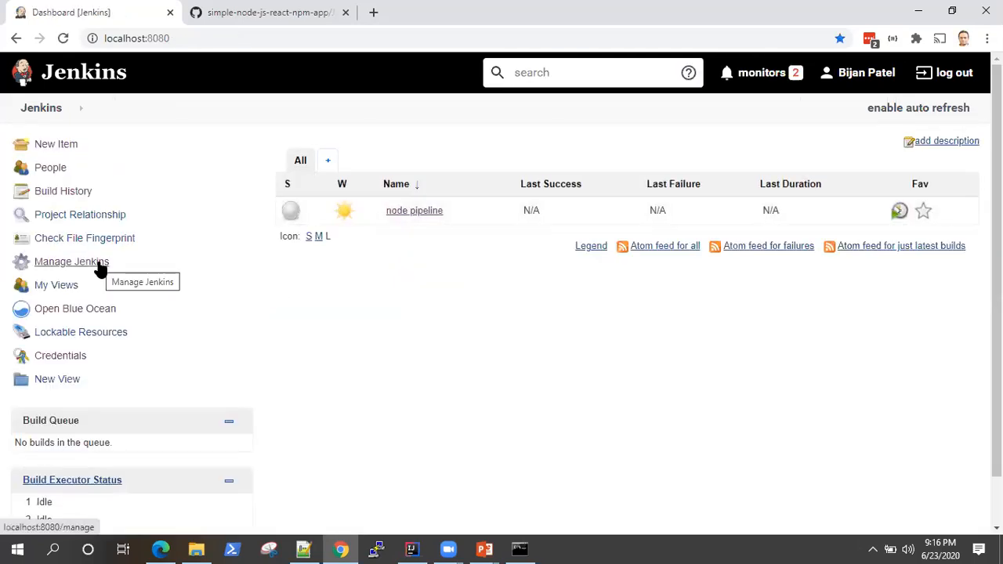
left_click(72, 260)
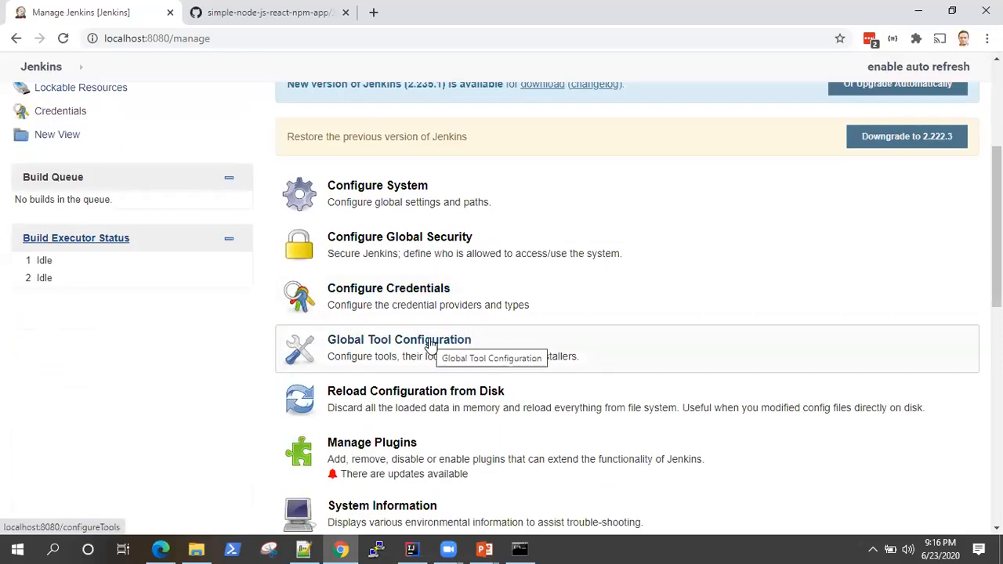
left_click(389, 289)
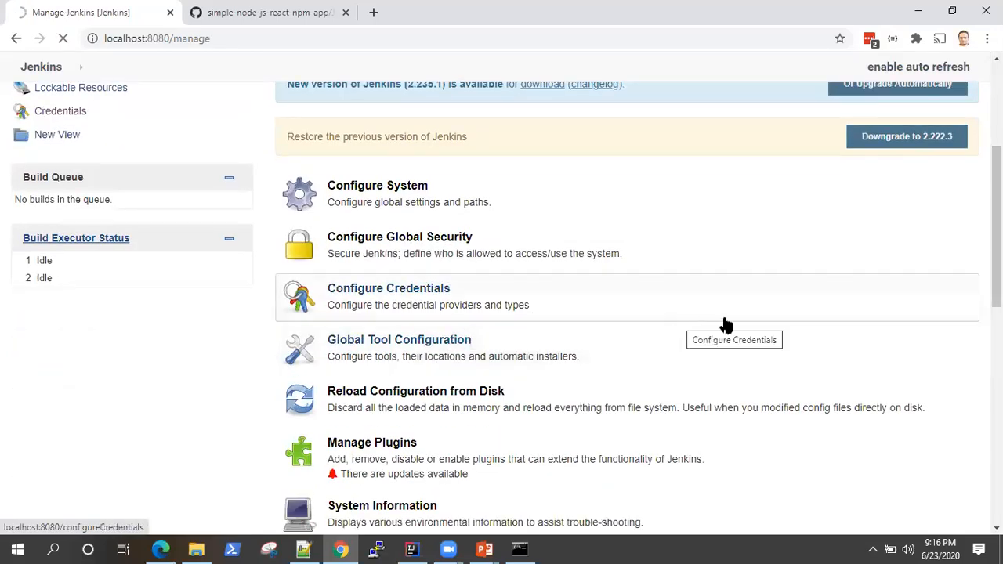
mouse_move(827, 257)
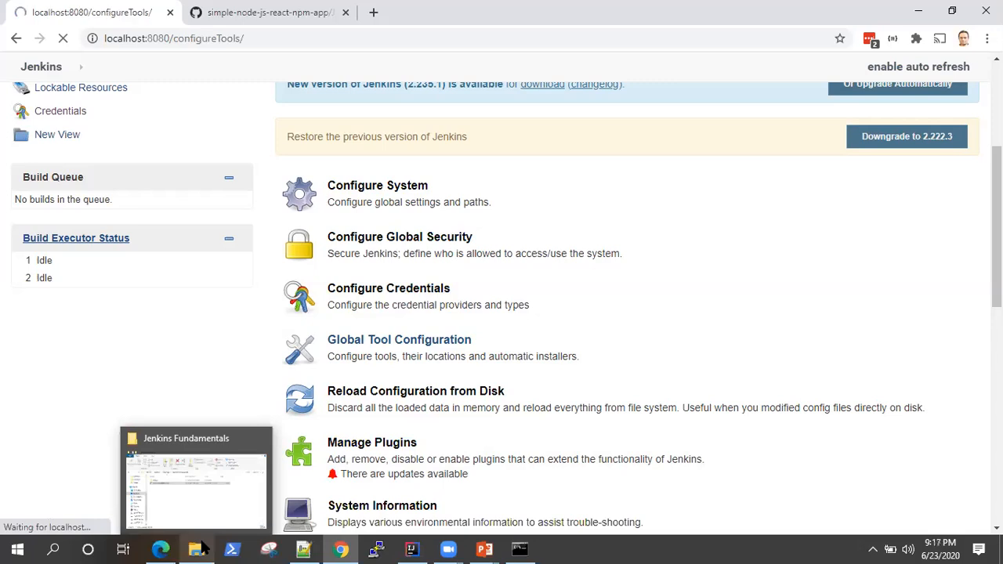
- Add a NodeJS installation named 'node' with automatic installation turned off
left_click(398, 339)
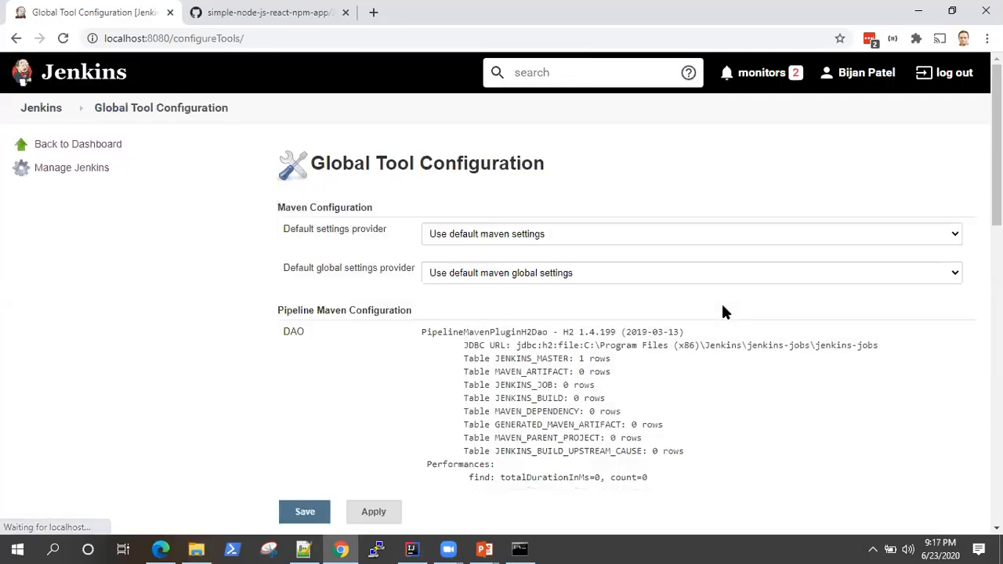
scroll("down", 3)
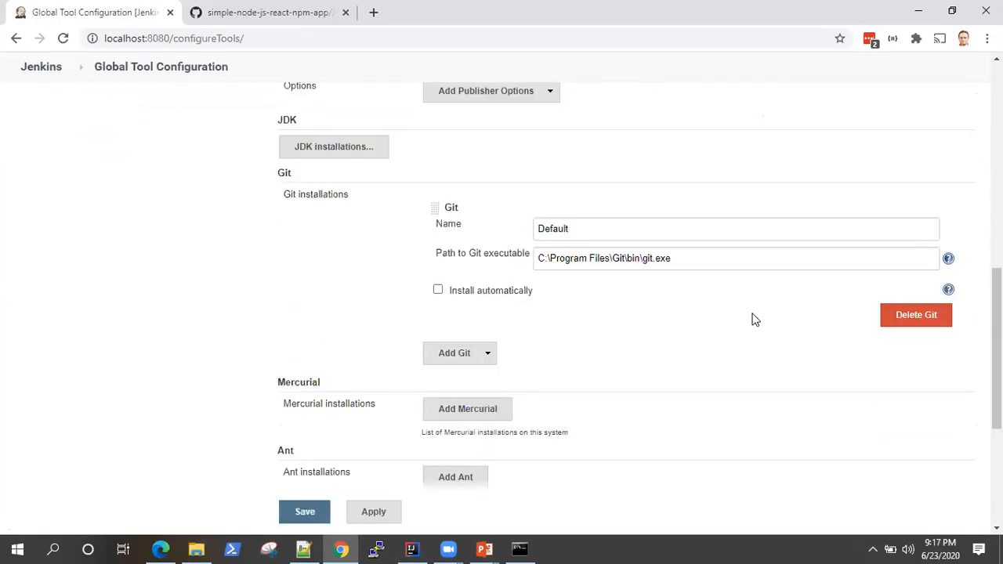
scroll("down", 3)
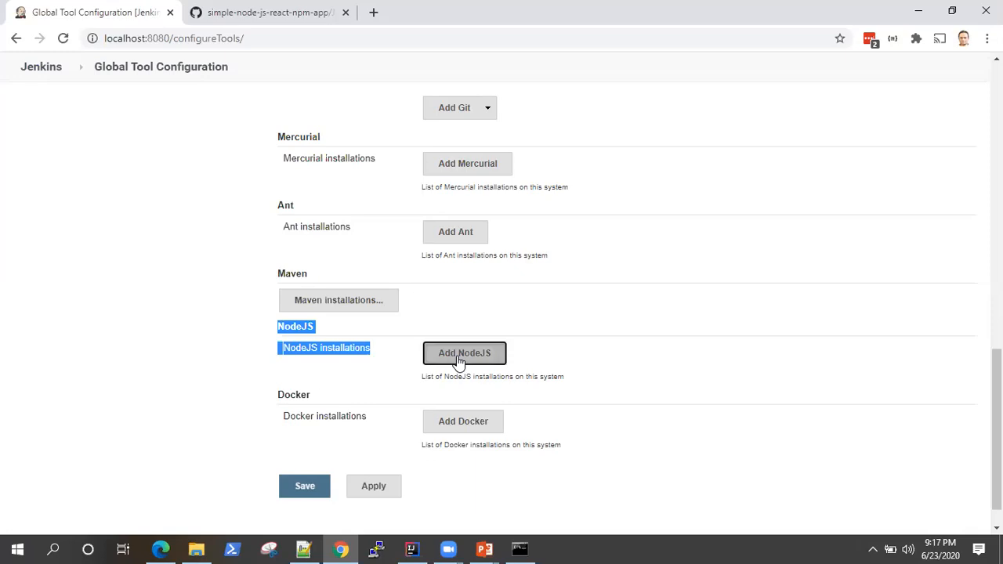
left_click(464, 354)
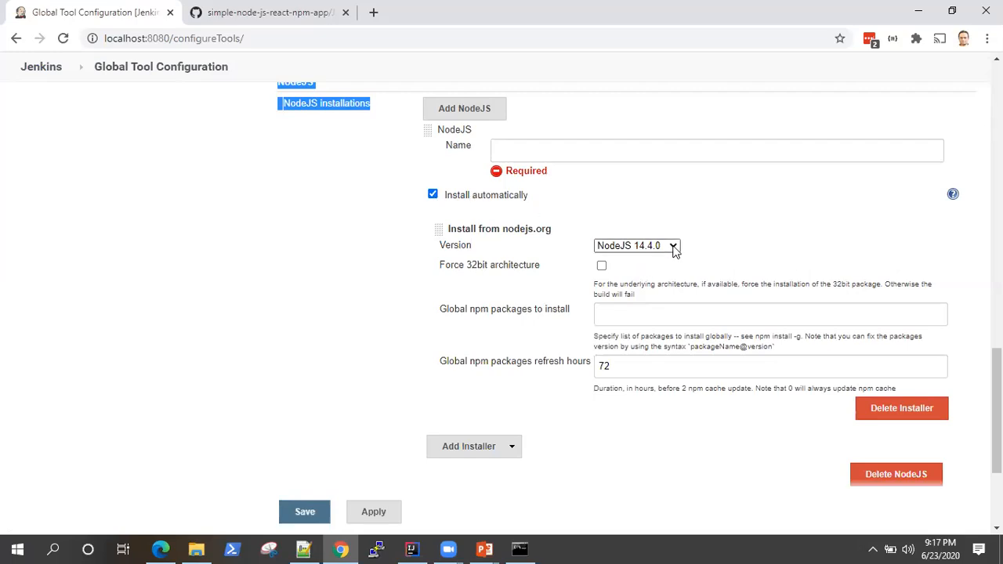
left_click(636, 244)
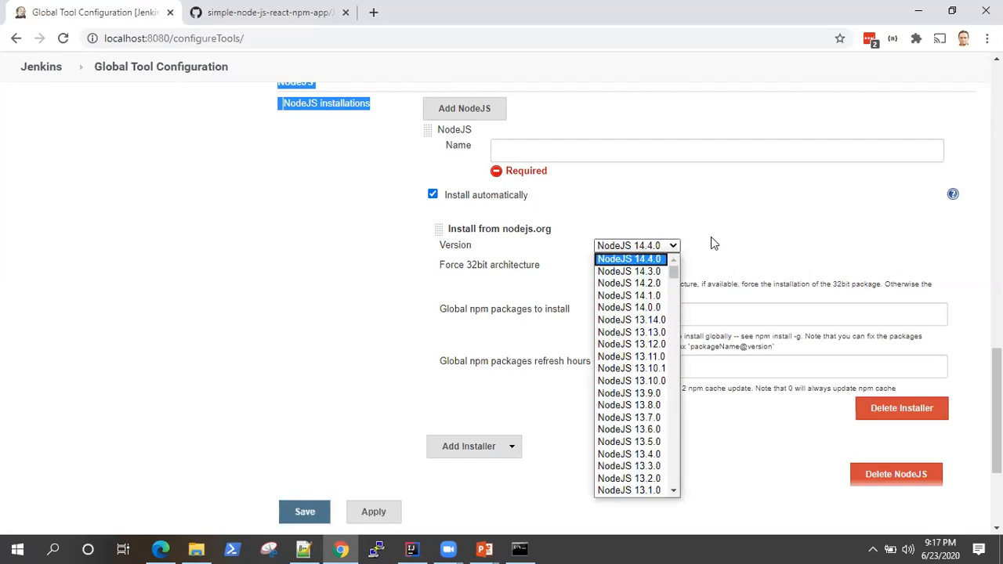
left_click(432, 194)
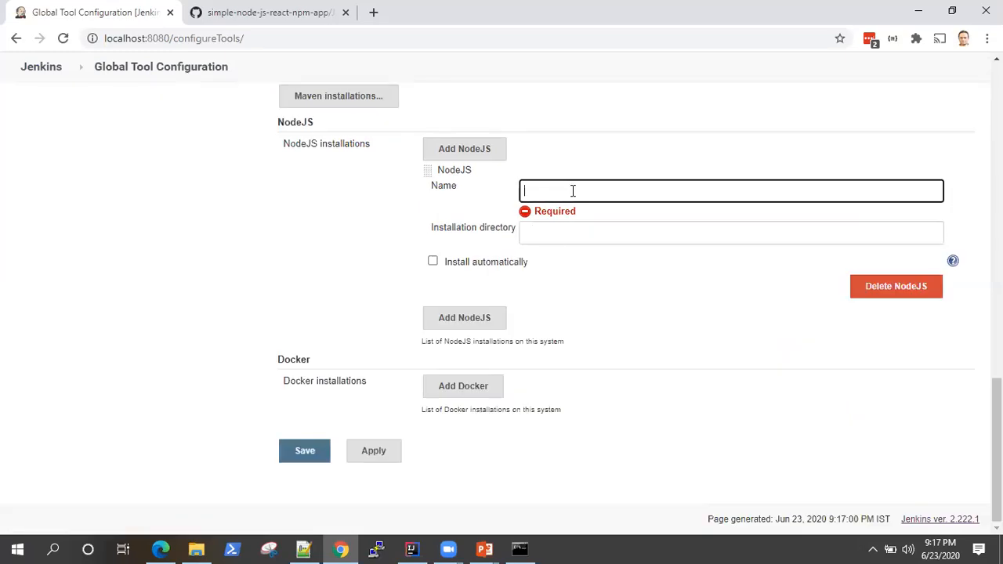
type("node")
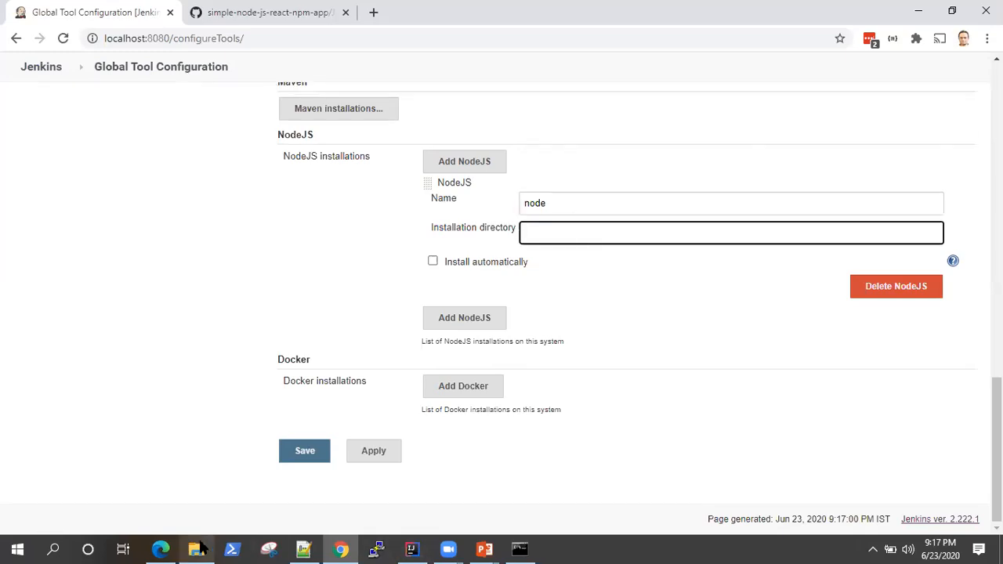
left_click(198, 549)
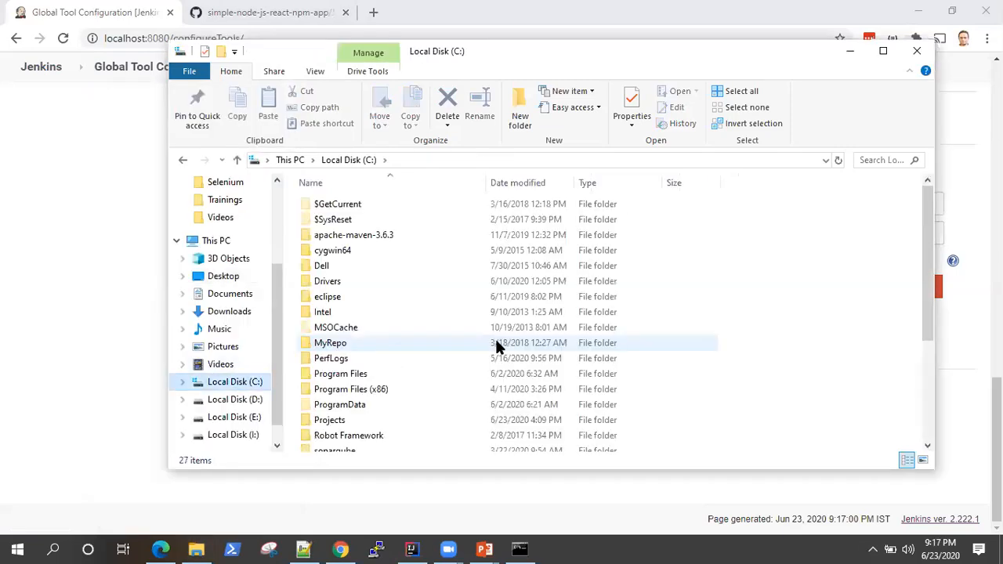
- Browse to C:\Program Files\nodejs and select the address bar to copy its path
left_click(352, 320)
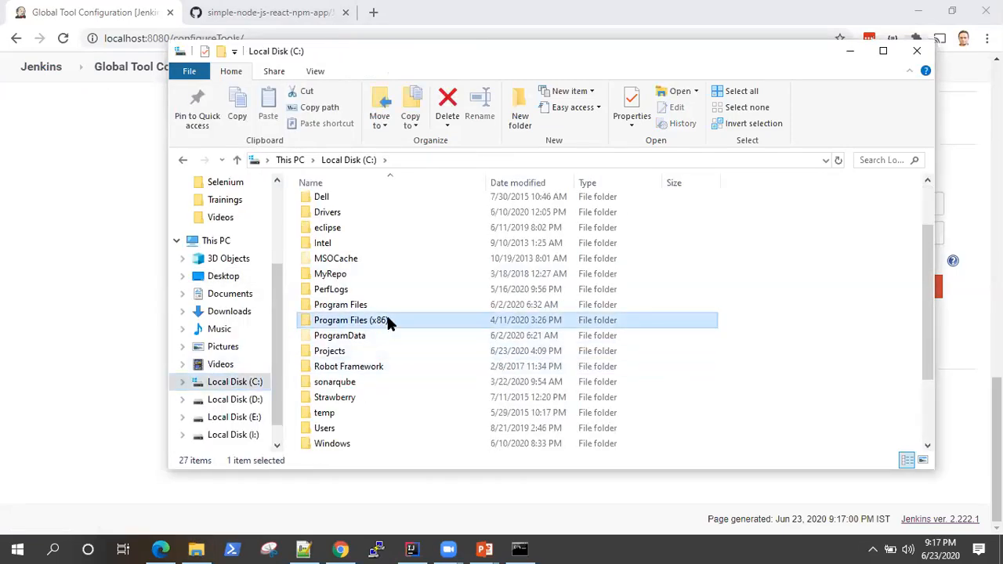
double_click(342, 320)
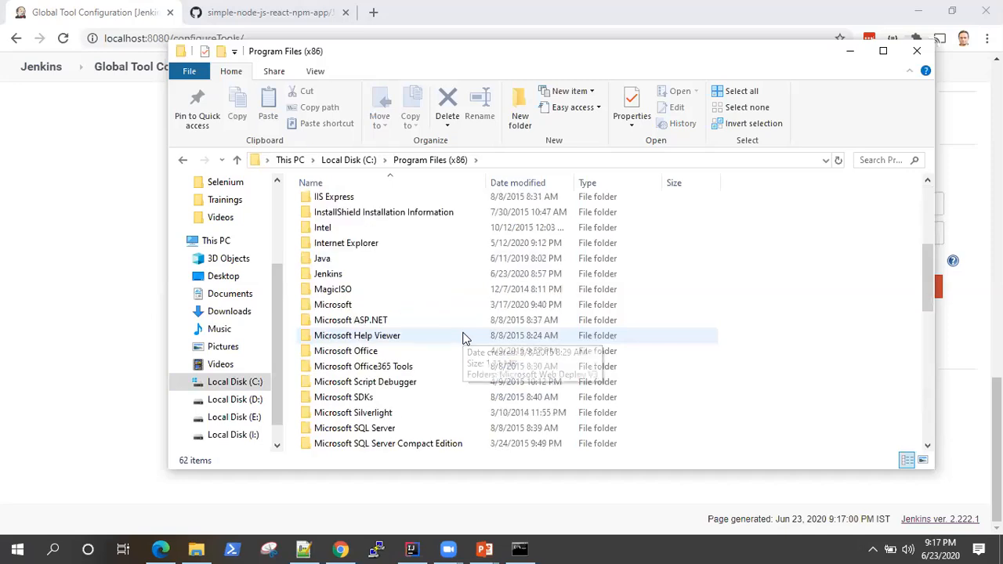
scroll("down", 3)
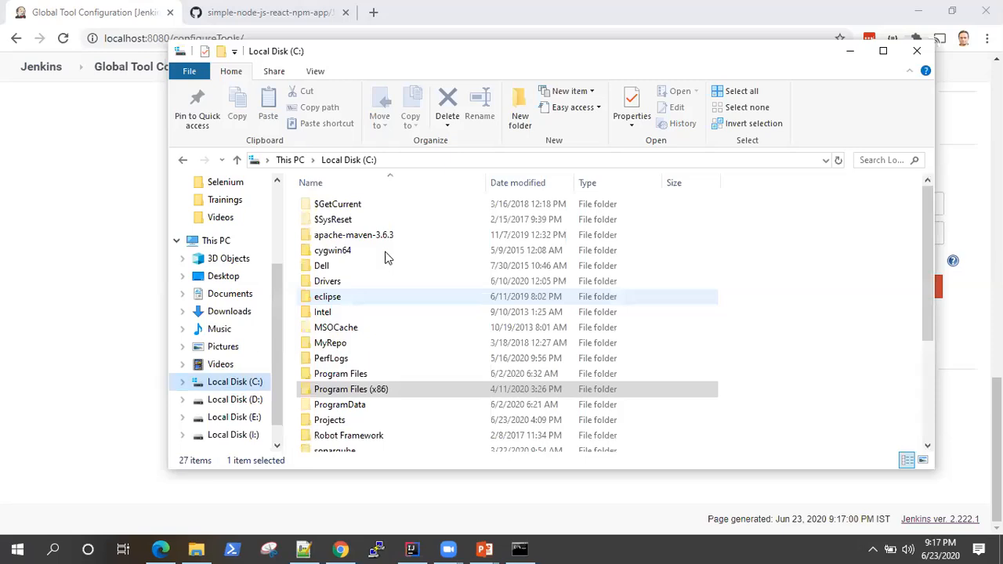
double_click(339, 373)
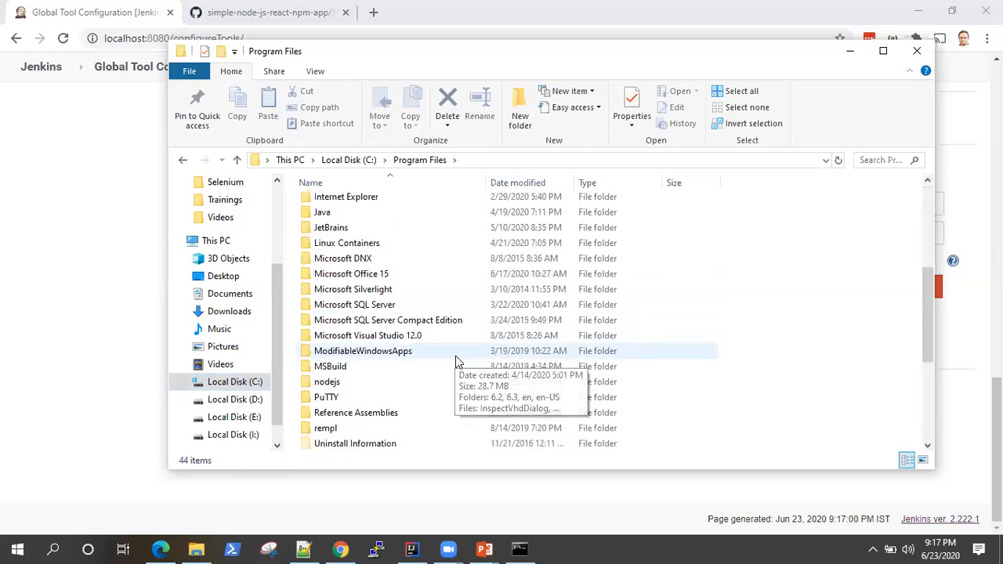
double_click(326, 382)
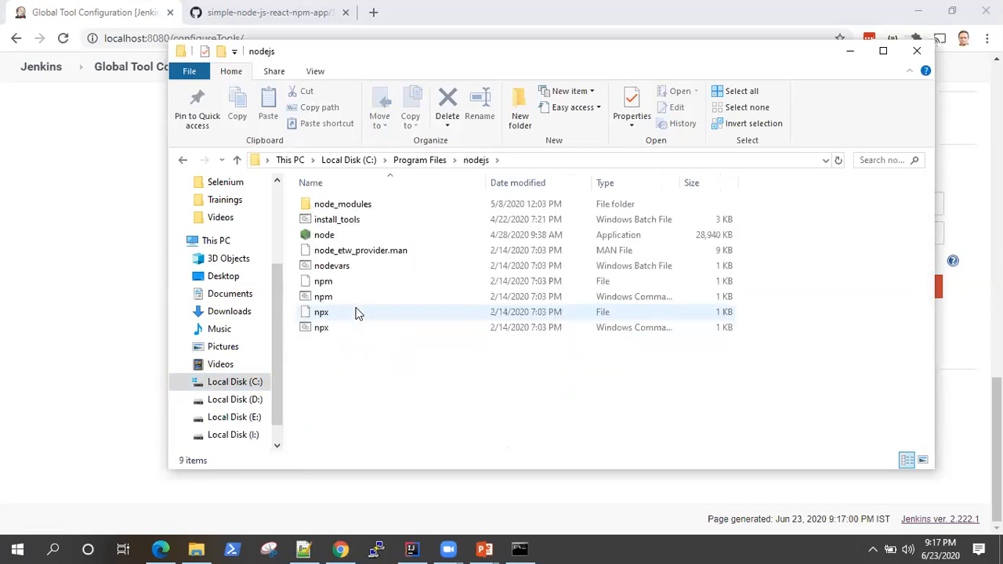
left_click(517, 160)
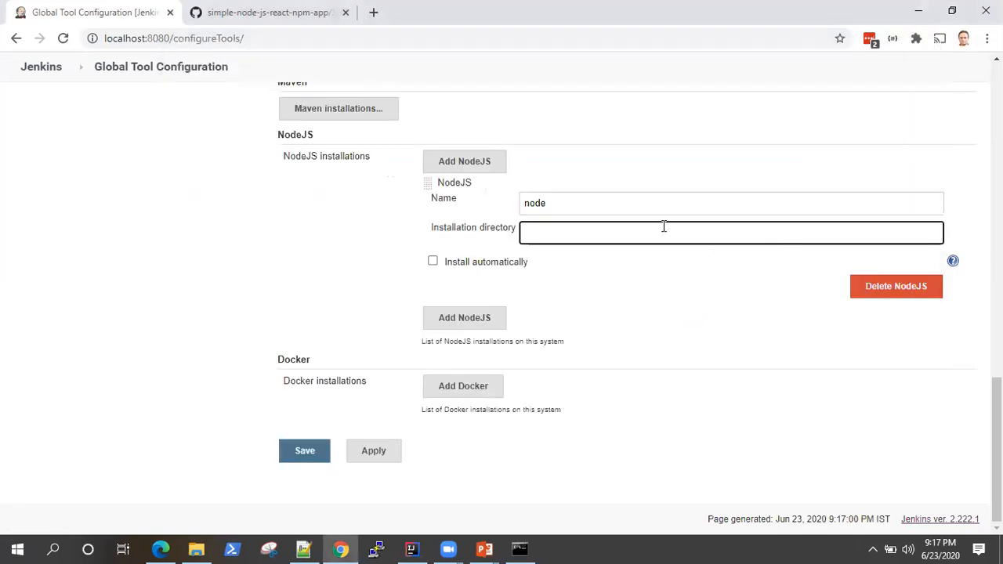
- Enter C:\Program Files\nodejs as the node installation directory and save the tool configuration
type("C:\\Program Files\\nodejs")
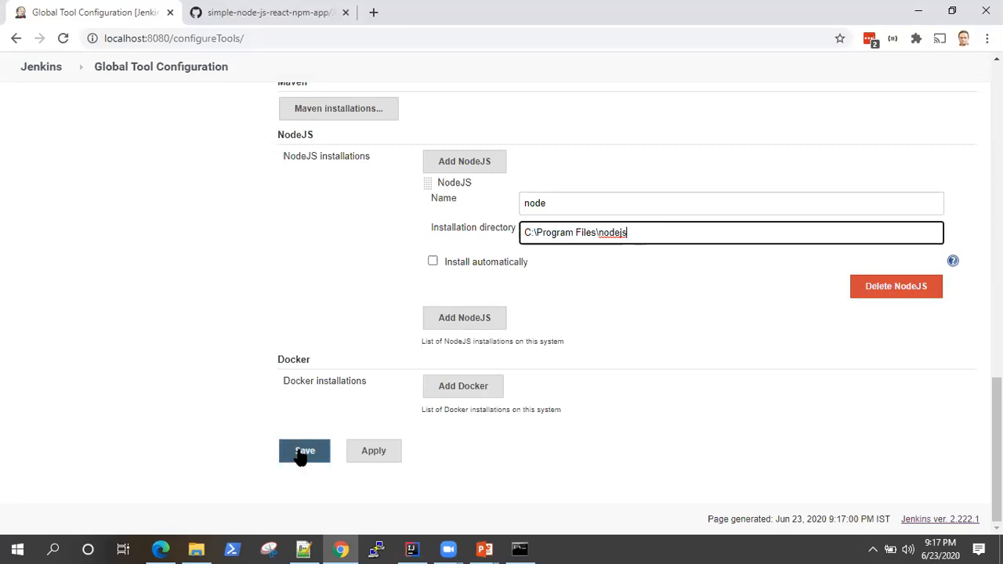
left_click(305, 451)
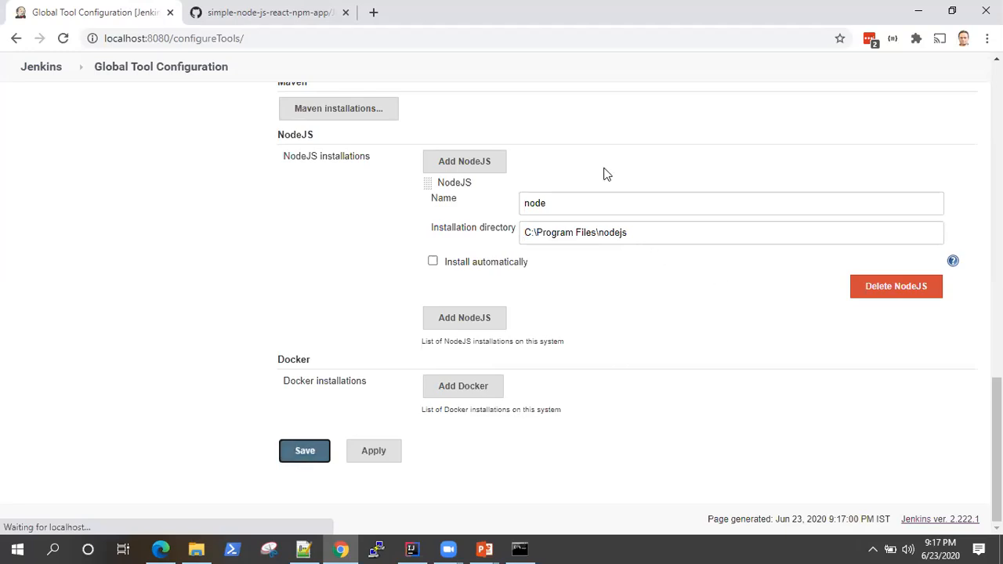
left_click(304, 451)
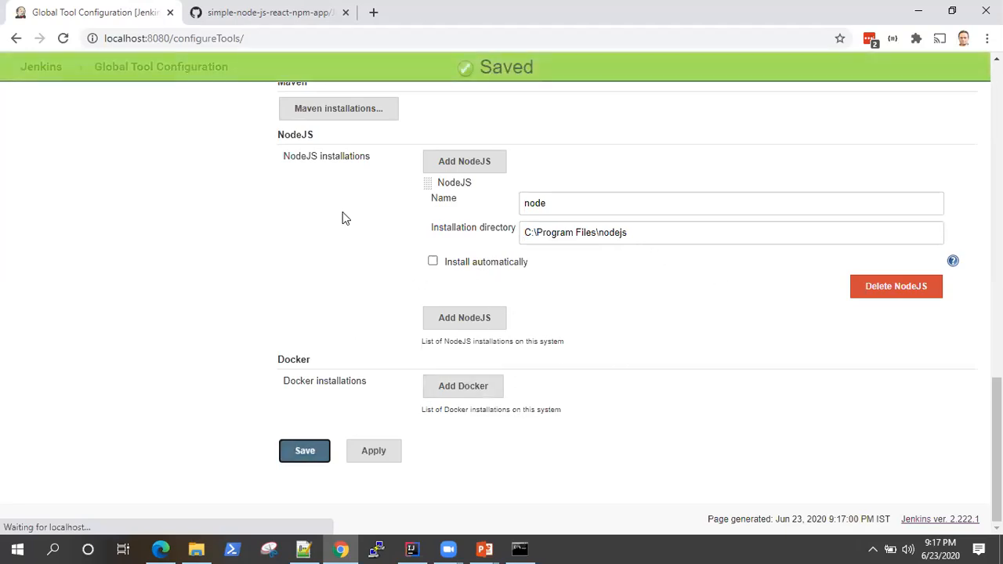
left_click(304, 451)
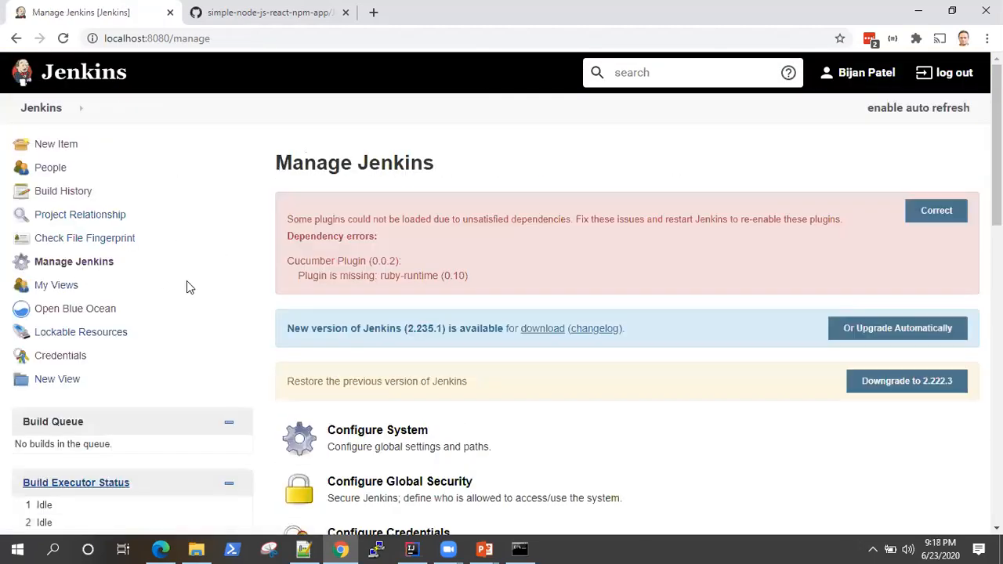
mouse_move(93, 222)
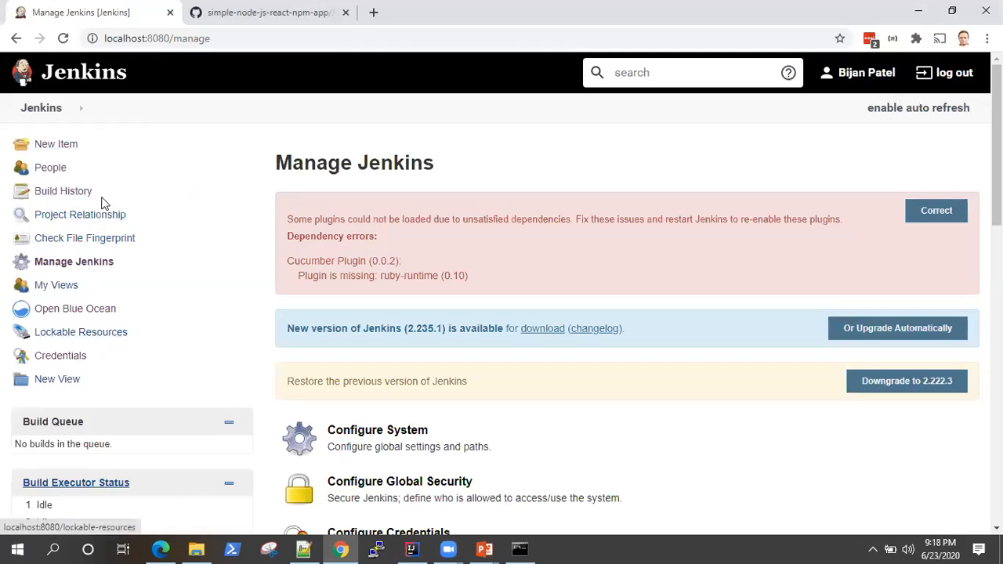
- Return to the Jenkins dashboard listing the node pipeline job
left_click(41, 106)
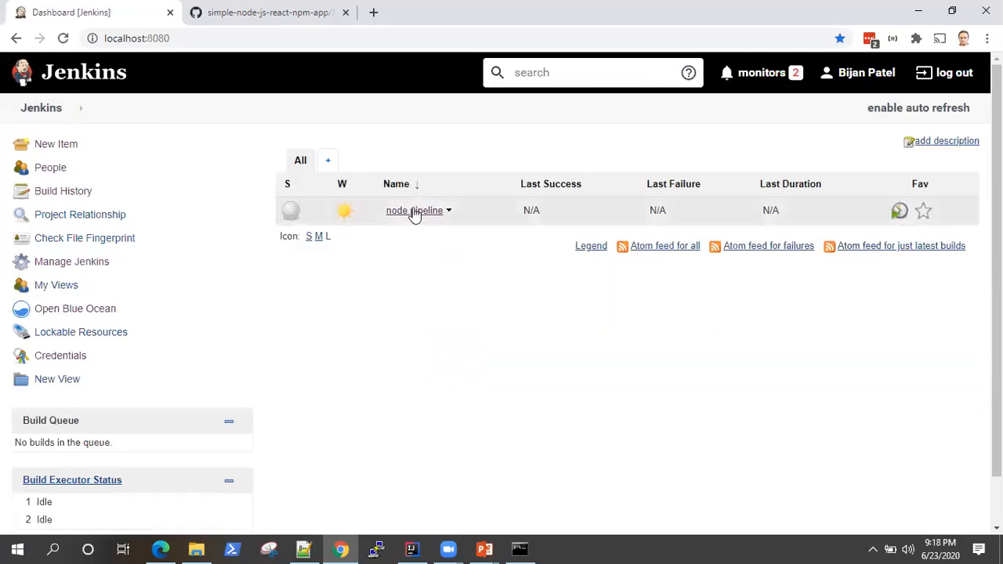
mouse_move(446, 216)
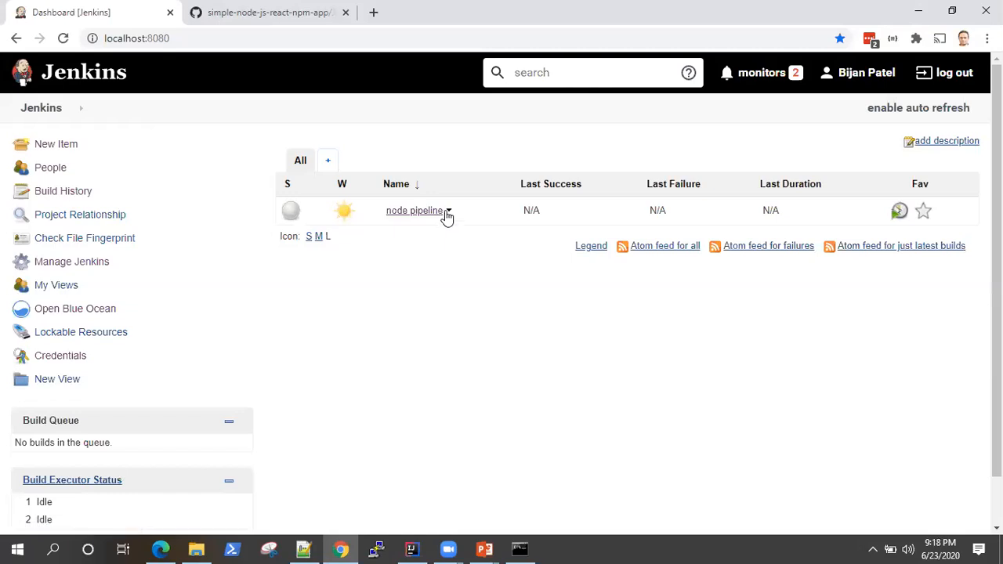
mouse_move(457, 226)
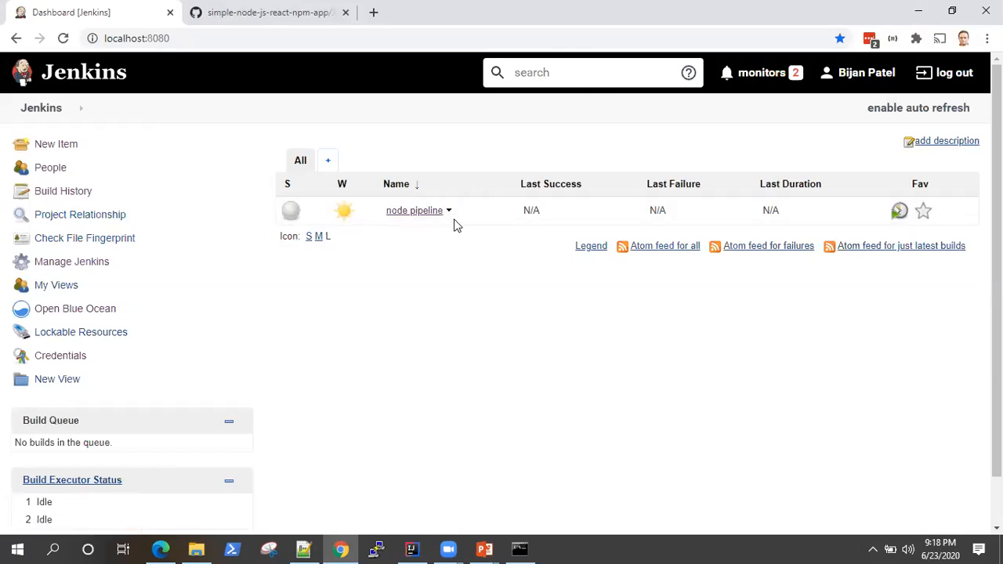
mouse_move(453, 223)
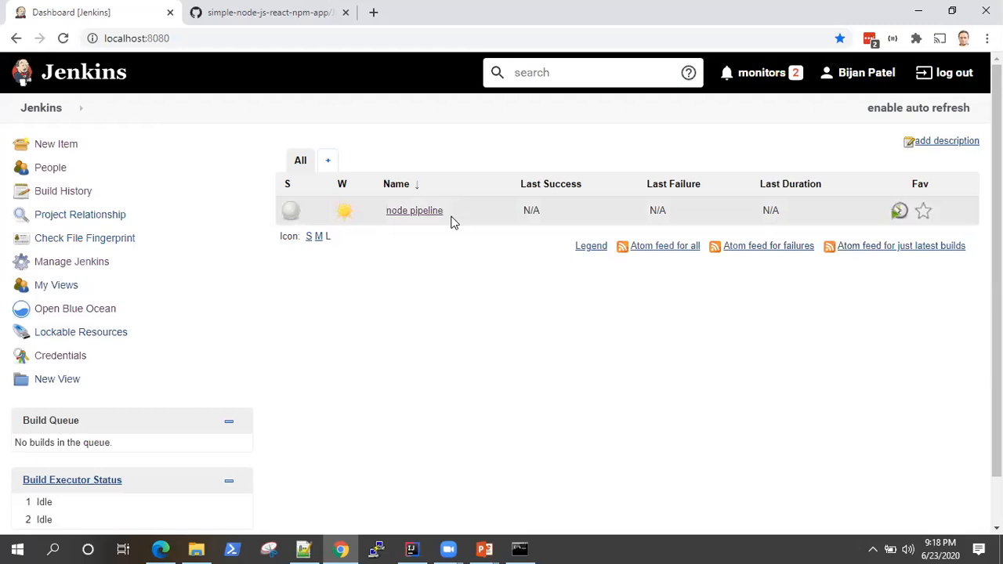
mouse_move(448, 216)
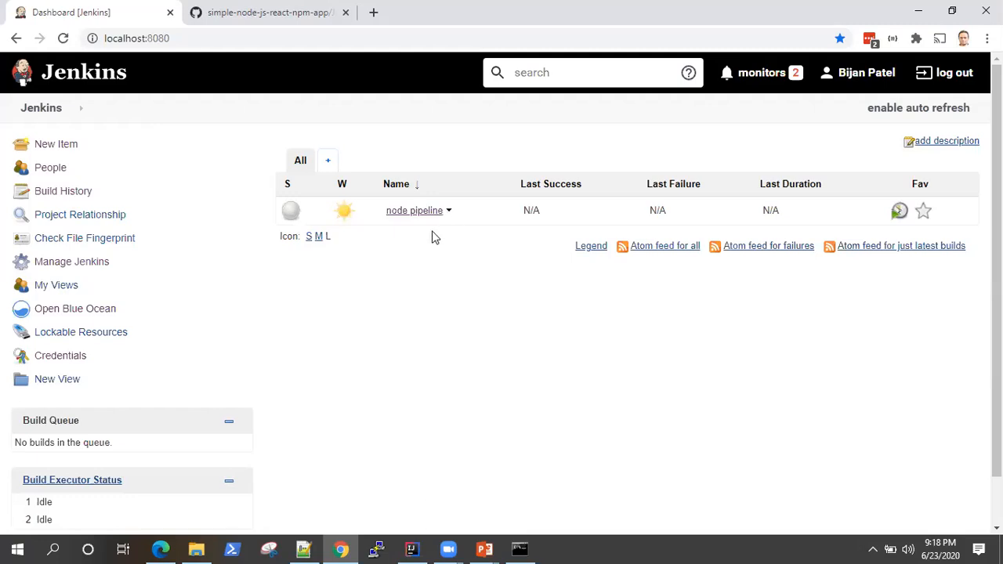
mouse_move(450, 213)
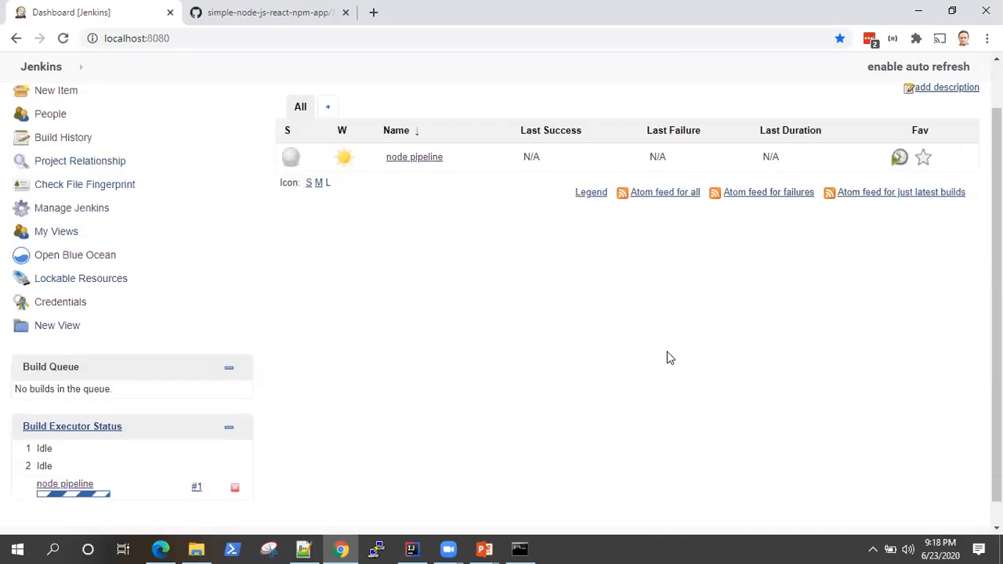
mouse_move(75, 254)
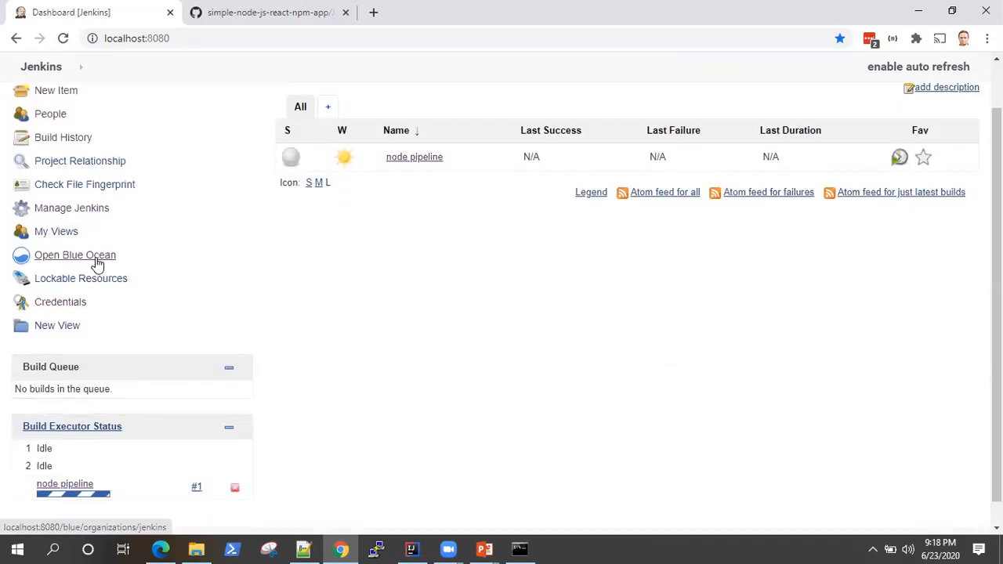
- In Blue Ocean, show the live log of node pipeline run 1 in progress
left_click(75, 254)
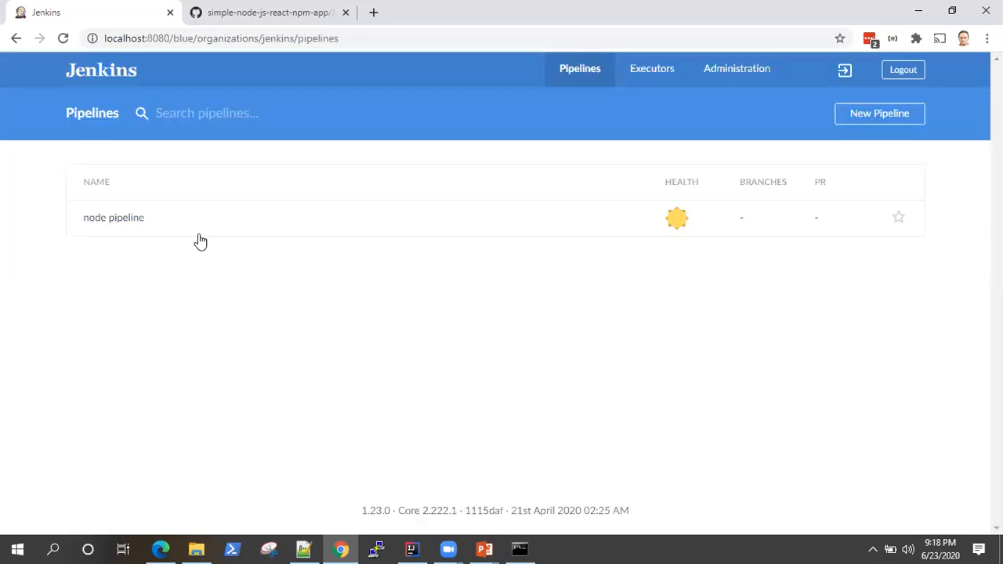
left_click(113, 216)
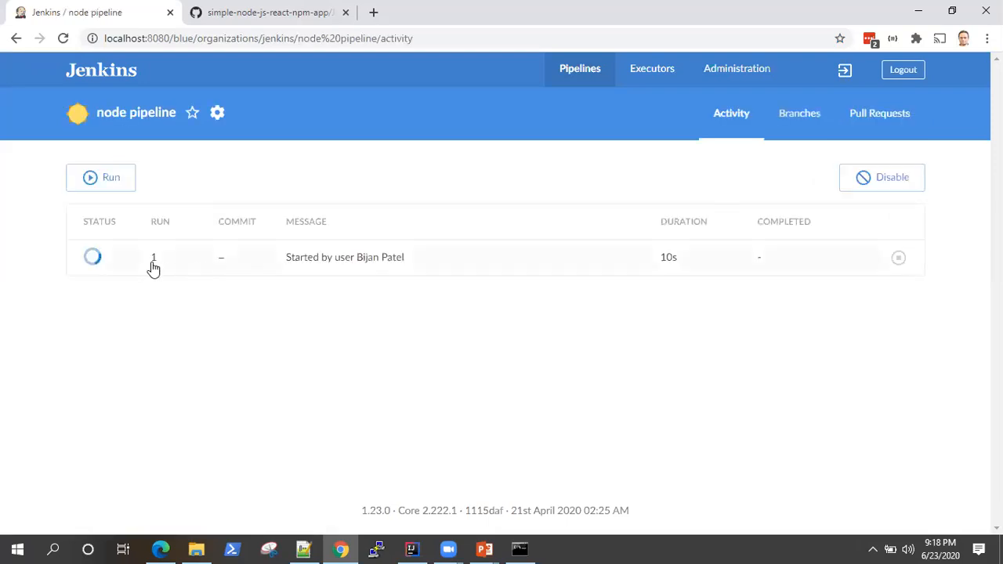
left_click(154, 257)
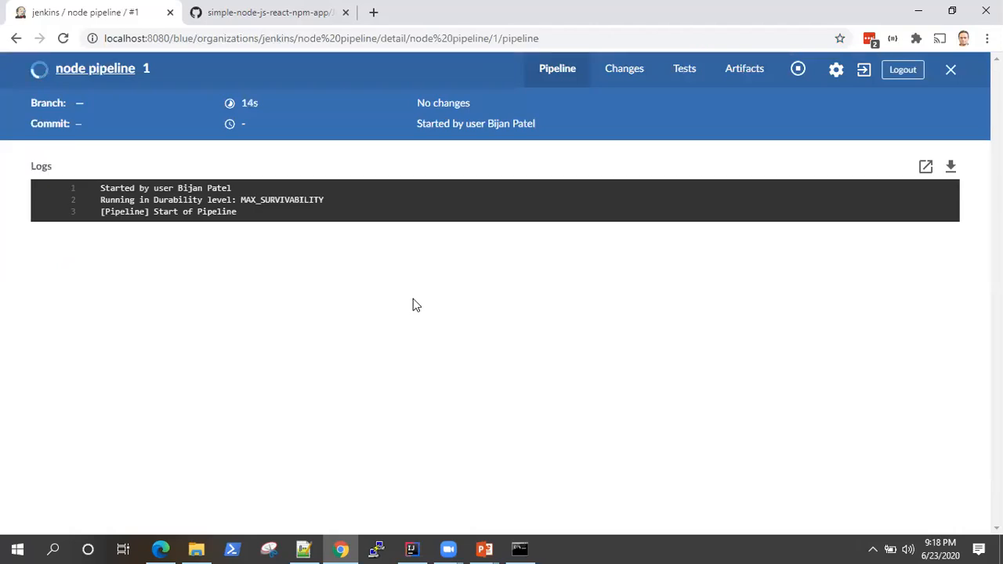
mouse_move(514, 69)
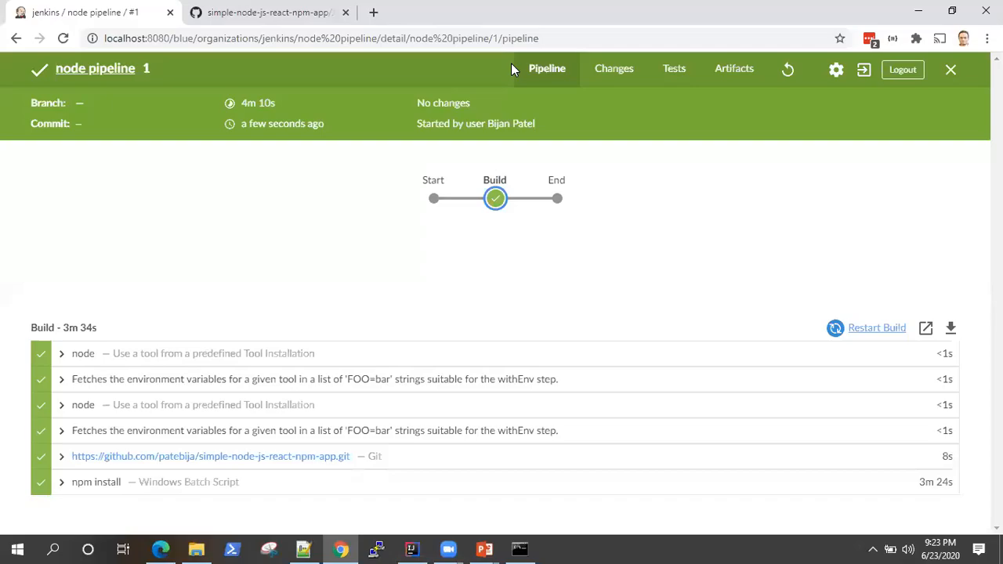
mouse_move(323, 301)
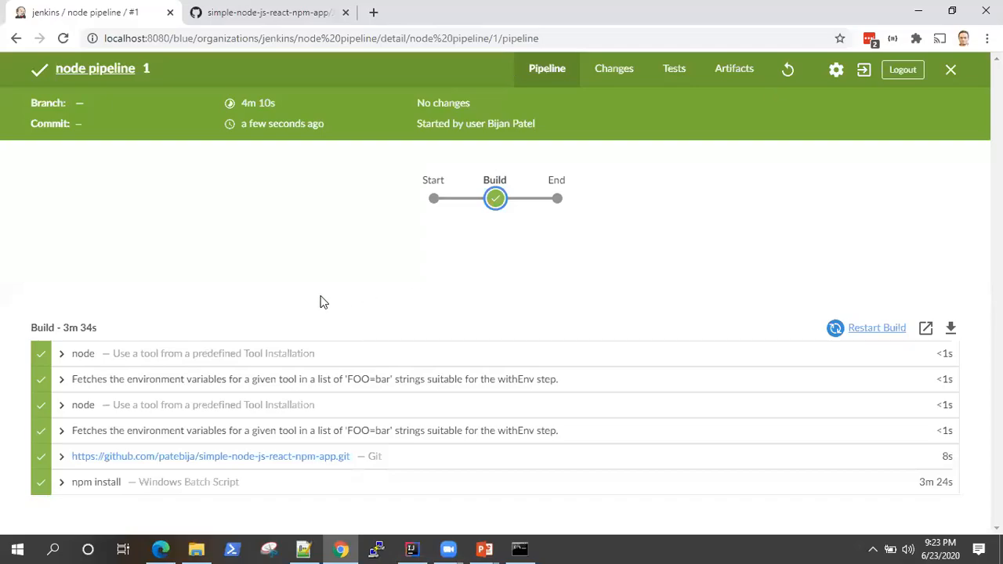
mouse_move(83, 419)
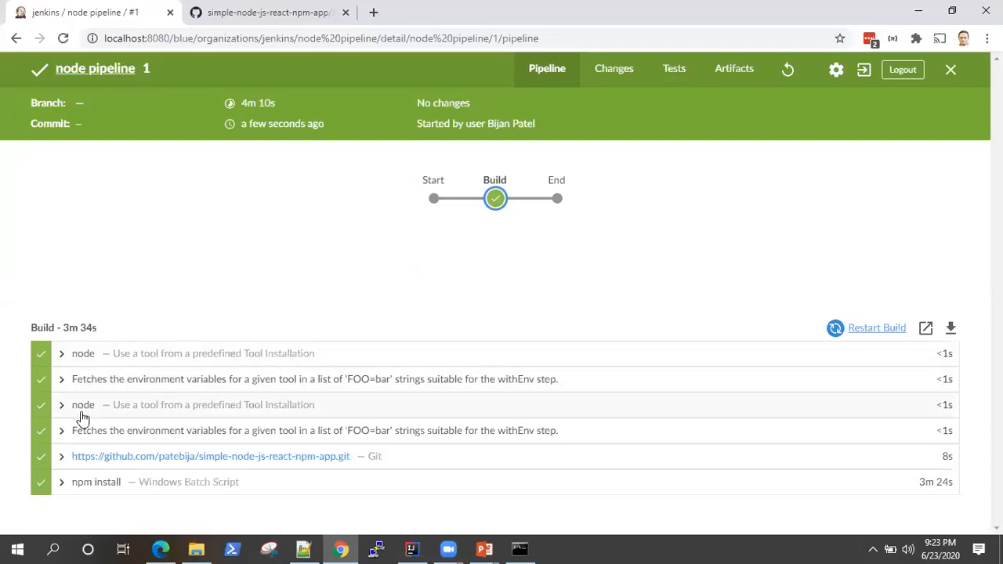
mouse_move(54, 489)
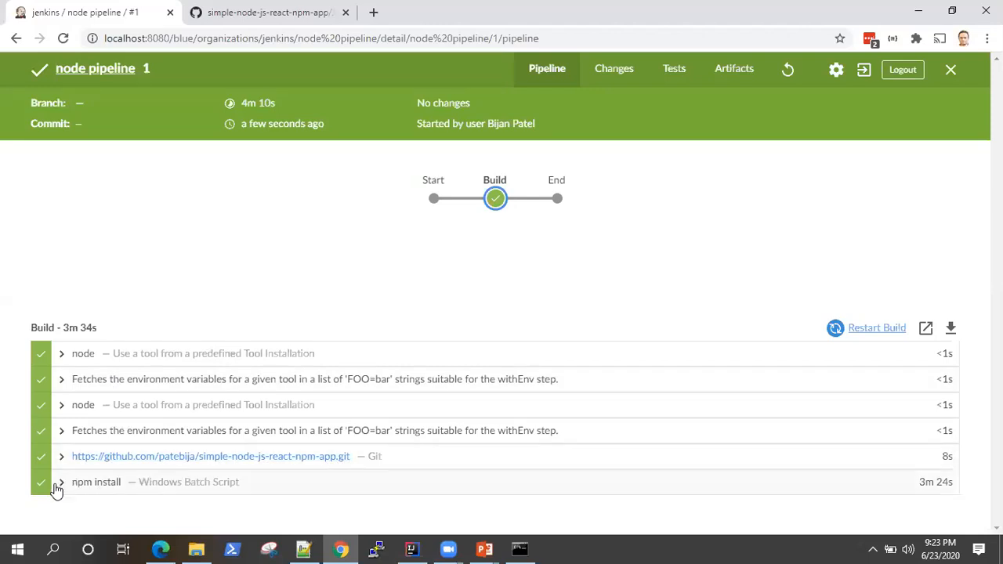
mouse_move(63, 490)
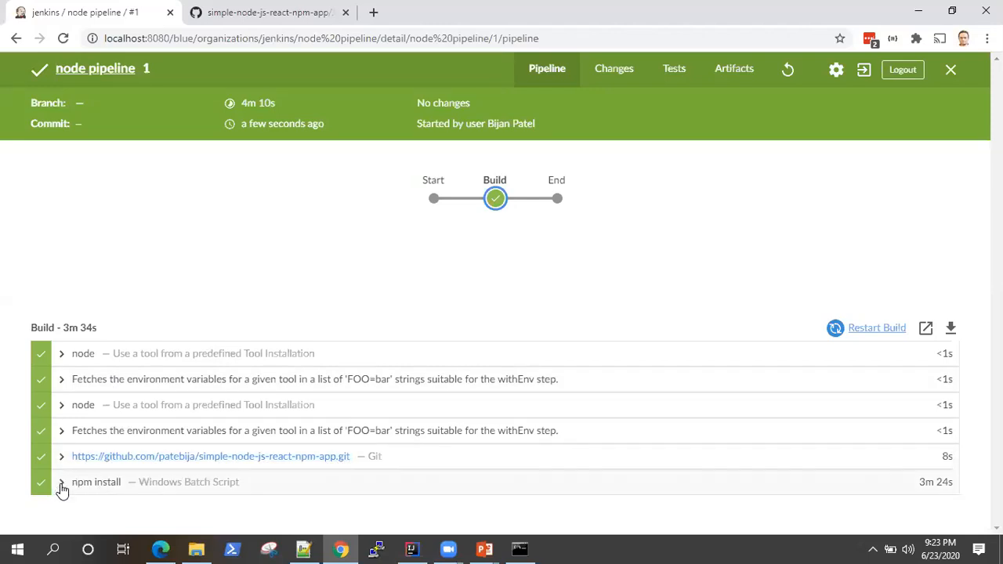
left_click(61, 483)
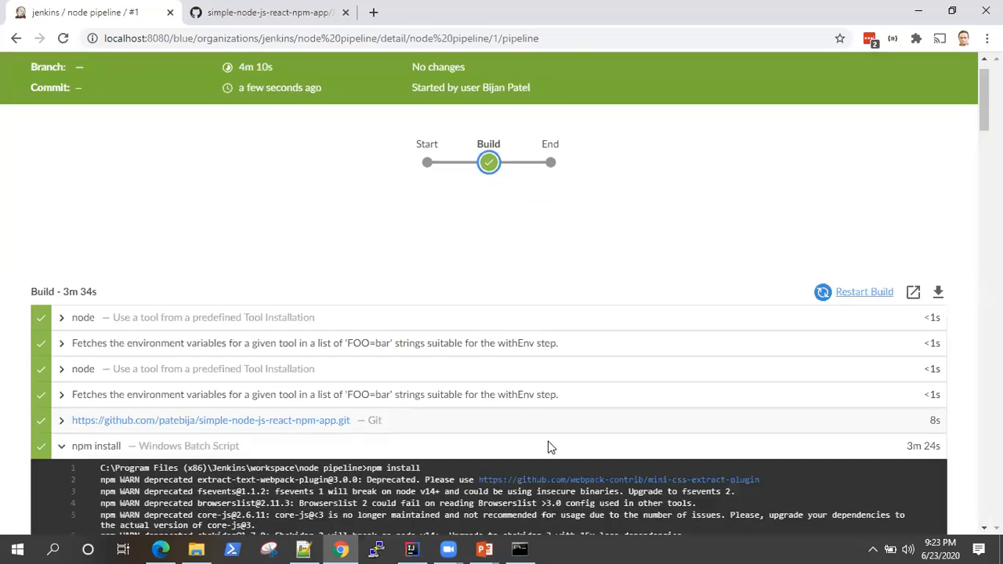
scroll("down", 3)
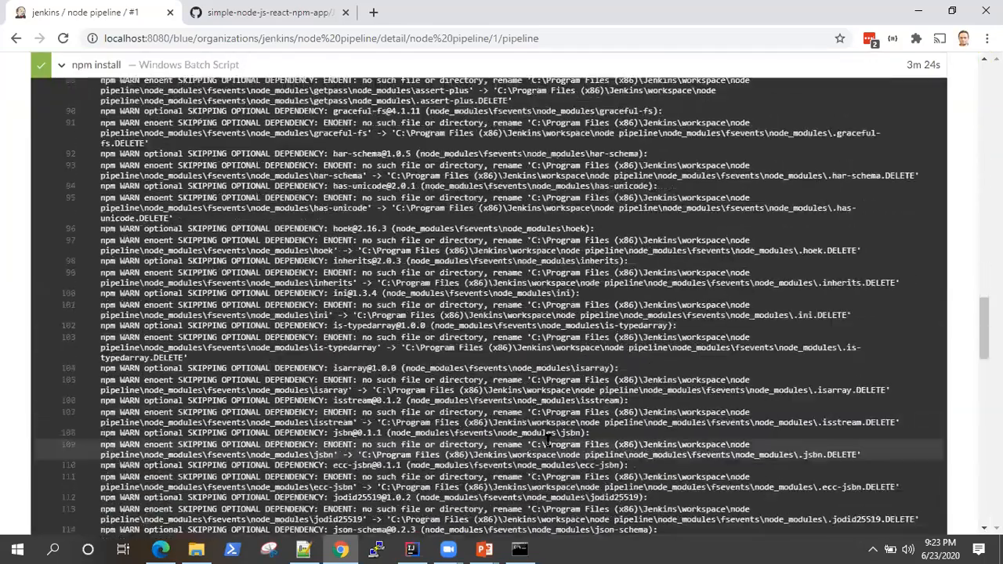
scroll("down", 3)
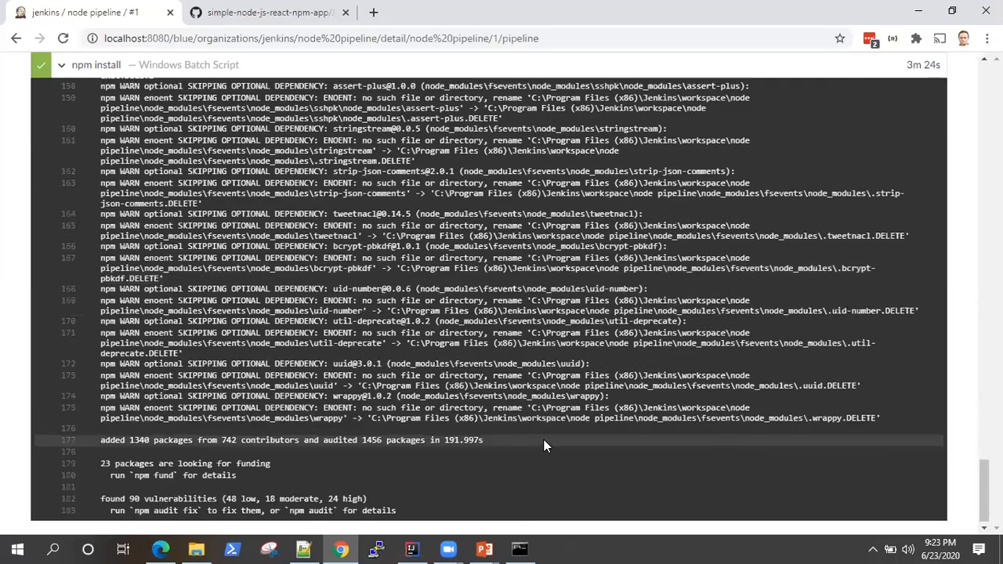
scroll("up", 3)
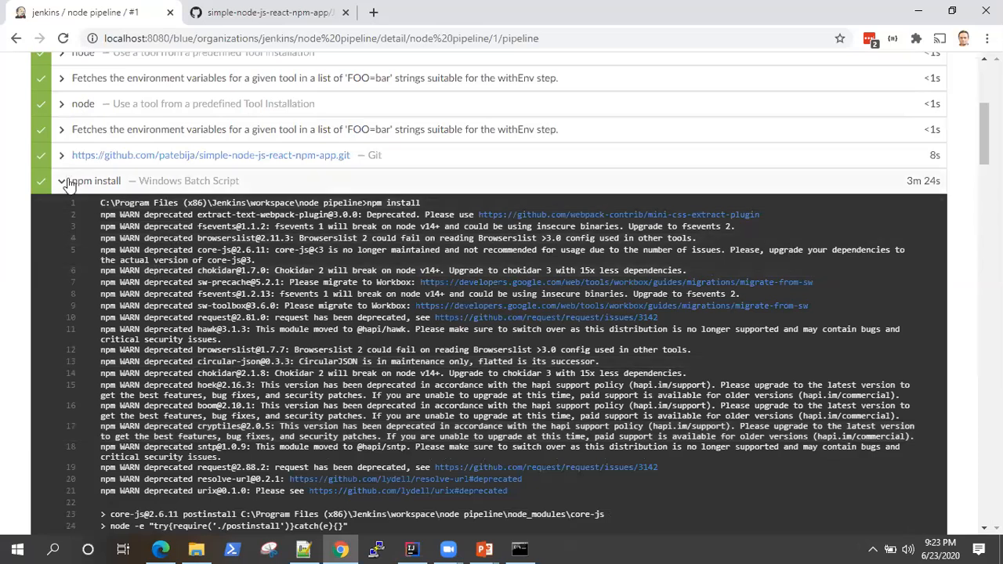
left_click(61, 182)
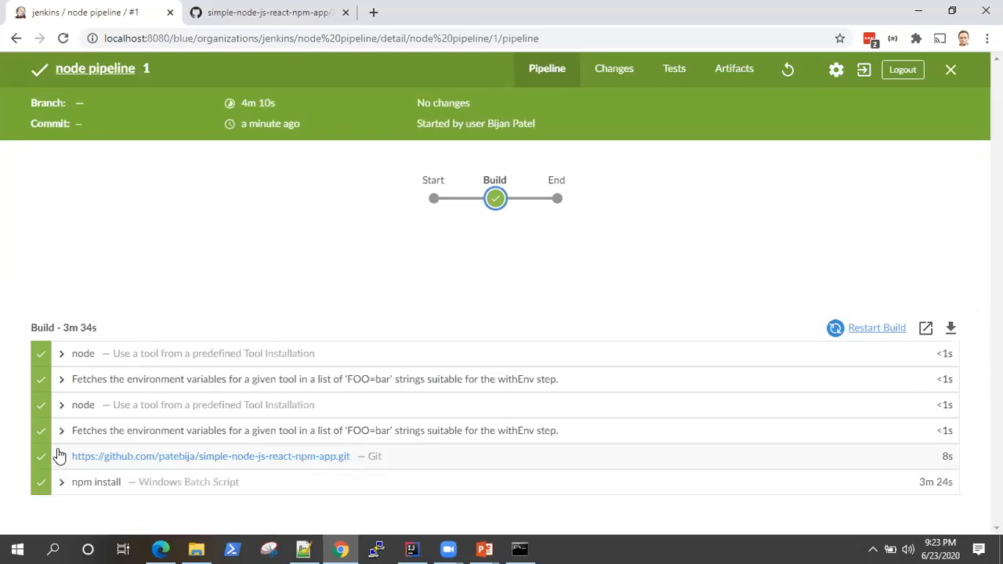
mouse_move(61, 407)
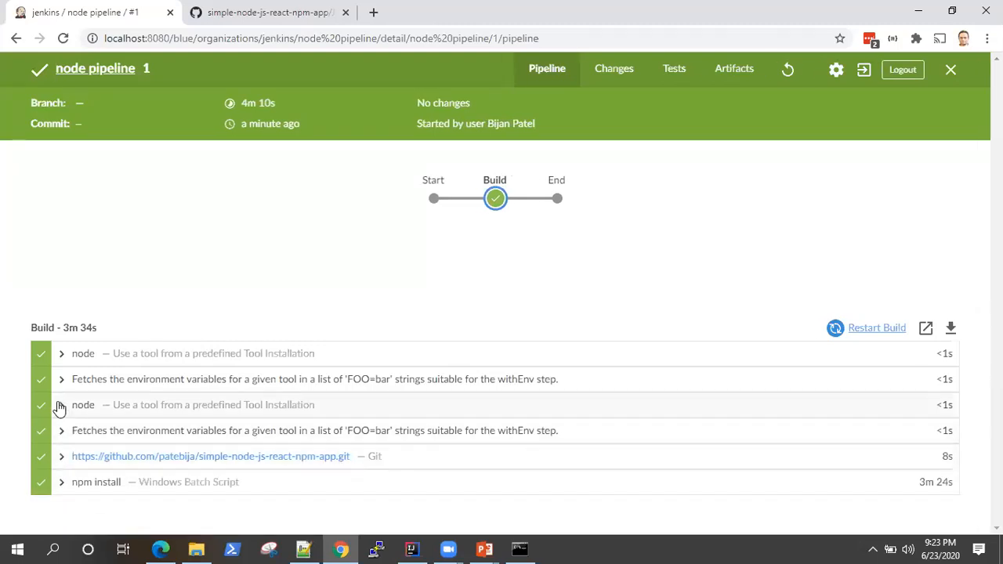
left_click(62, 405)
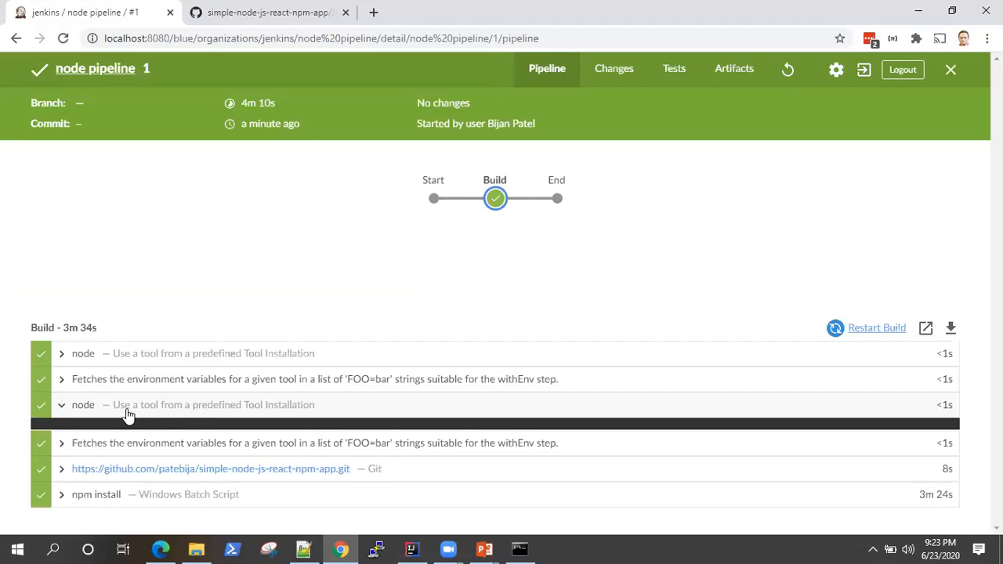
left_click(81, 405)
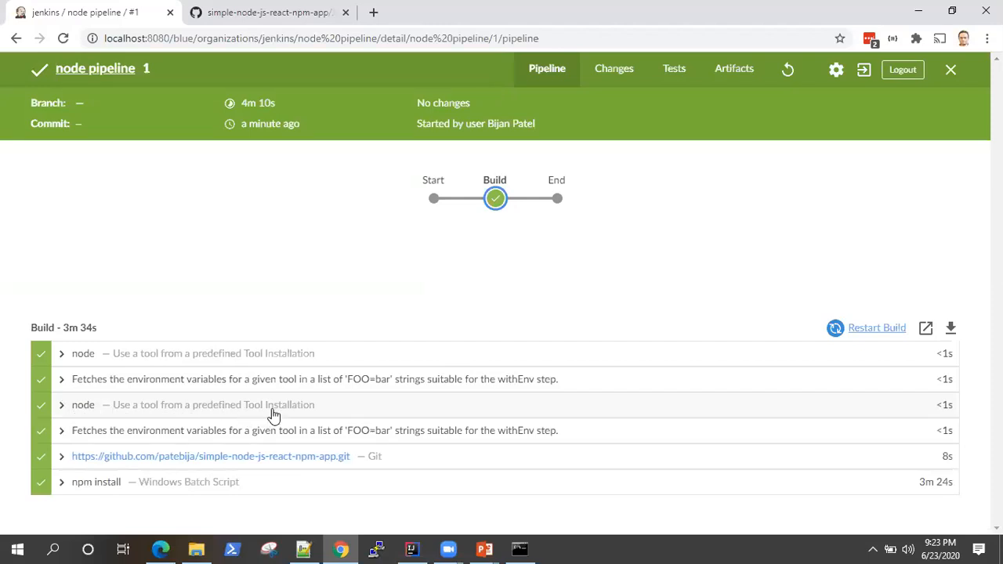
mouse_move(165, 373)
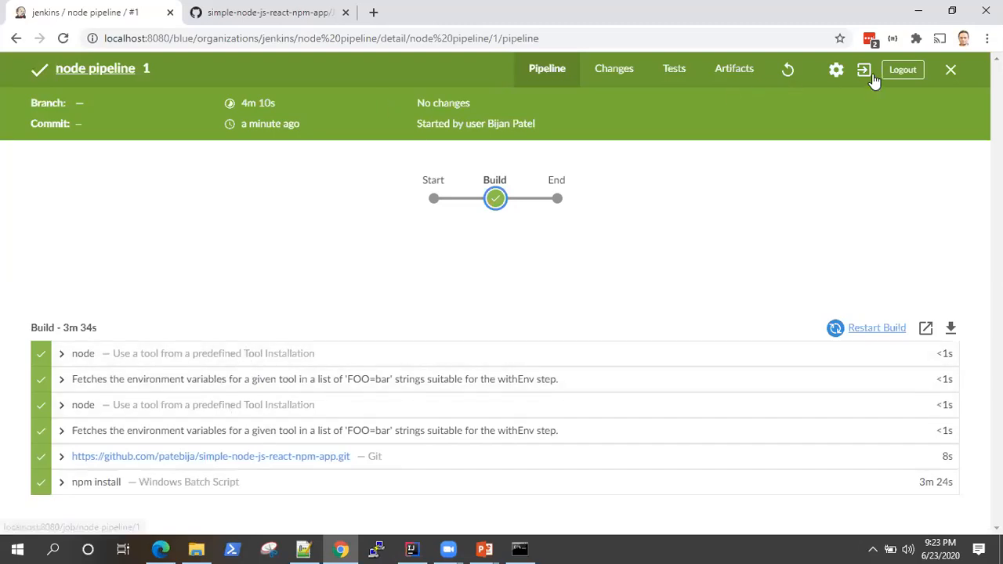
mouse_move(950, 69)
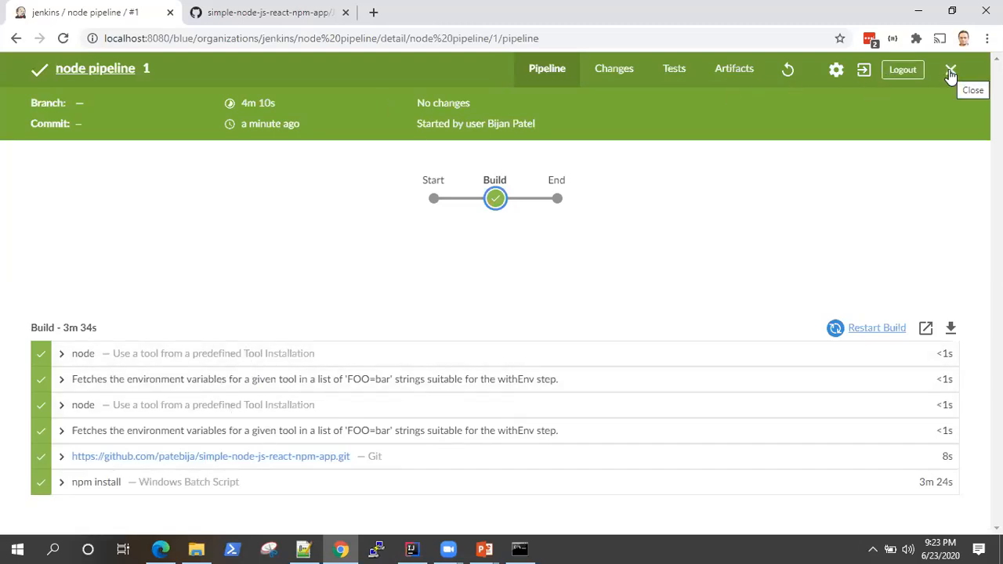
- Leave Blue Ocean for the classic node pipeline page and bring up its Configure page
left_click(950, 69)
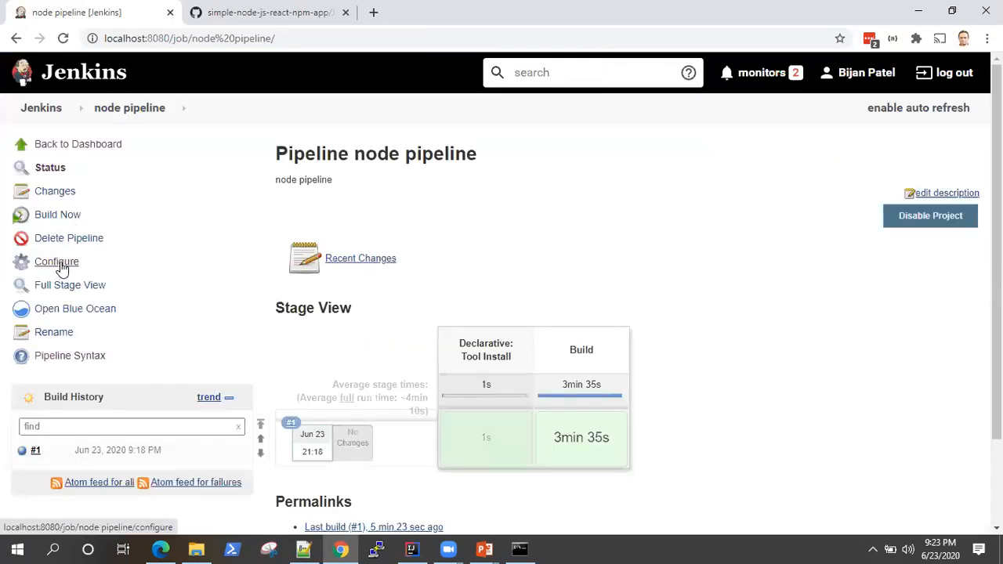
left_click(56, 260)
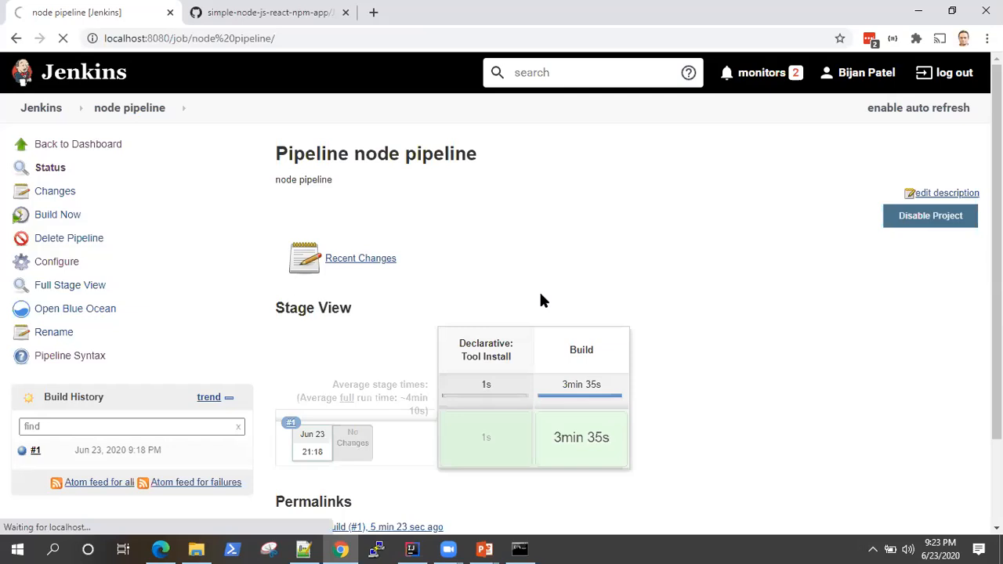
mouse_move(483, 248)
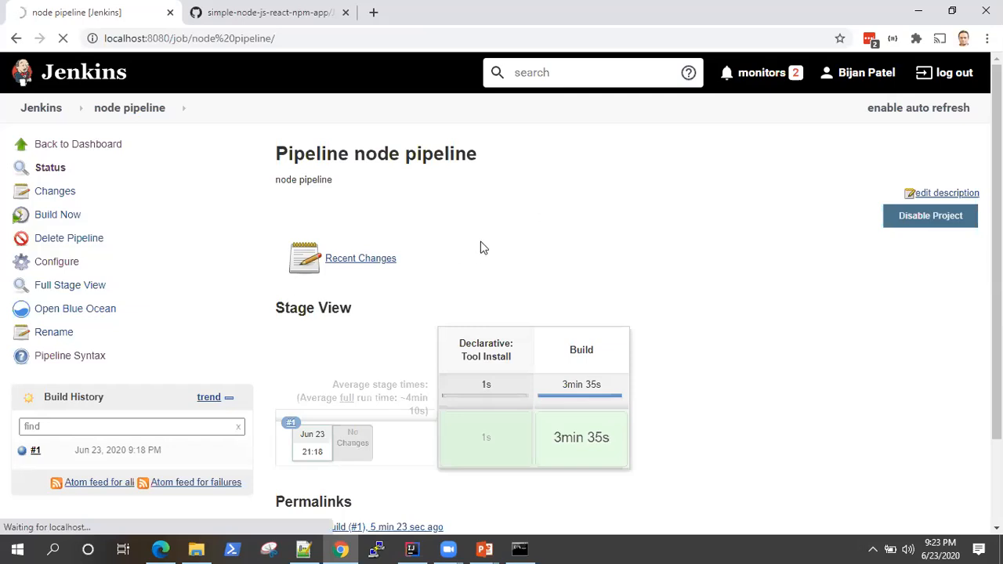
left_click(56, 261)
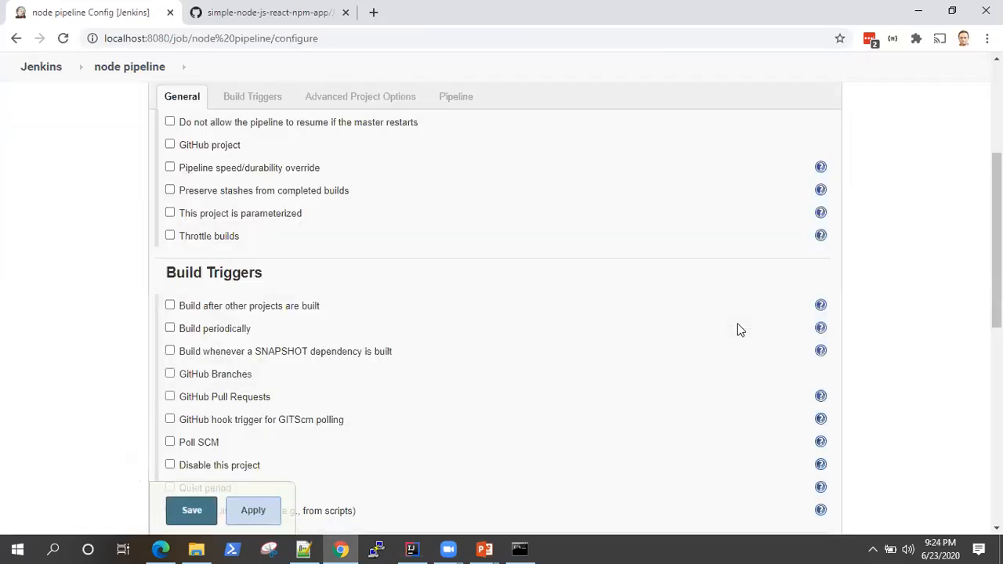
left_click(364, 97)
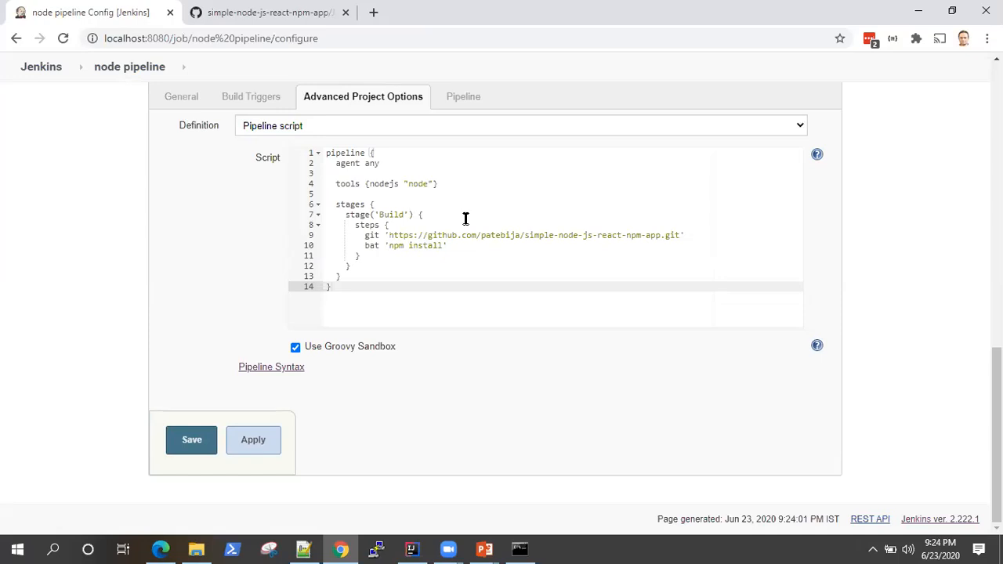
mouse_move(341, 183)
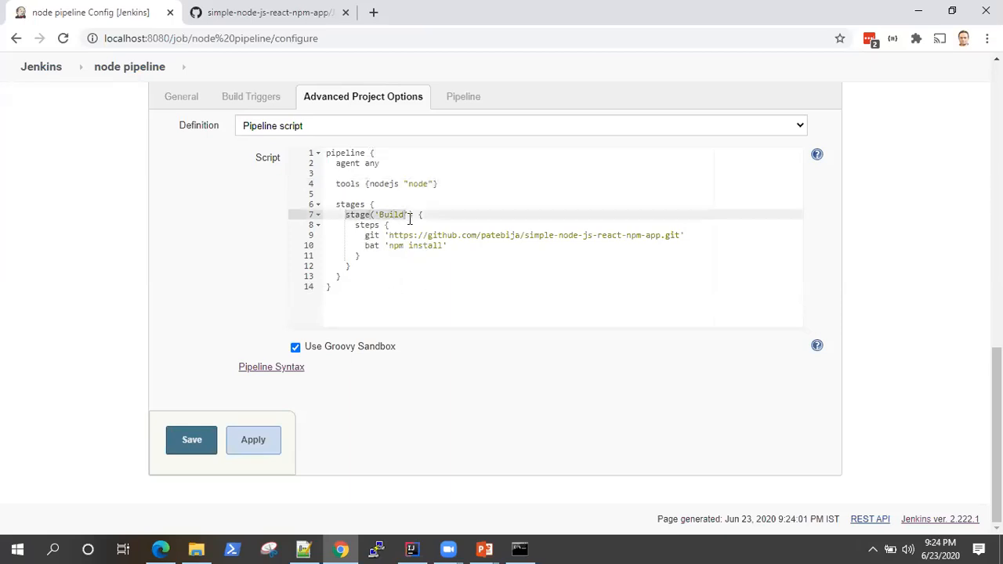
mouse_move(357, 229)
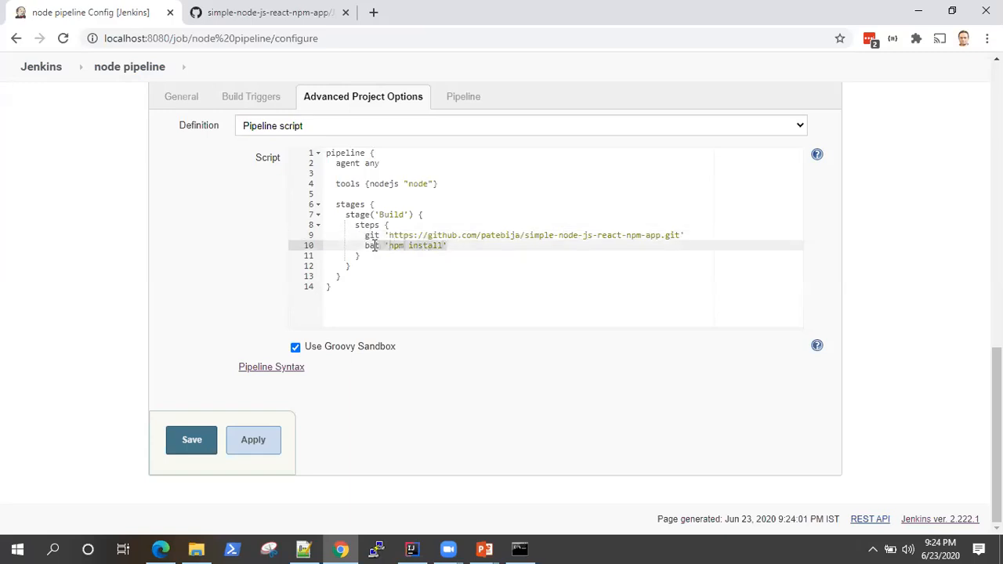
mouse_move(433, 249)
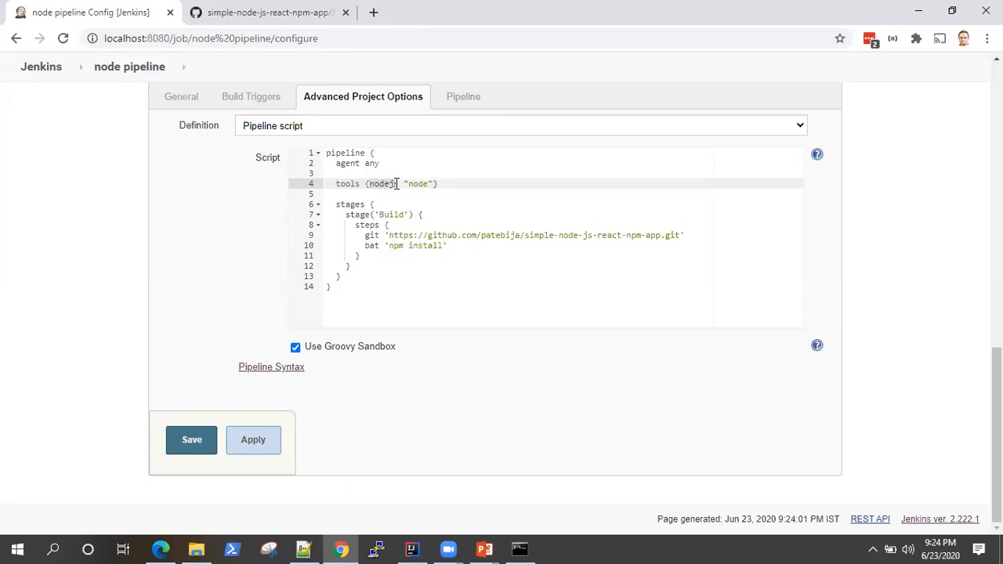
double_click(417, 184)
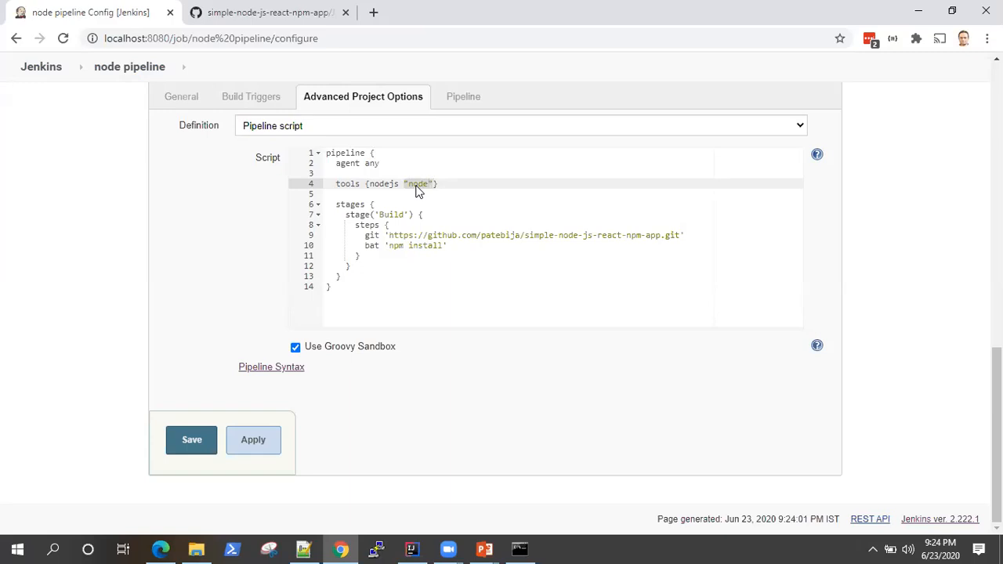
left_click(455, 97)
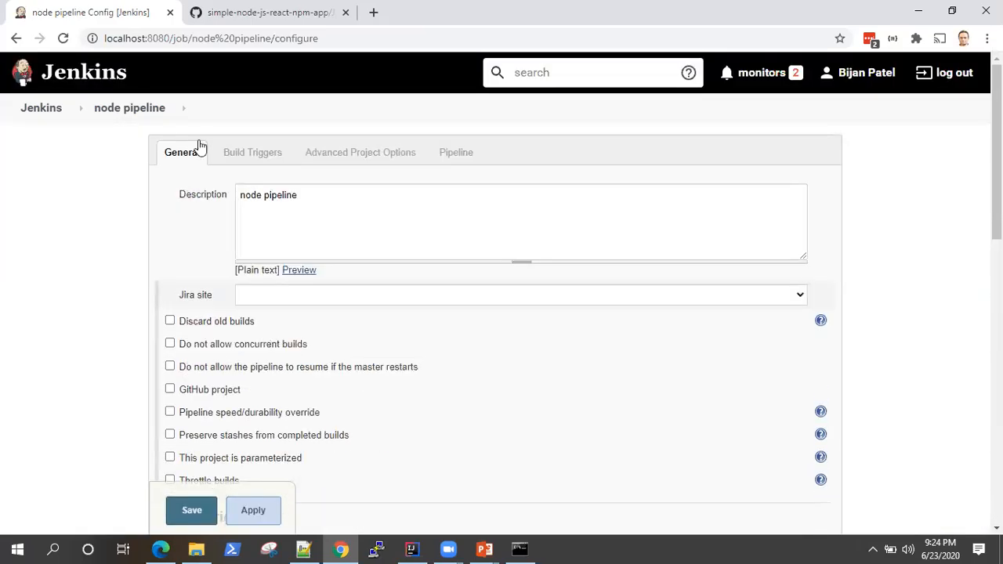
- Go via the dashboard and Manage Jenkins to the Global Tool Configuration page
left_click(40, 106)
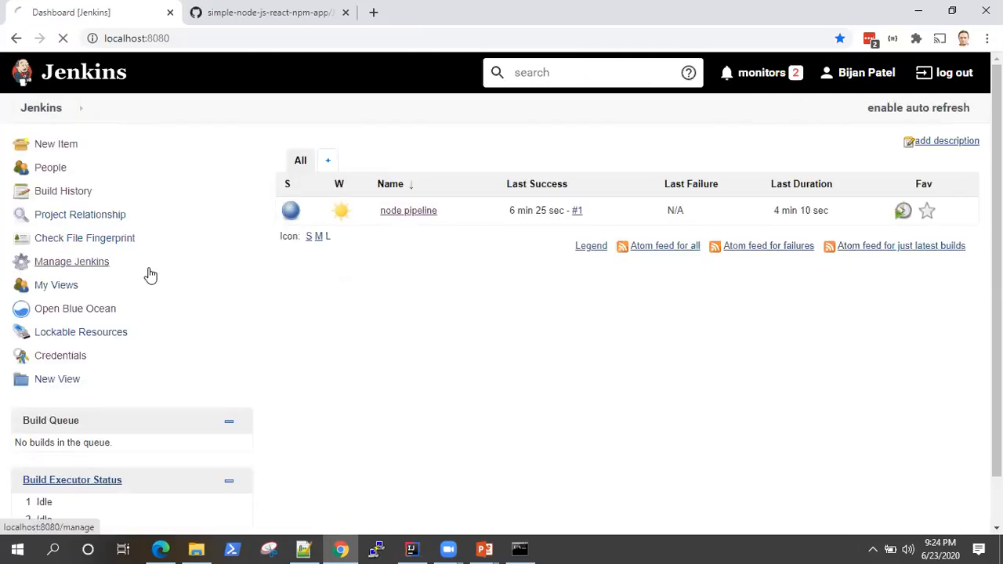
left_click(72, 261)
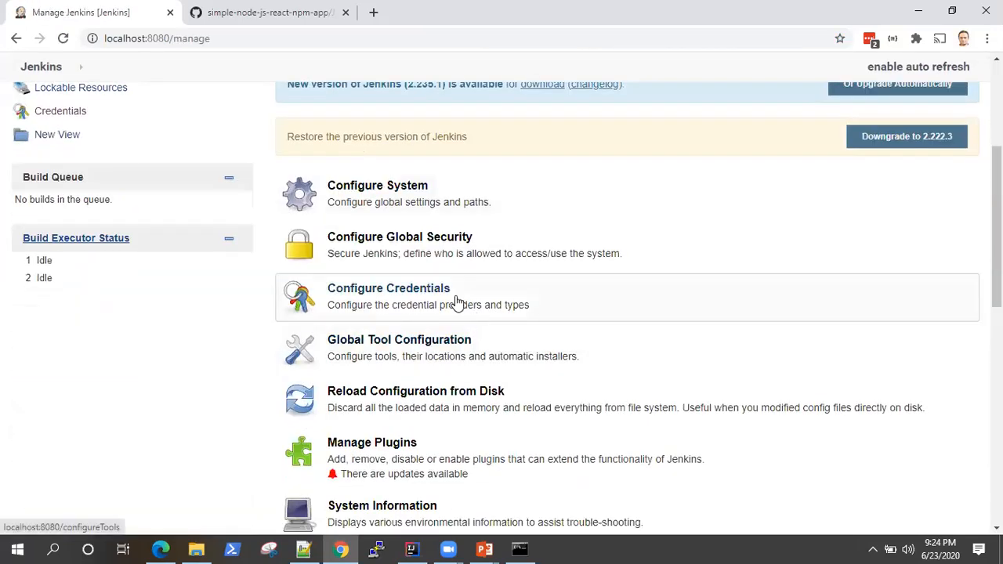
scroll("down", 3)
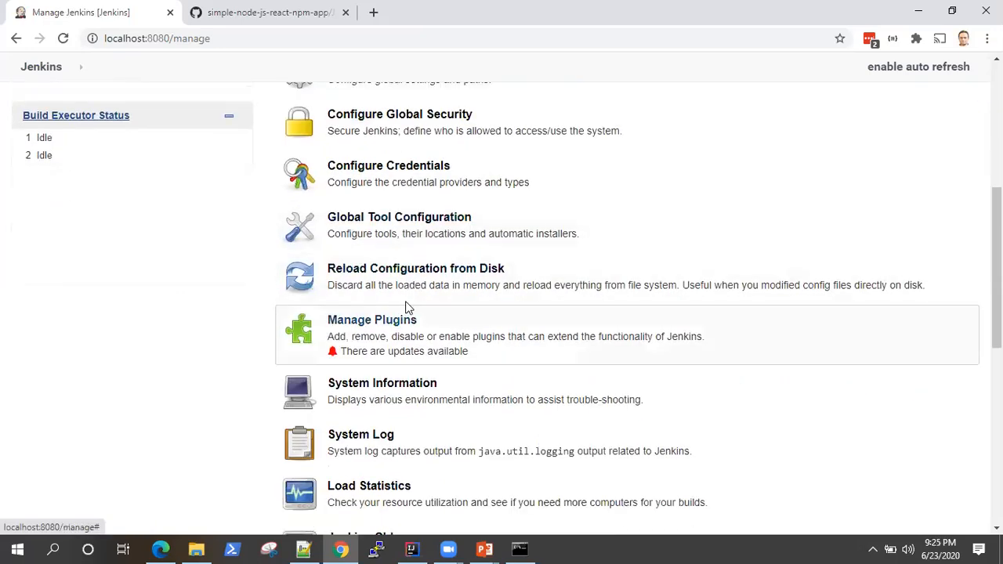
mouse_move(411, 280)
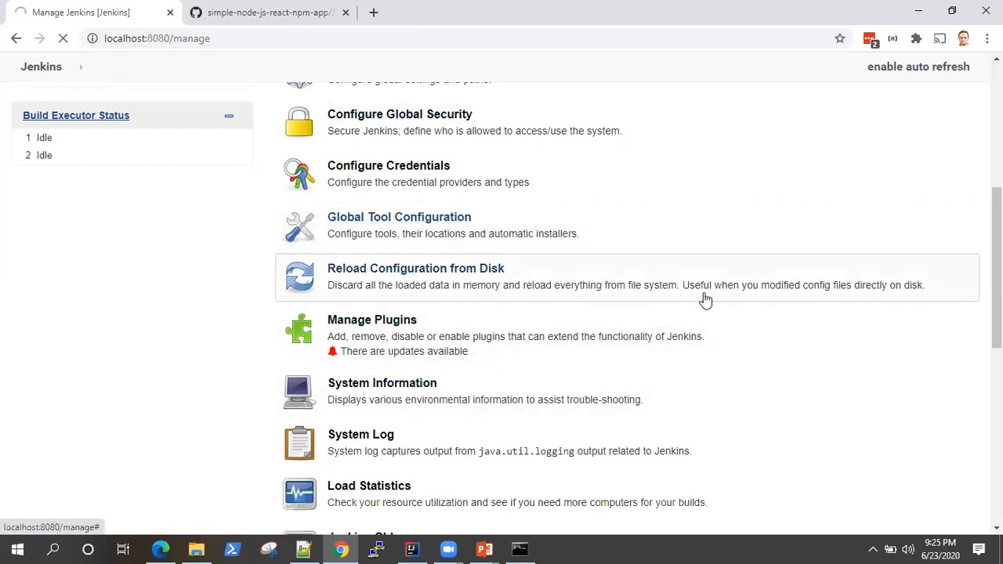
mouse_move(790, 262)
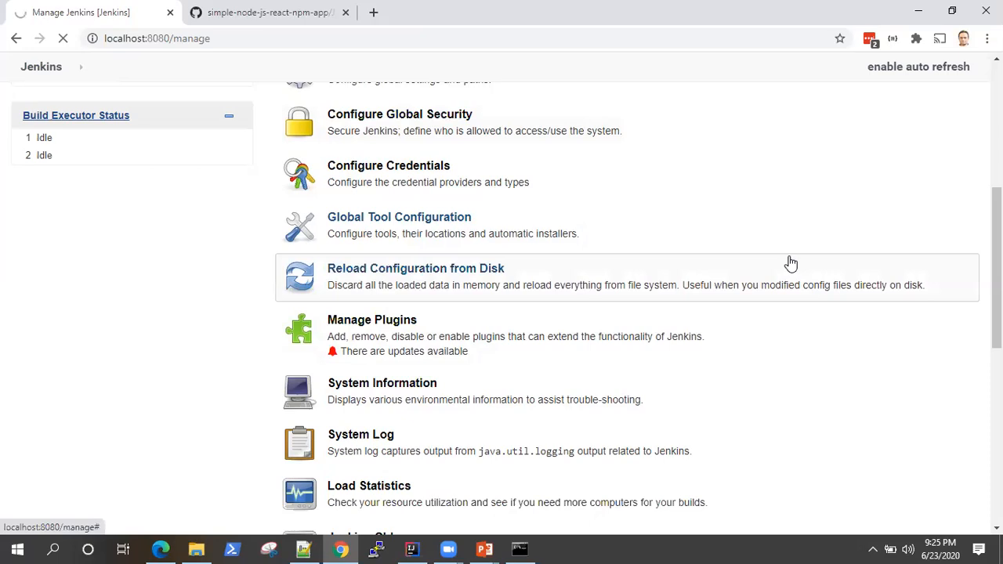
mouse_move(760, 333)
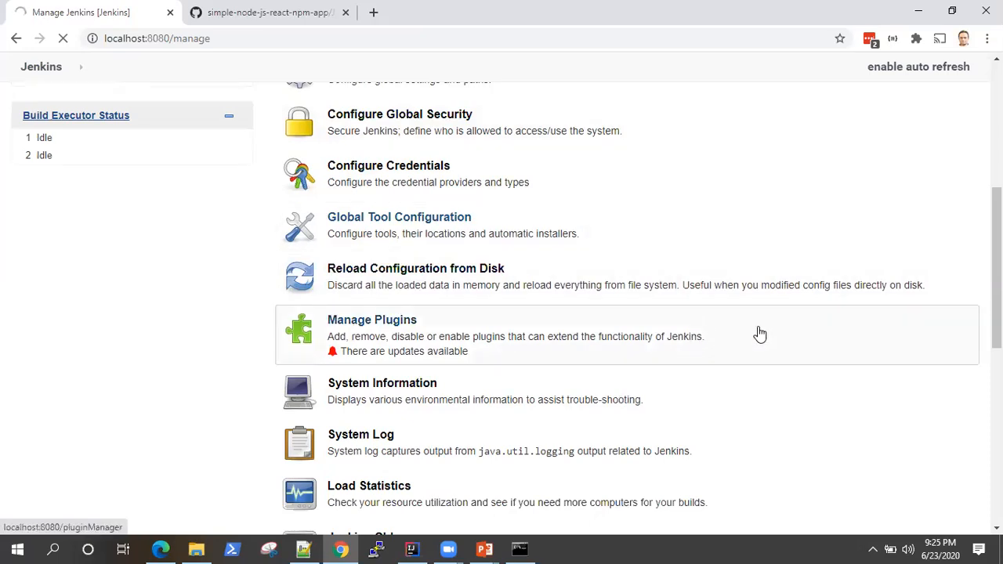
left_click(398, 216)
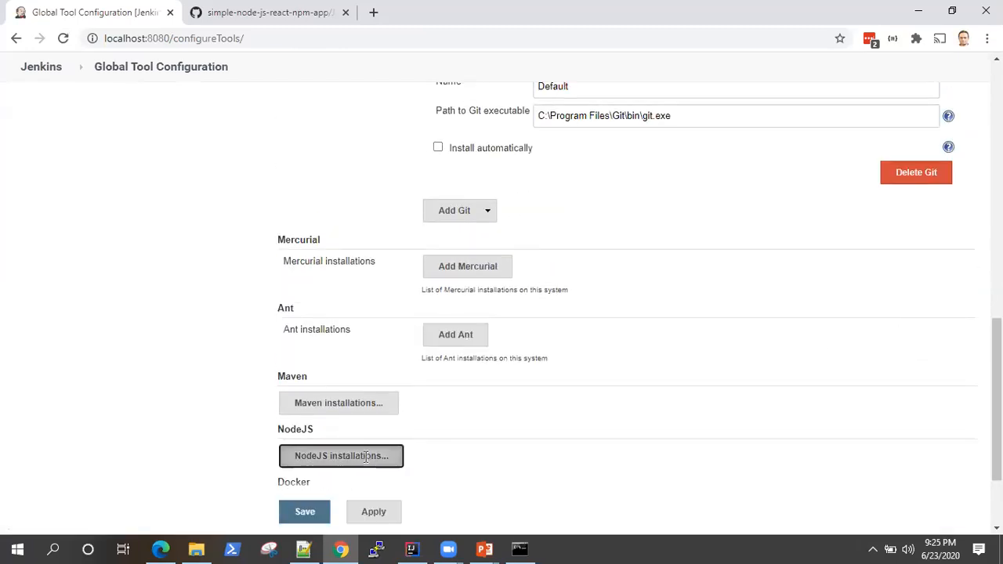
- Expand NodeJS installations to reveal the node entry at C:\Program Files\nodejs
left_click(342, 456)
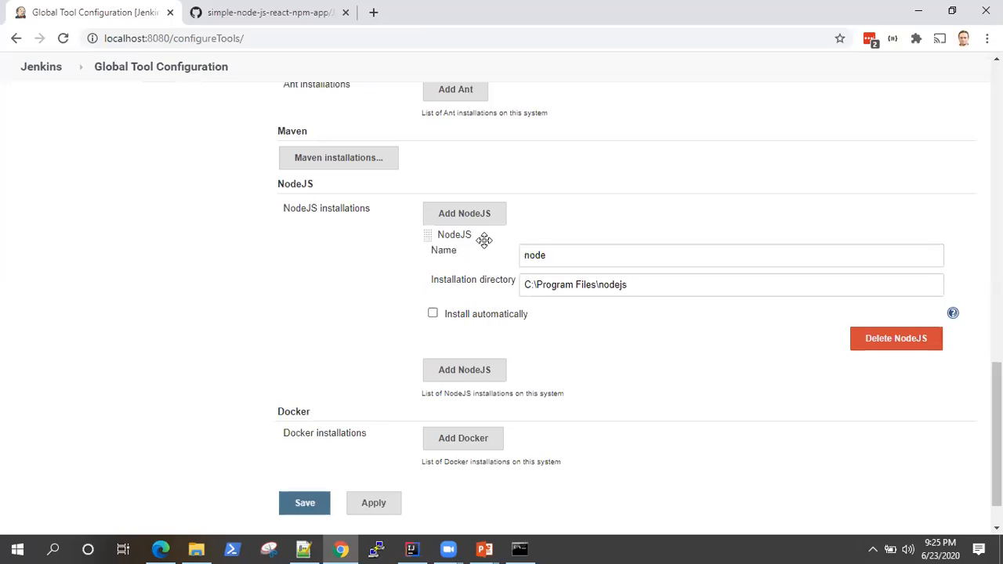
mouse_move(629, 306)
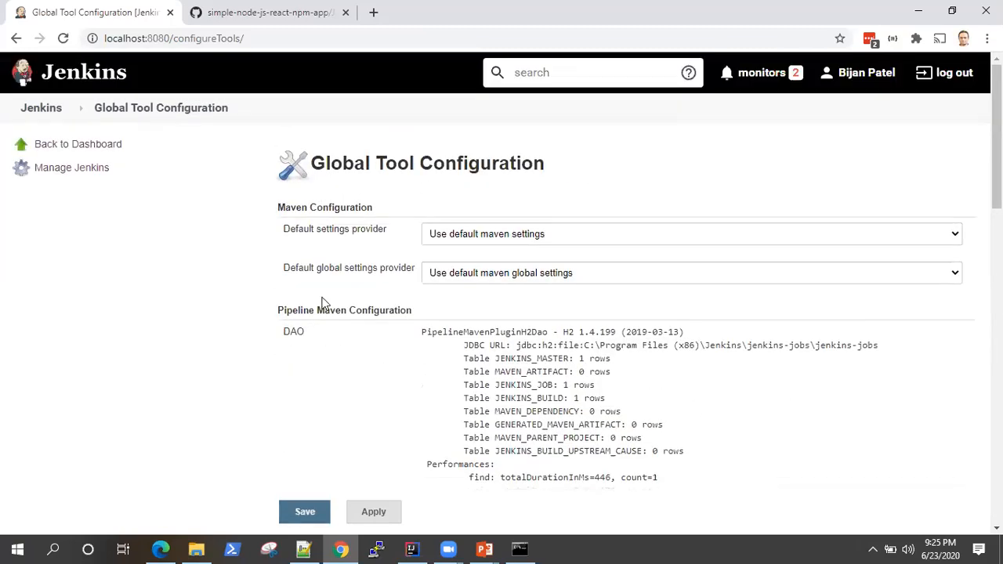
mouse_move(502, 219)
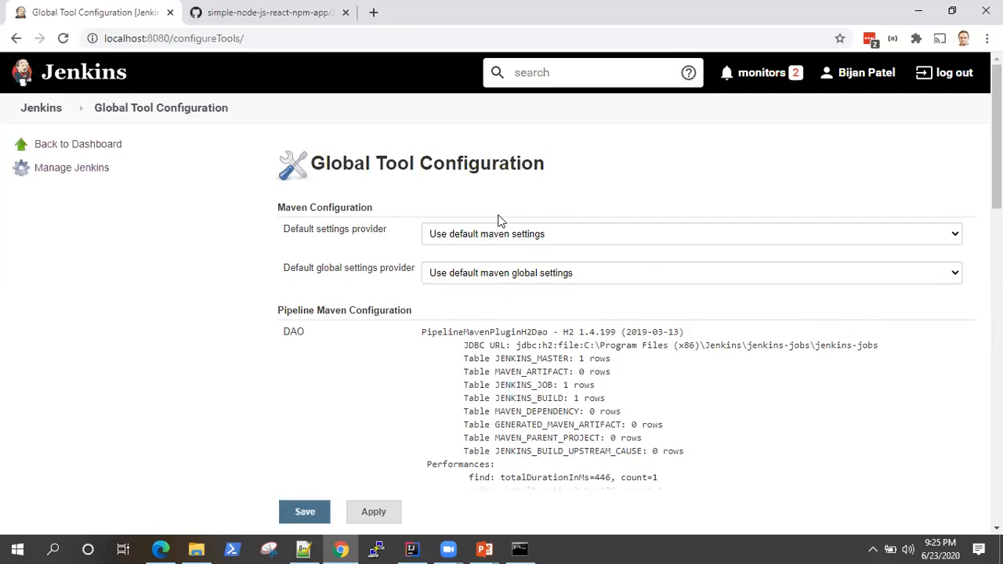
mouse_move(671, 240)
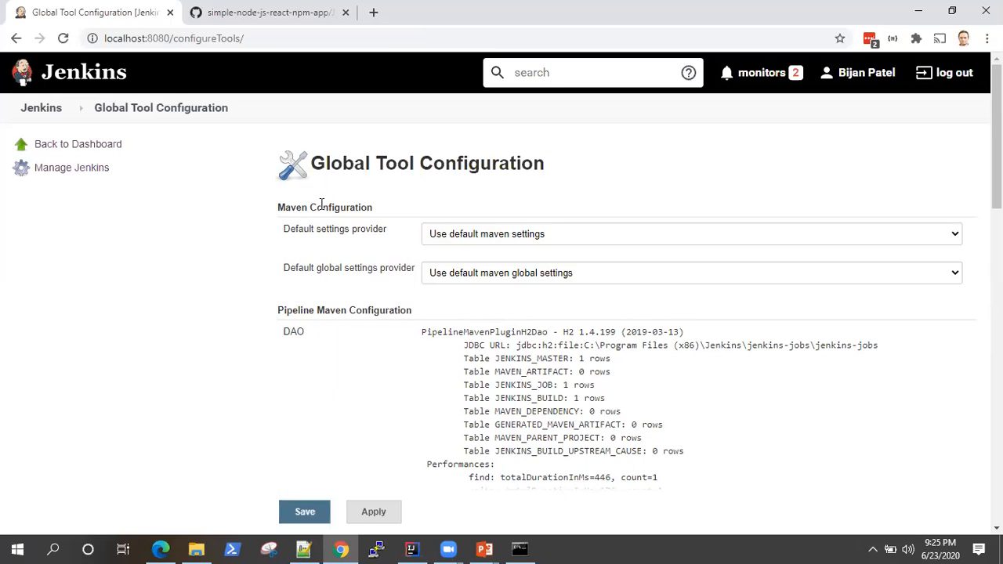
mouse_move(636, 187)
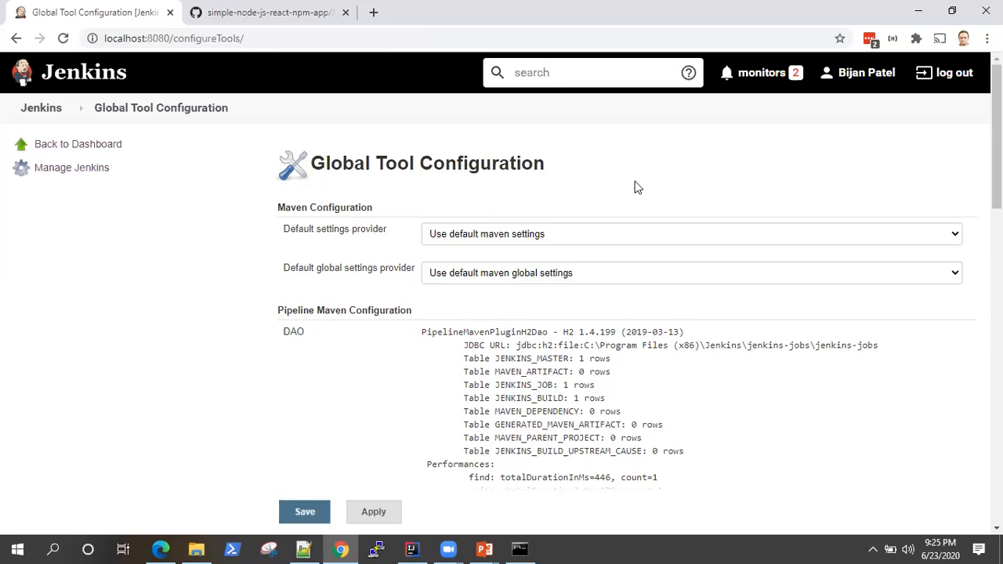
mouse_move(188, 217)
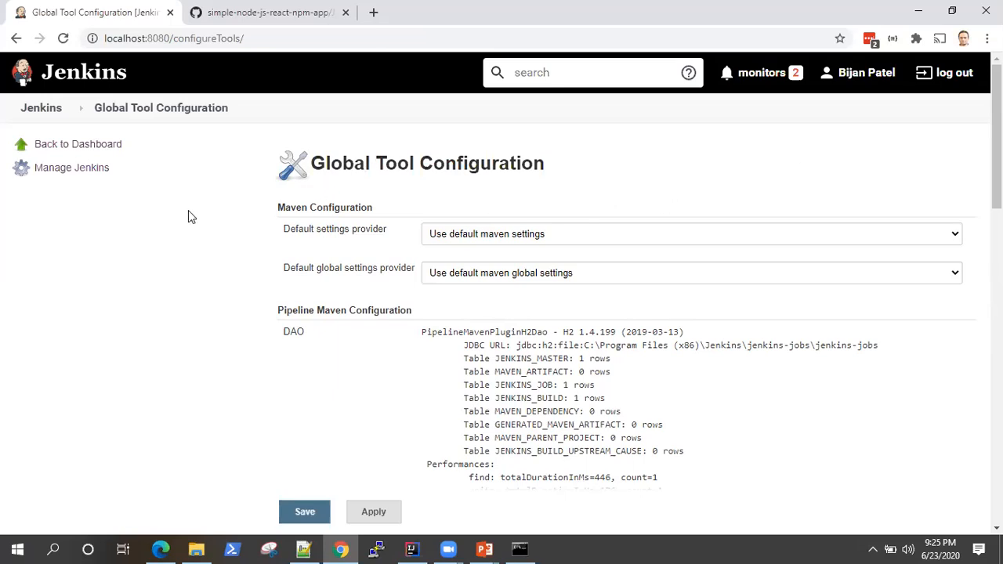
mouse_move(252, 245)
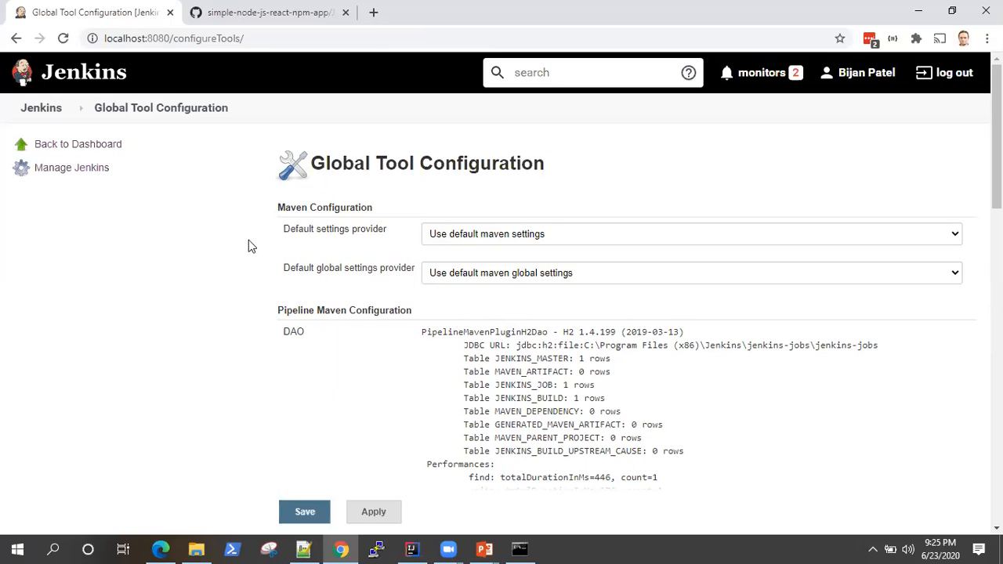
mouse_move(288, 125)
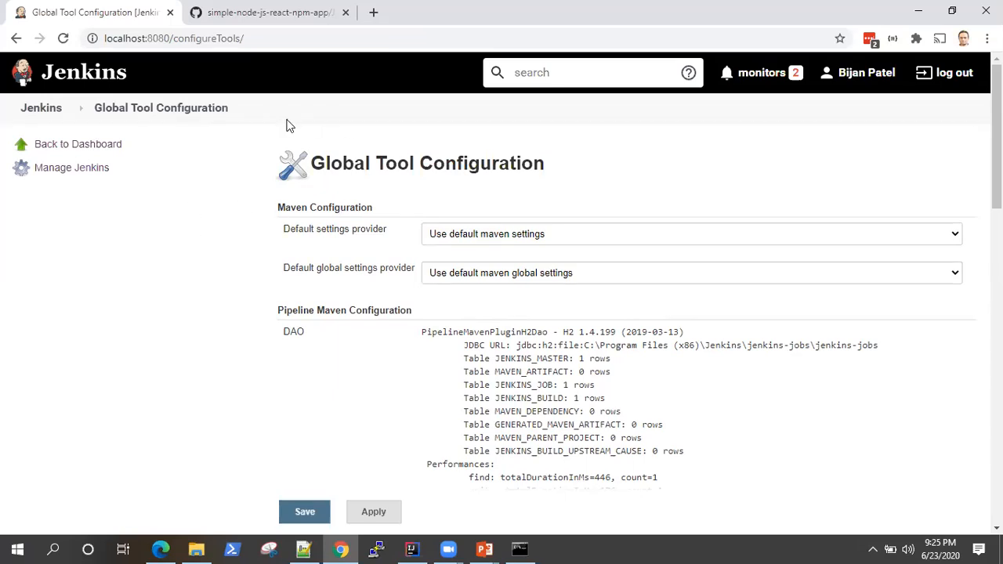
mouse_move(595, 210)
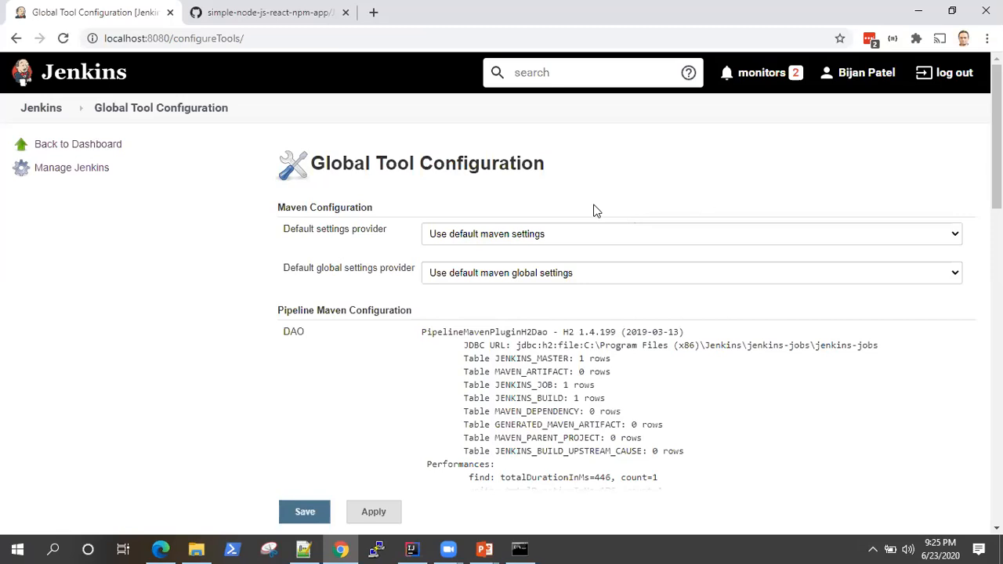
mouse_move(617, 188)
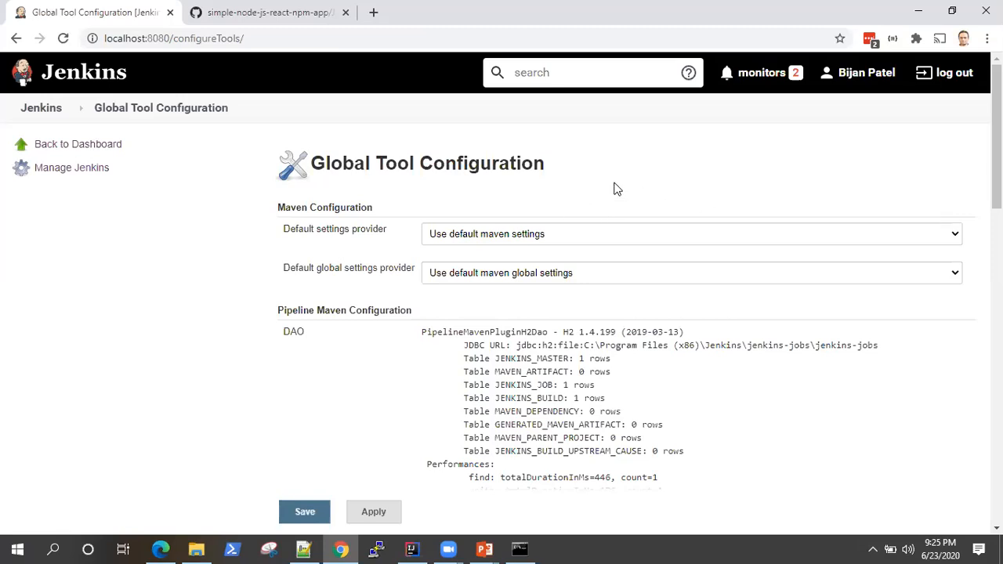
mouse_move(690, 181)
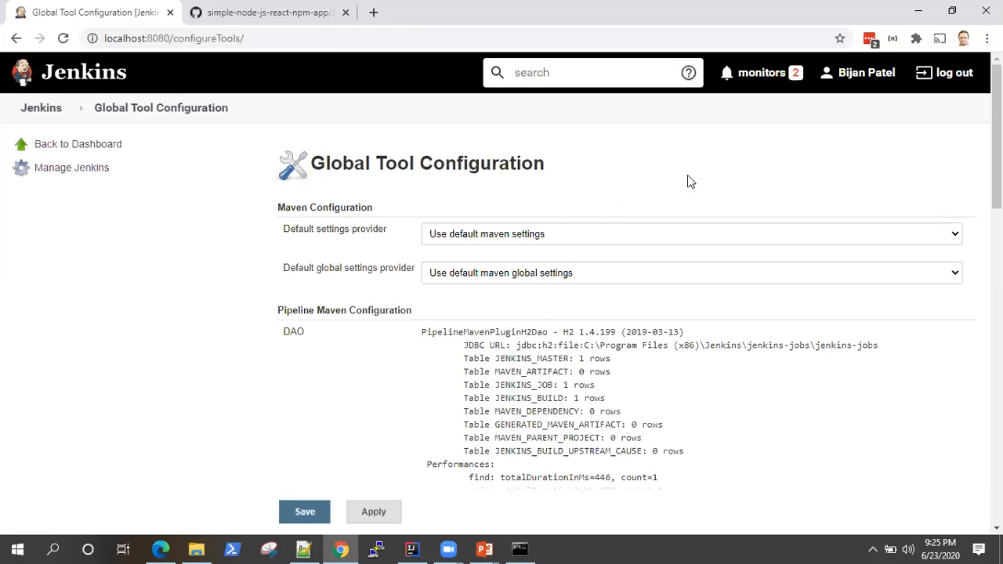
mouse_move(609, 171)
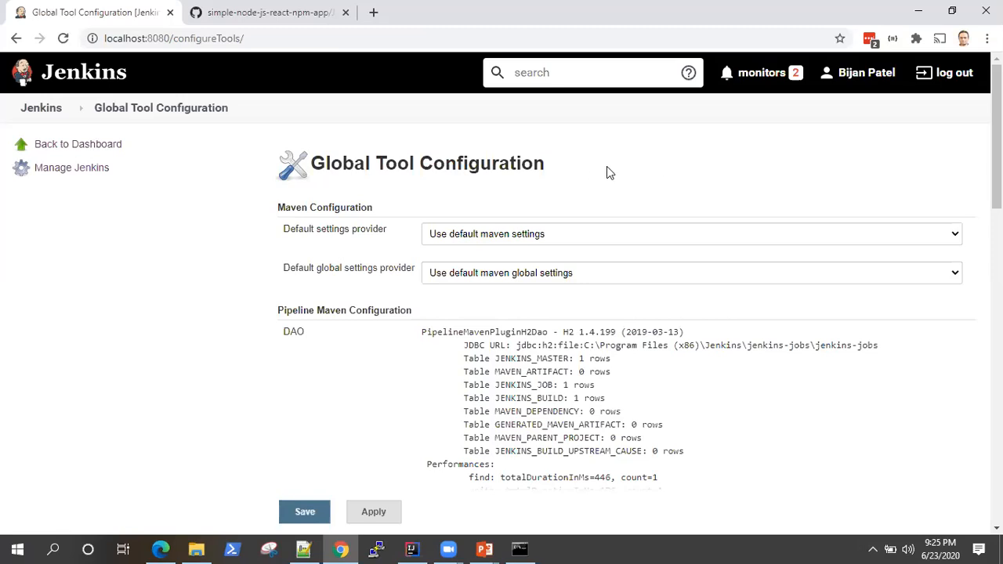
mouse_move(563, 161)
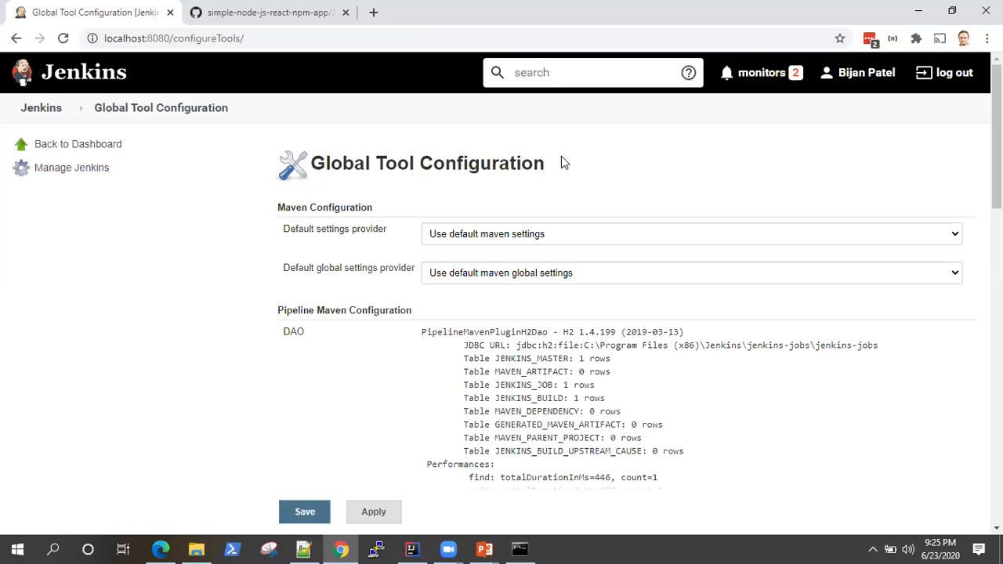
mouse_move(562, 122)
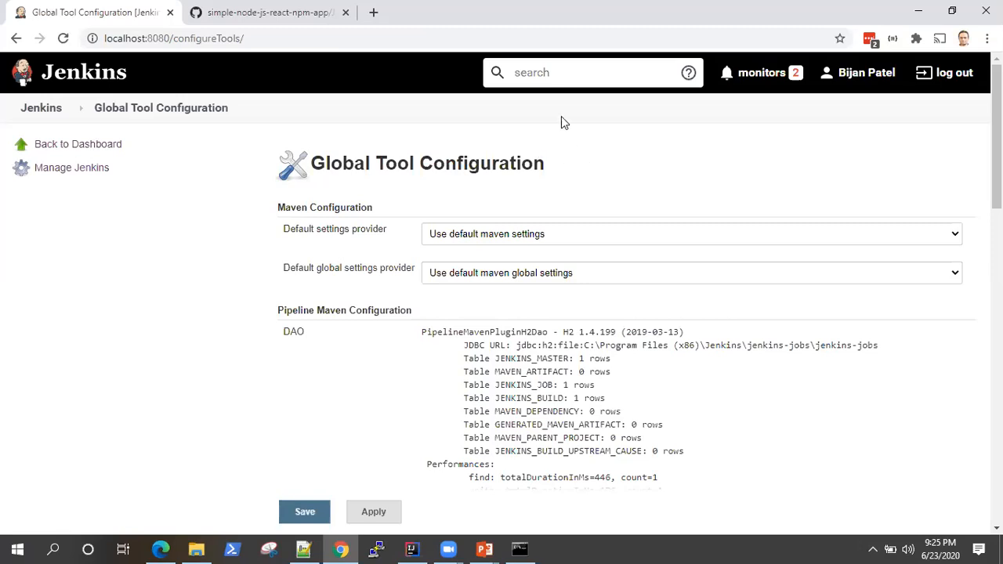